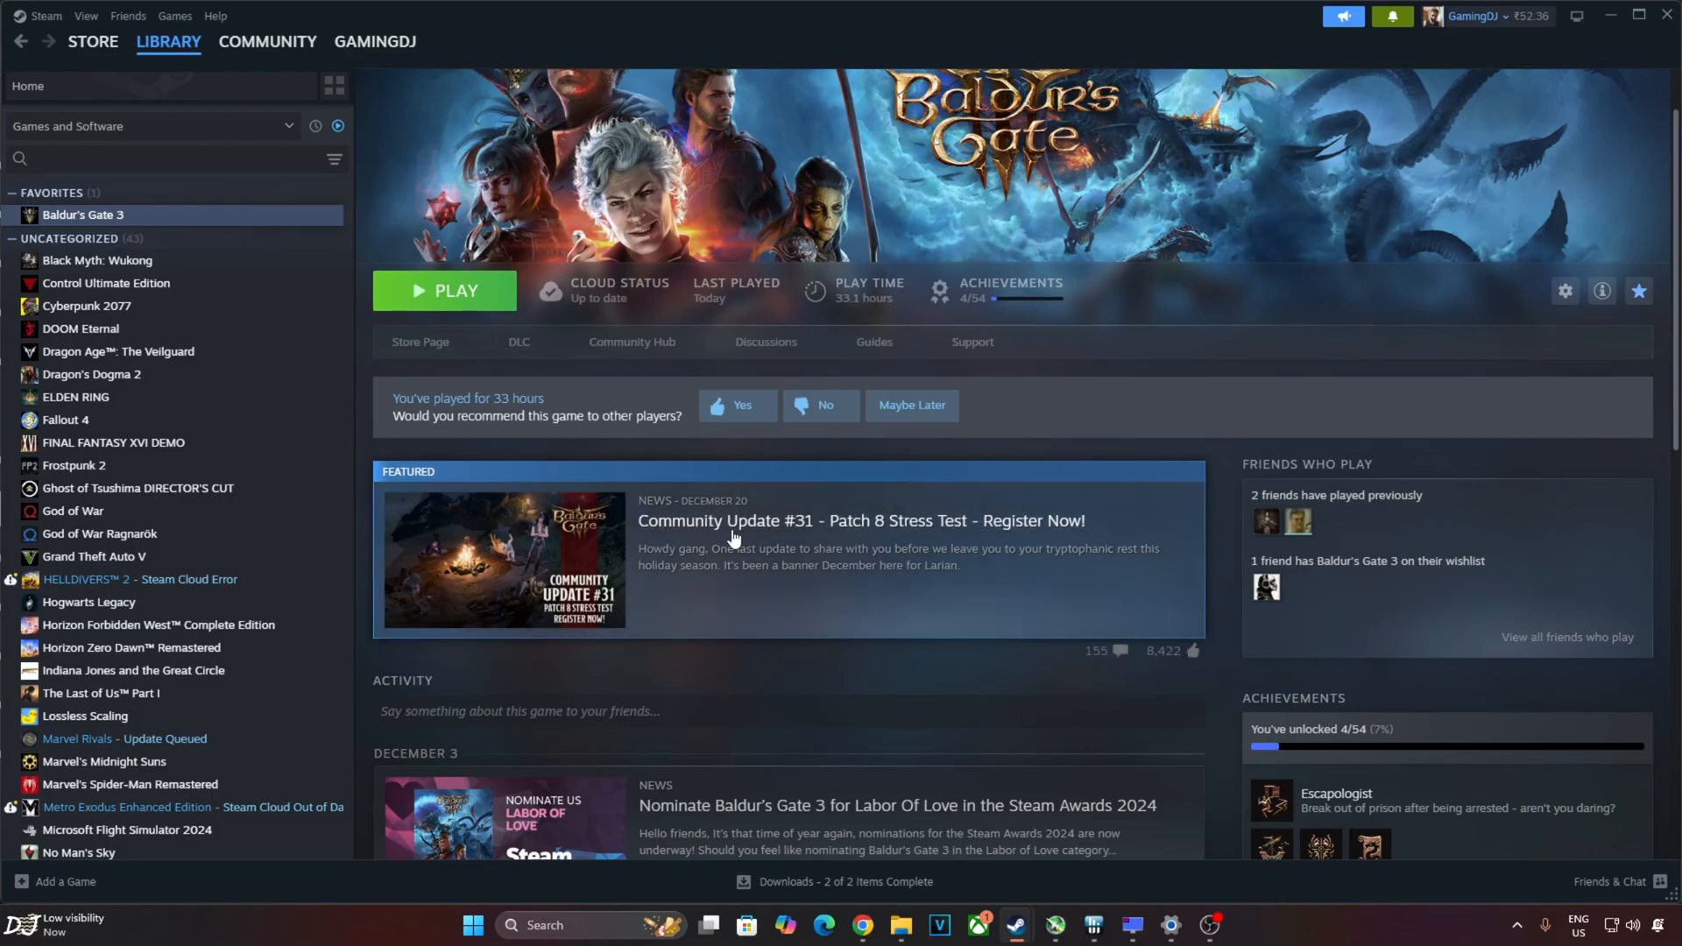
pyautogui.moveTo(735, 539)
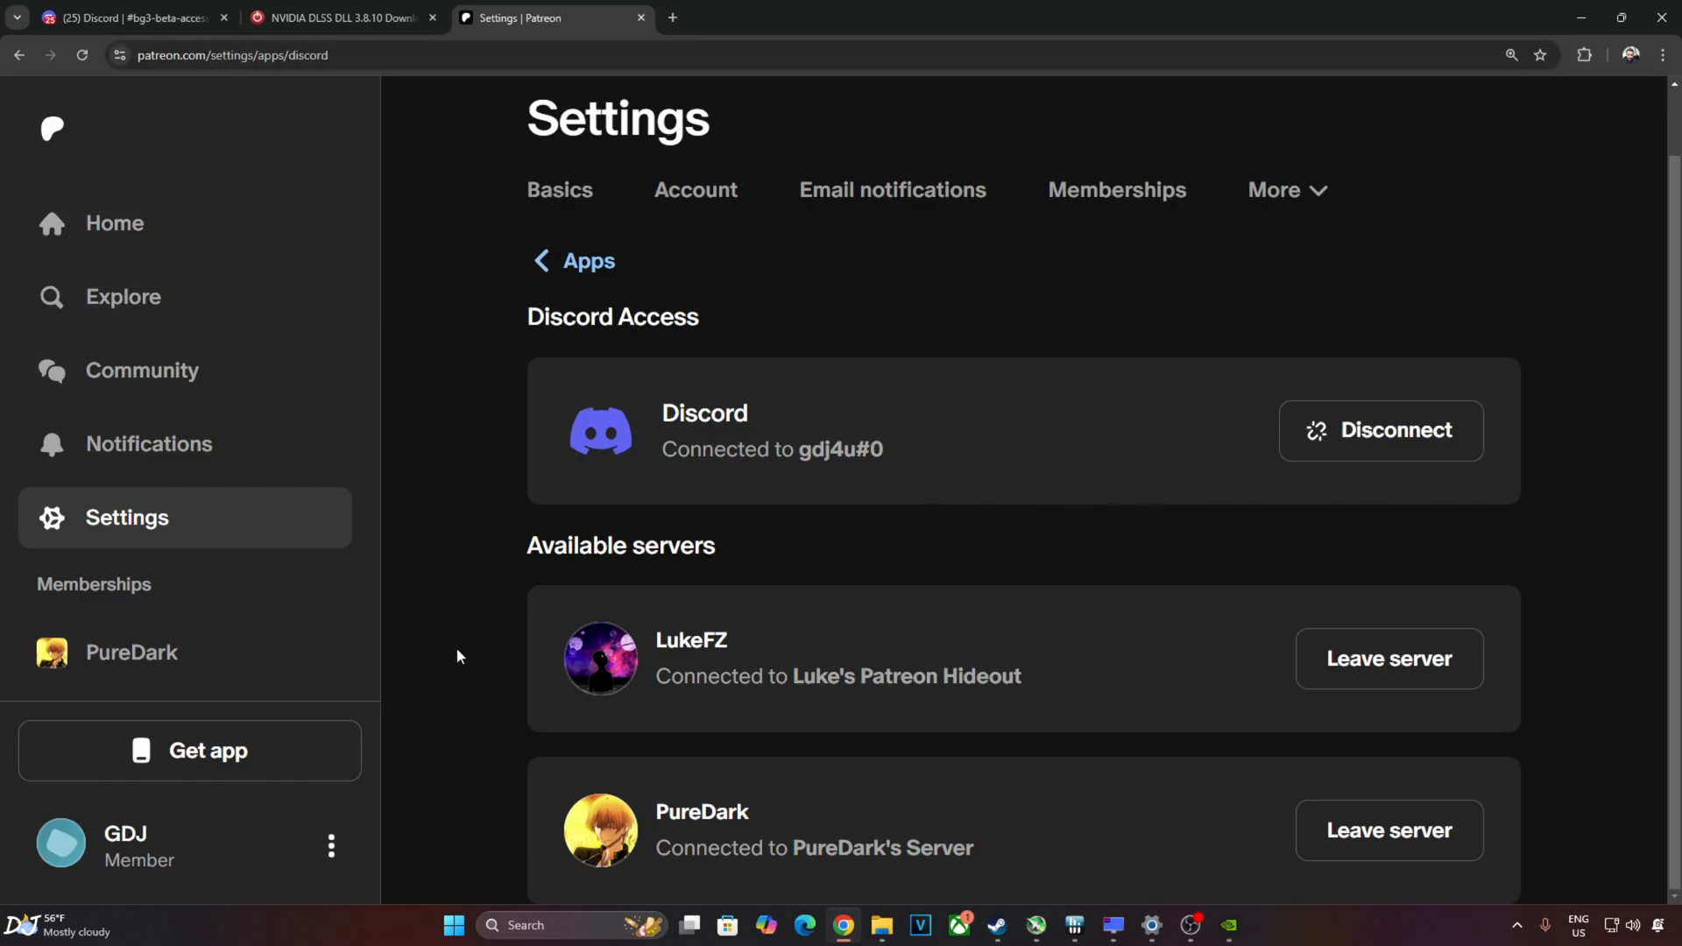
pyautogui.moveTo(699, 877)
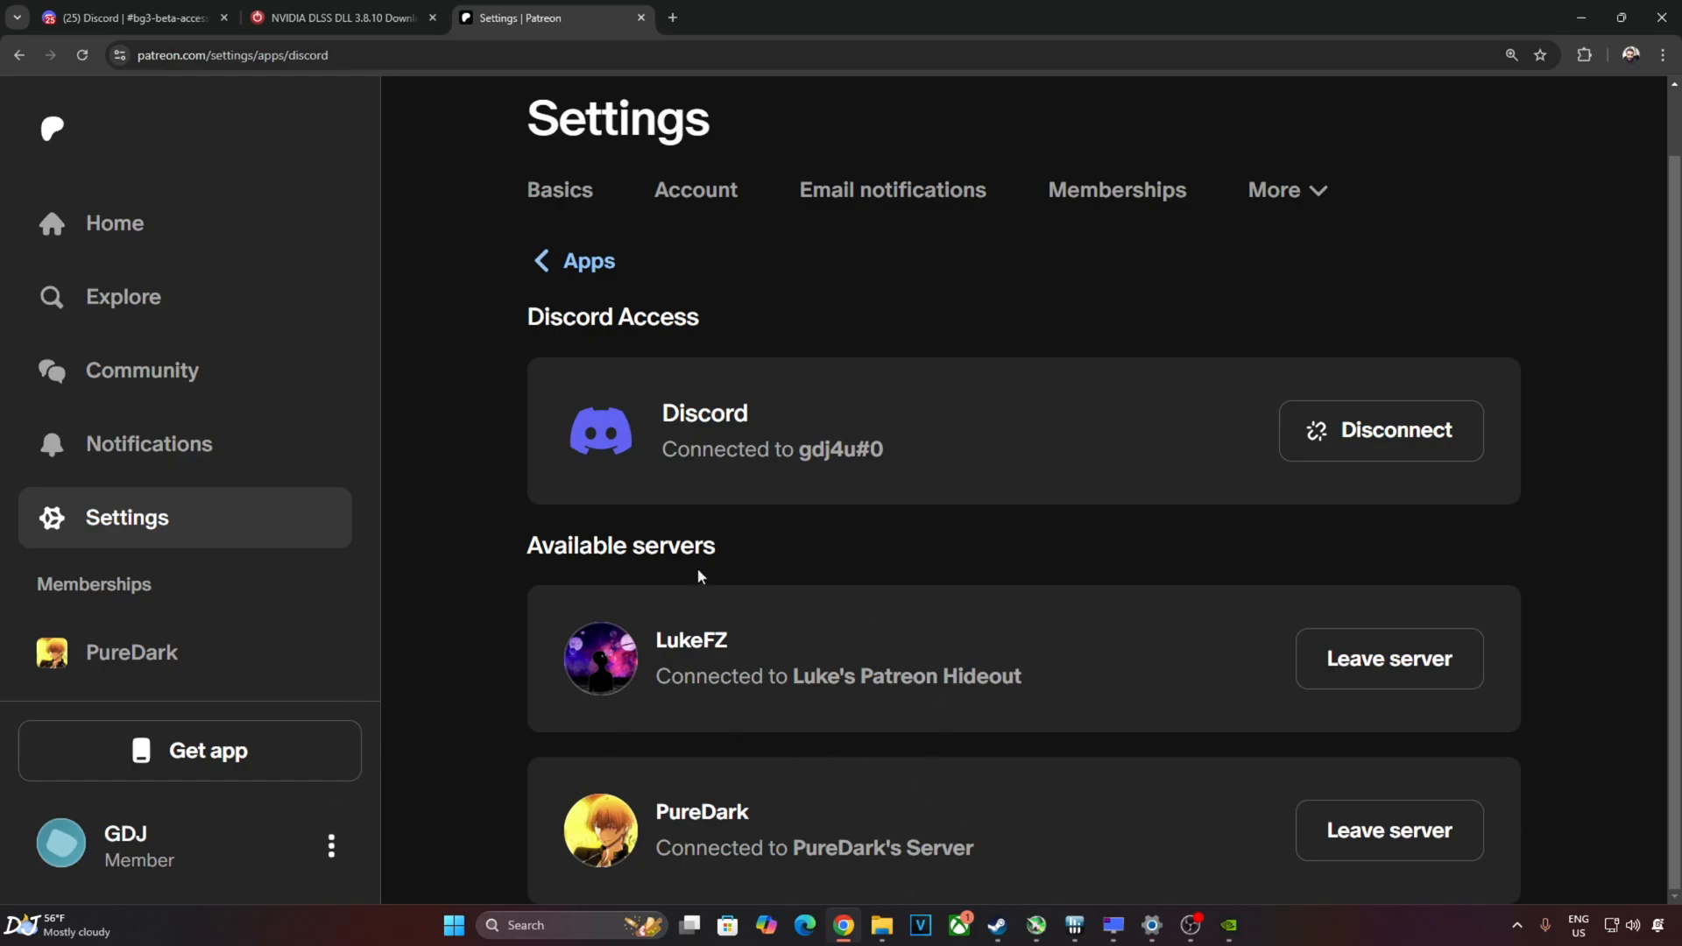
# Switch to the Discord tab showing PureDark's bg3-beta-access channel.
pyautogui.click(129, 17)
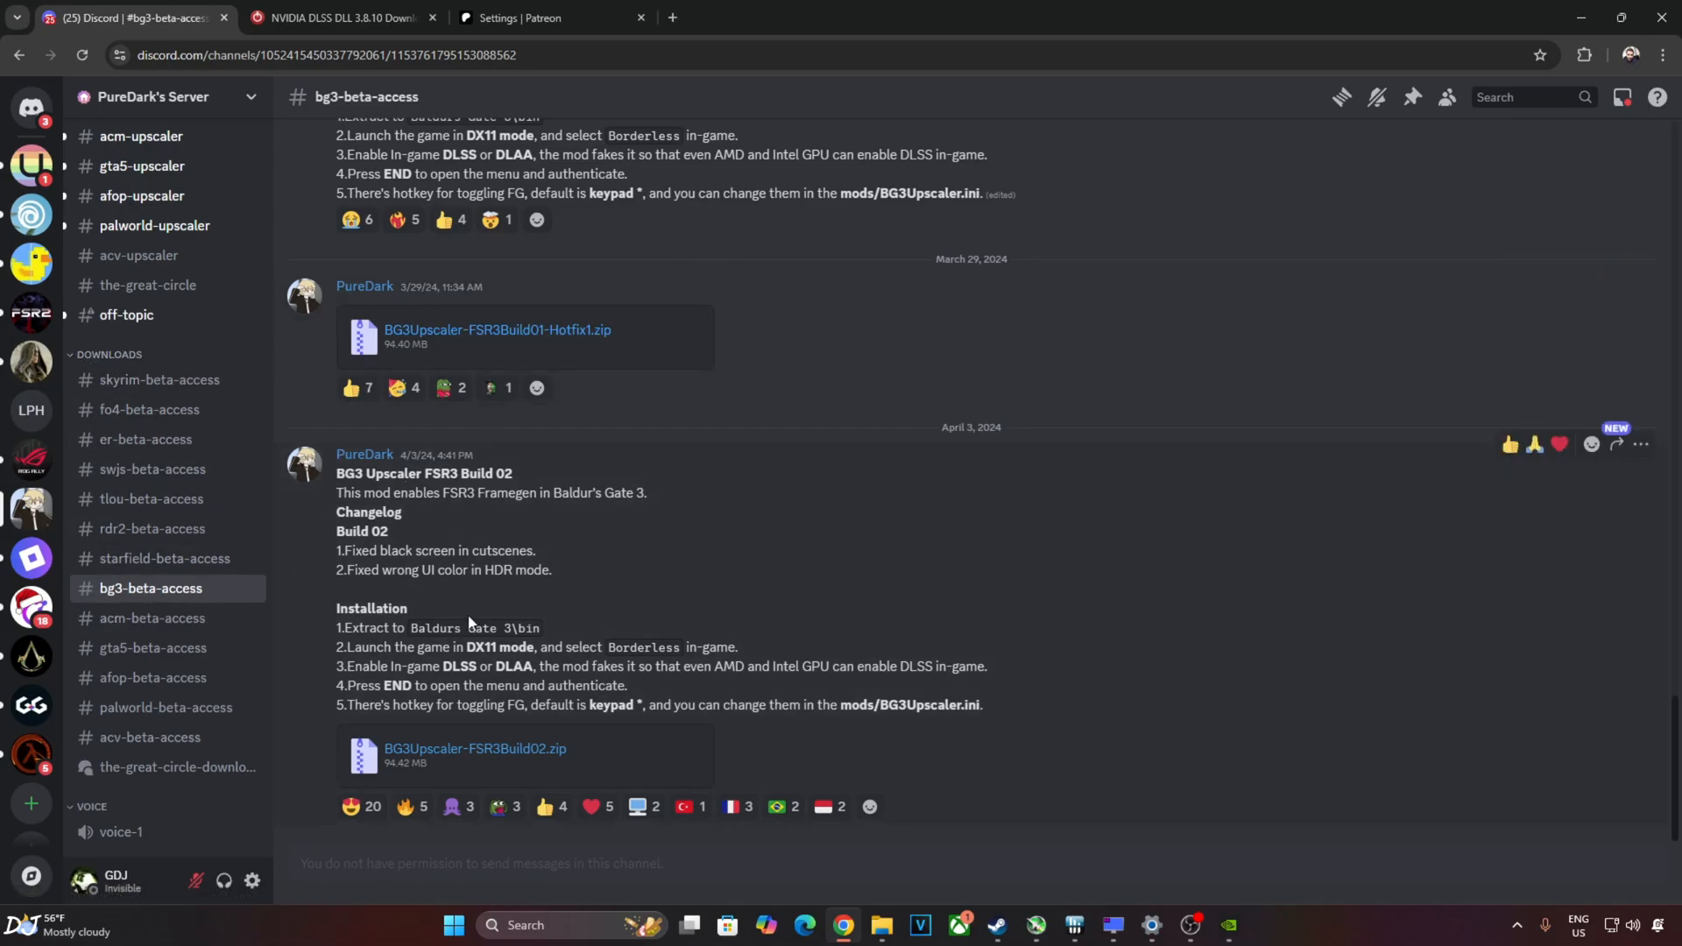
pyautogui.moveTo(509, 769)
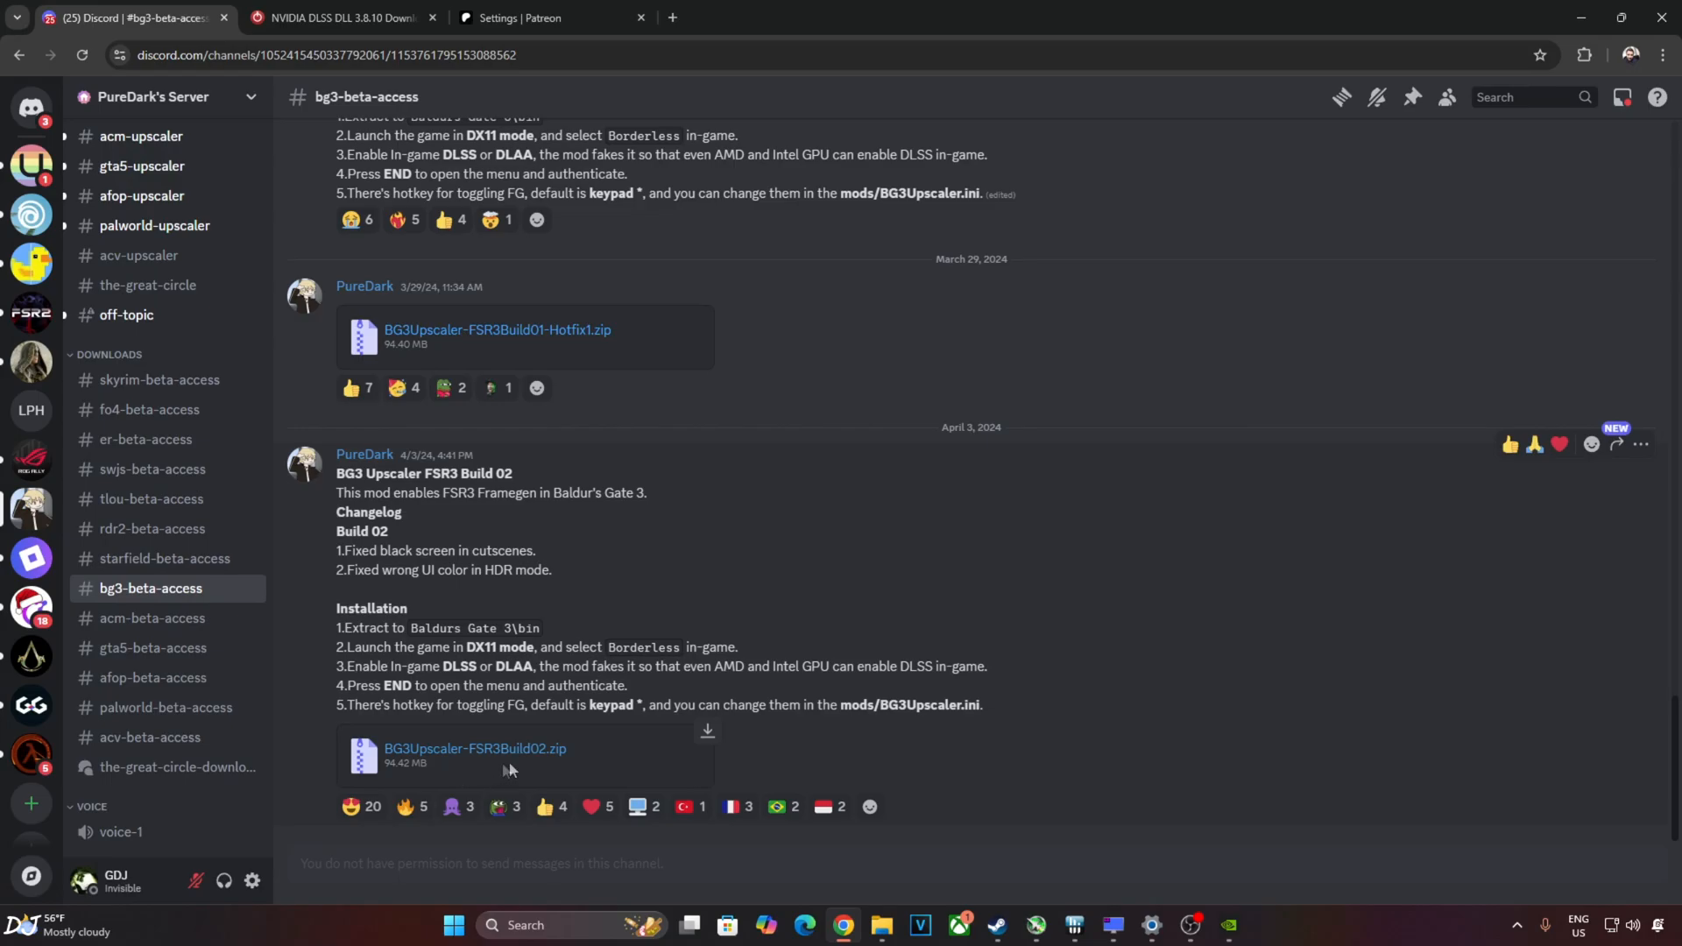
pyautogui.moveTo(655, 768)
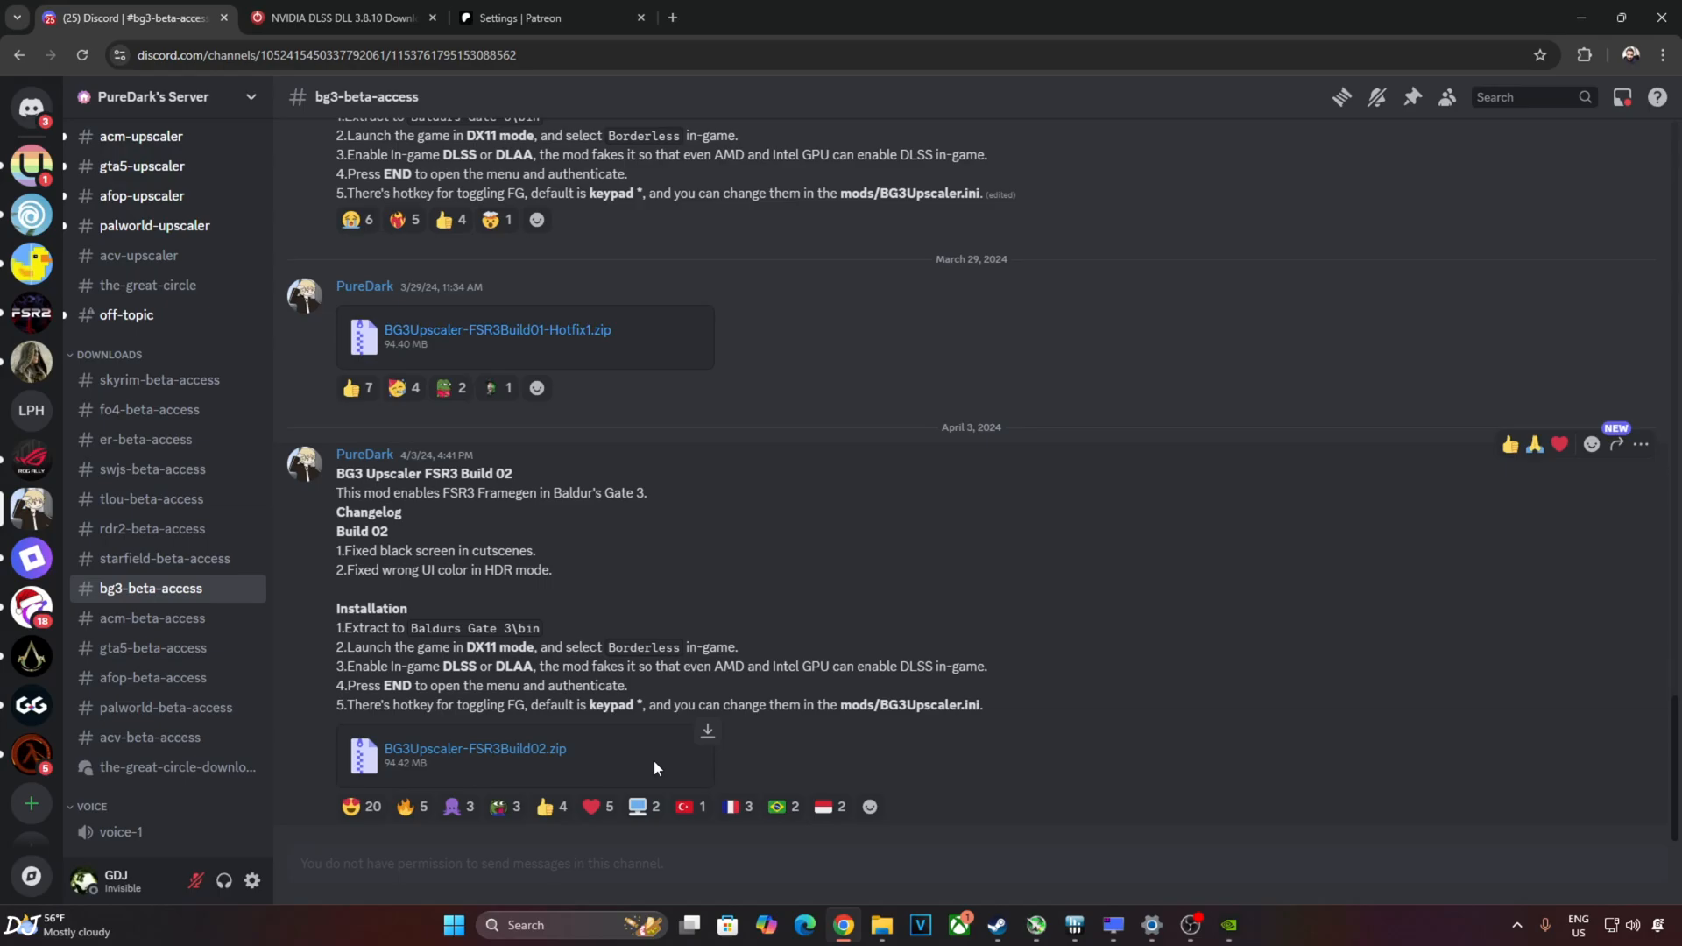
pyautogui.moveTo(646, 773)
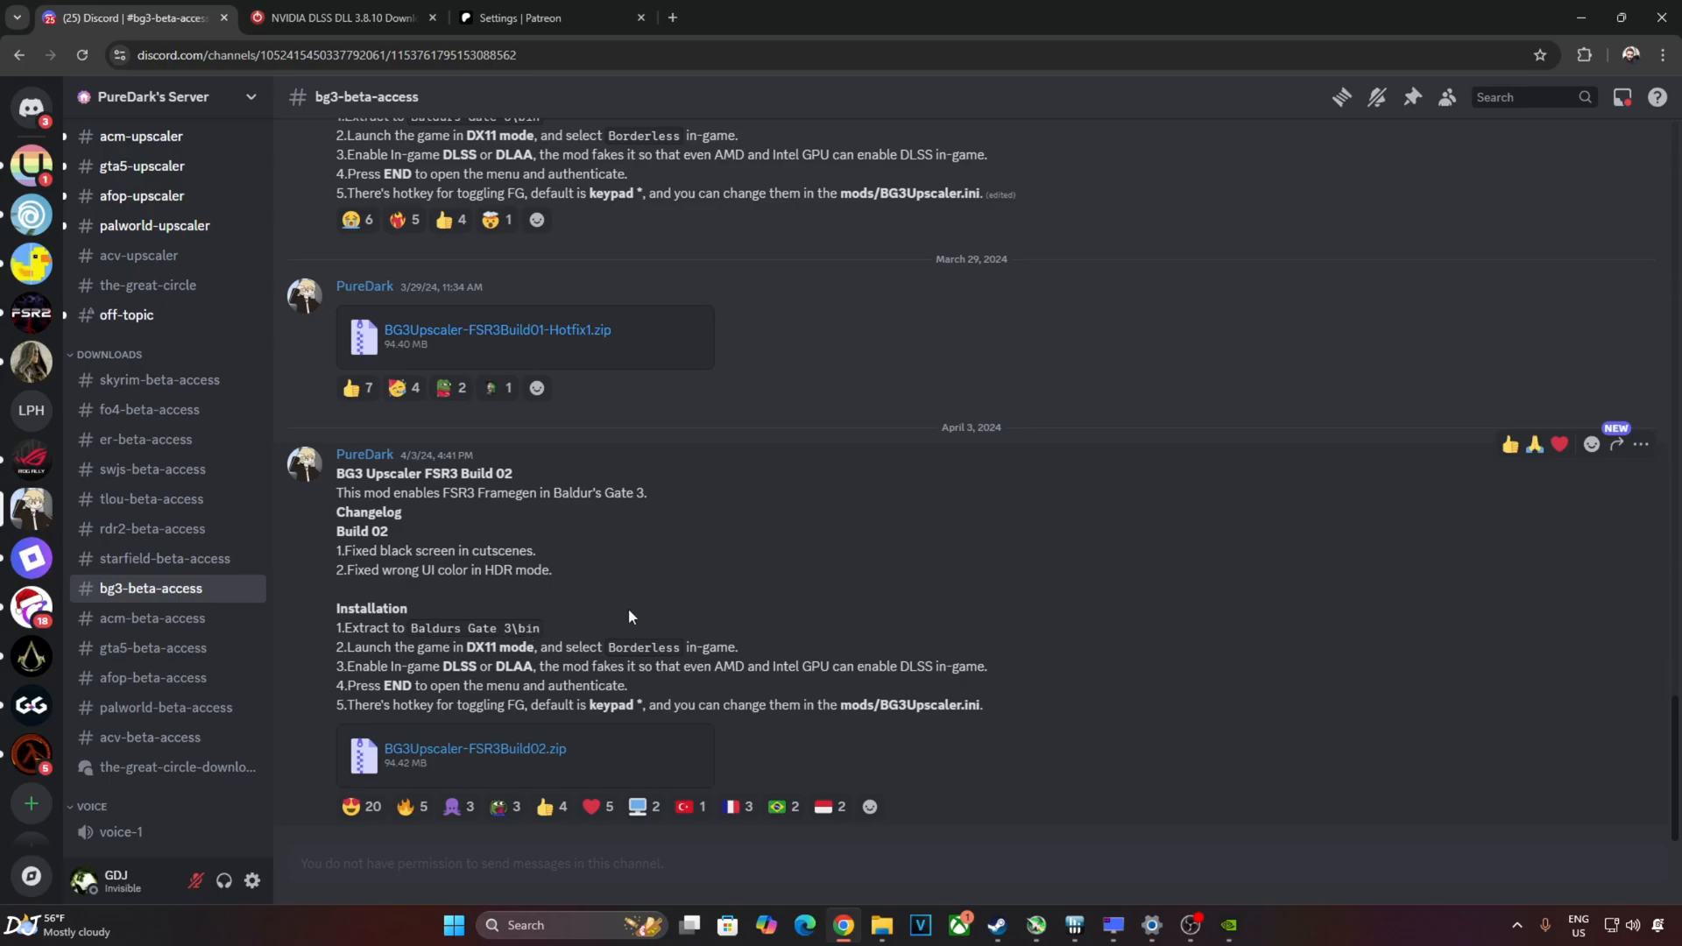
pyautogui.moveTo(574, 660)
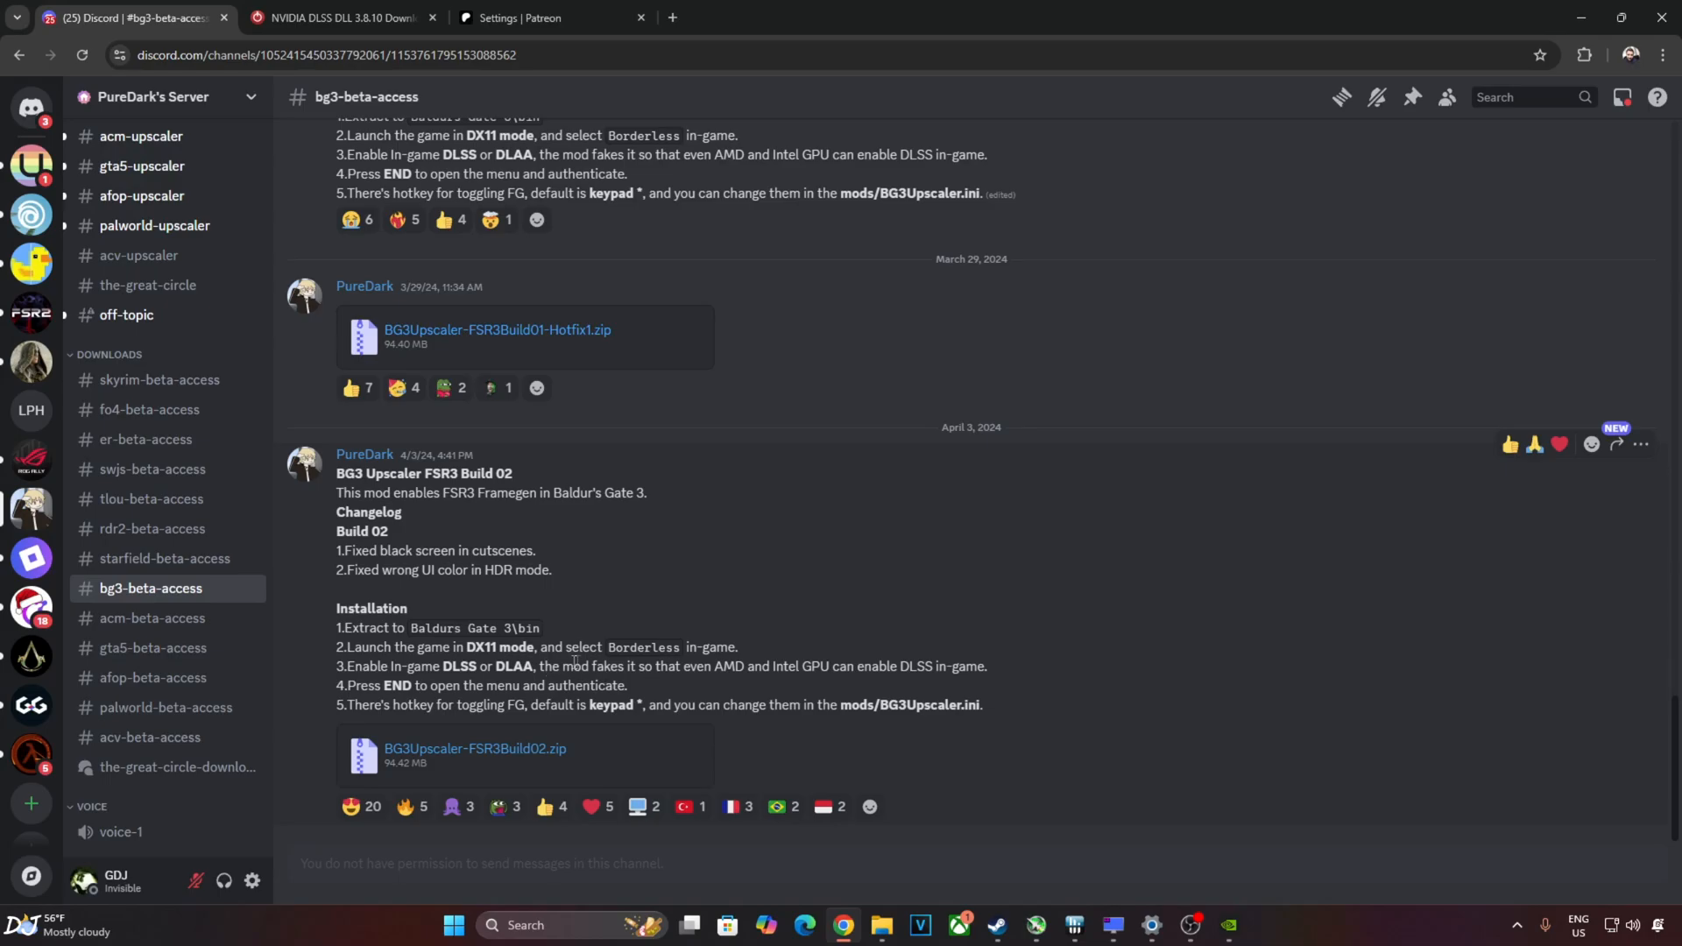
pyautogui.moveTo(808, 640)
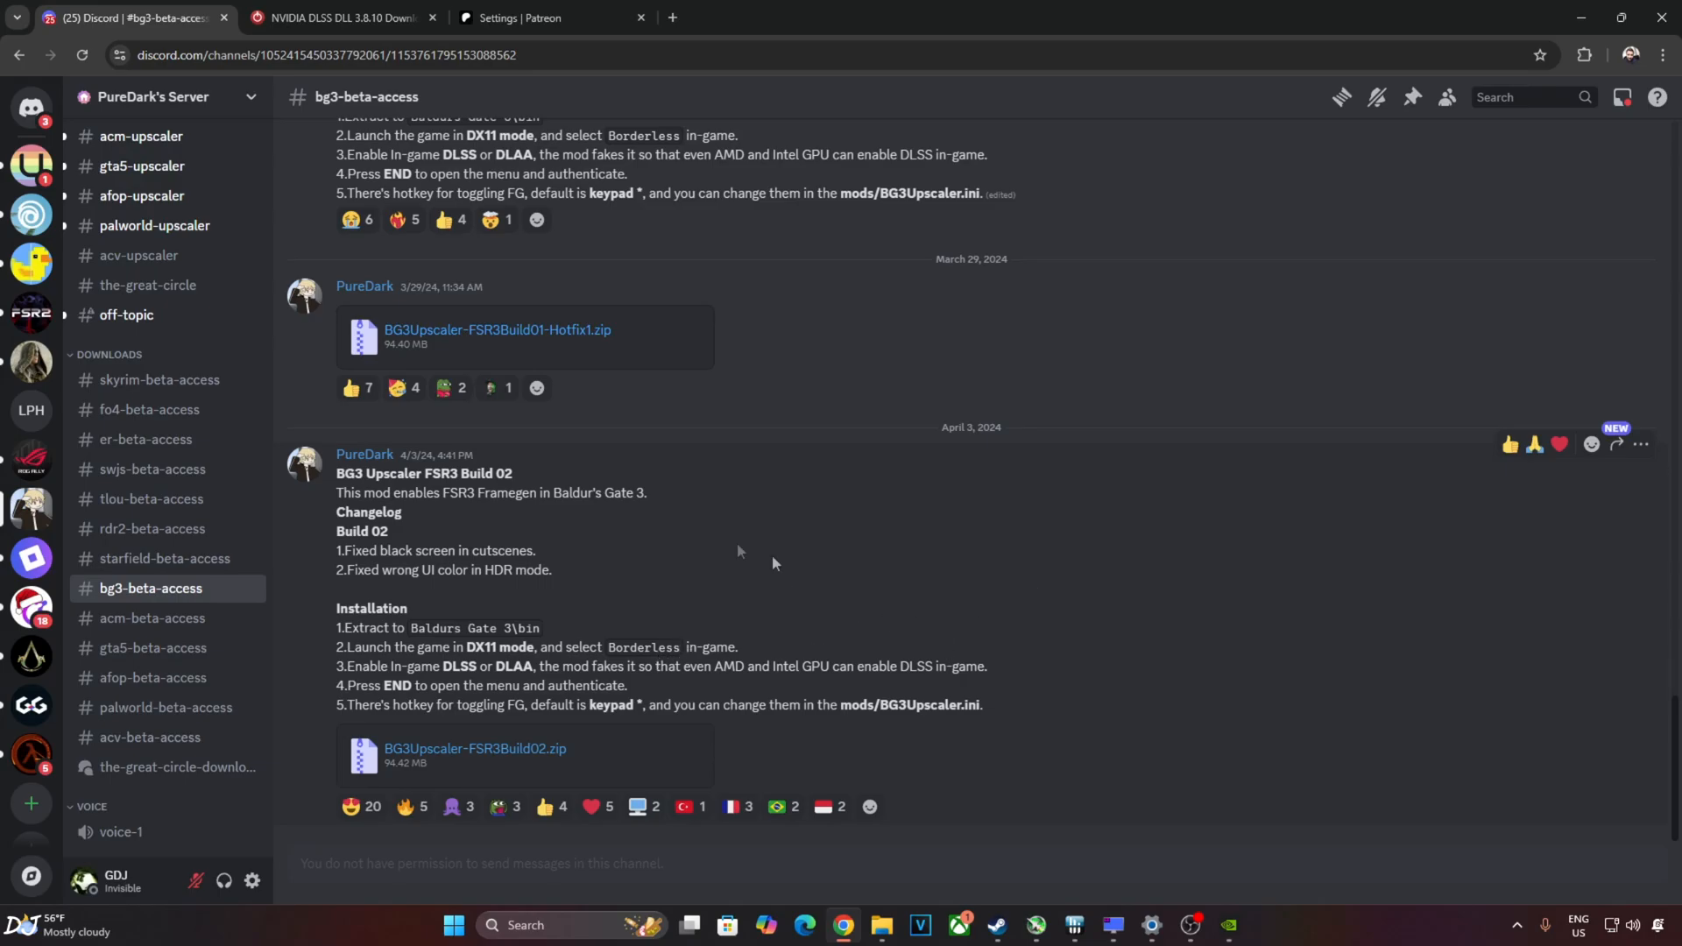
pyautogui.moveTo(1008, 590)
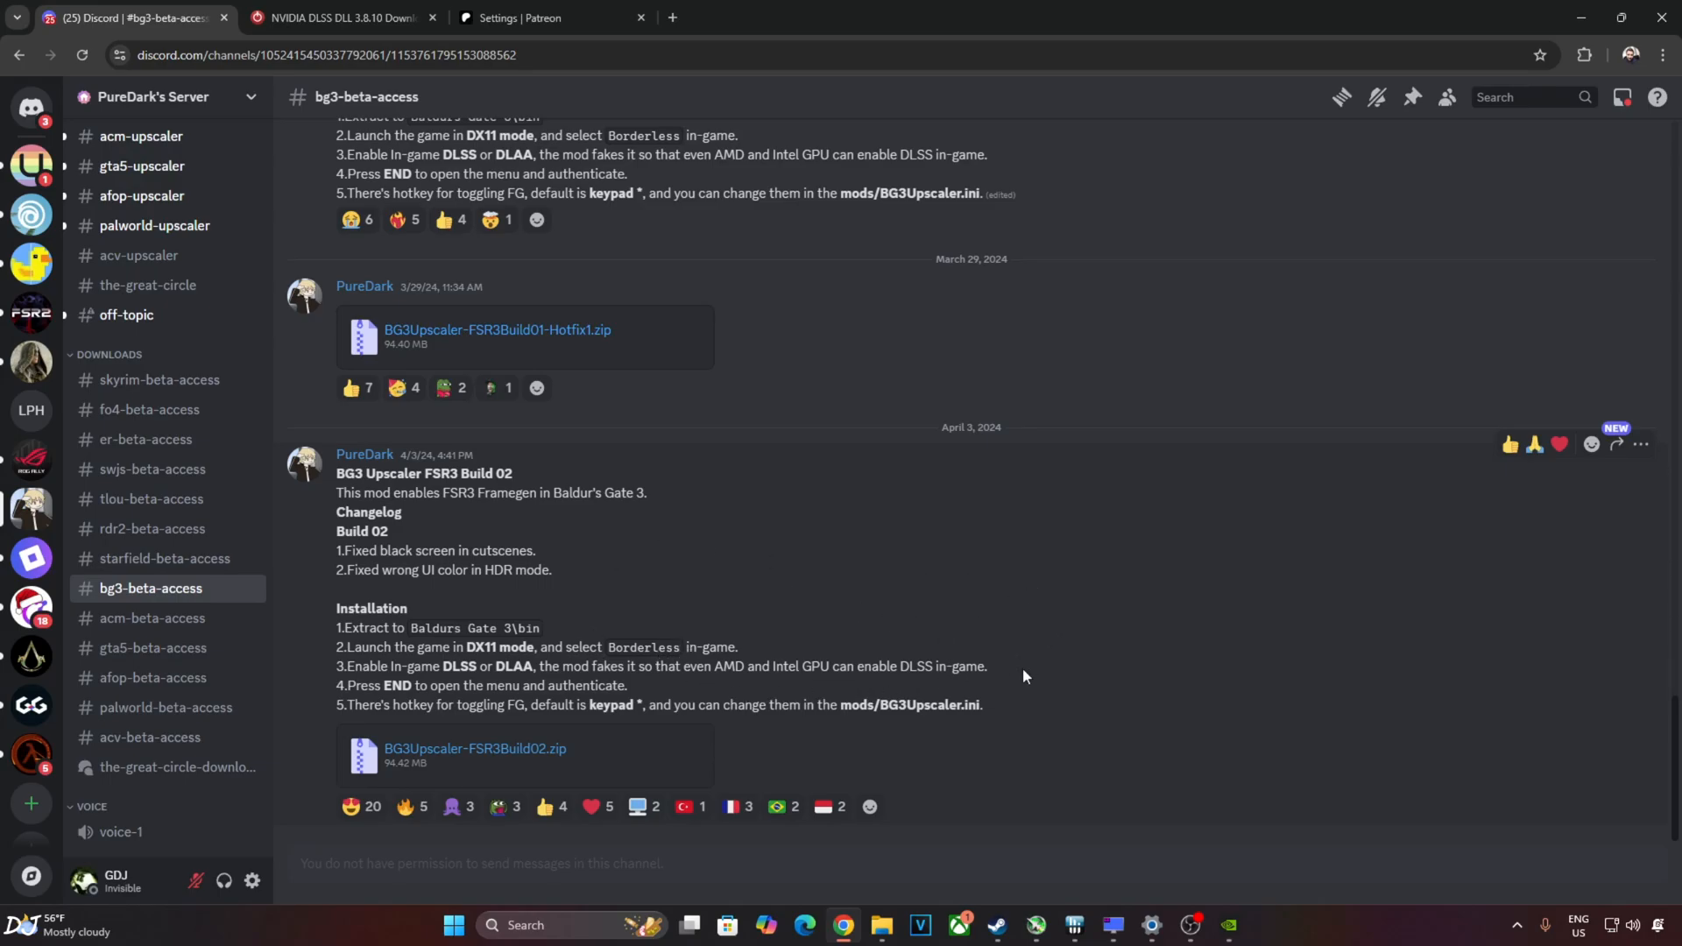
pyautogui.moveTo(717, 699)
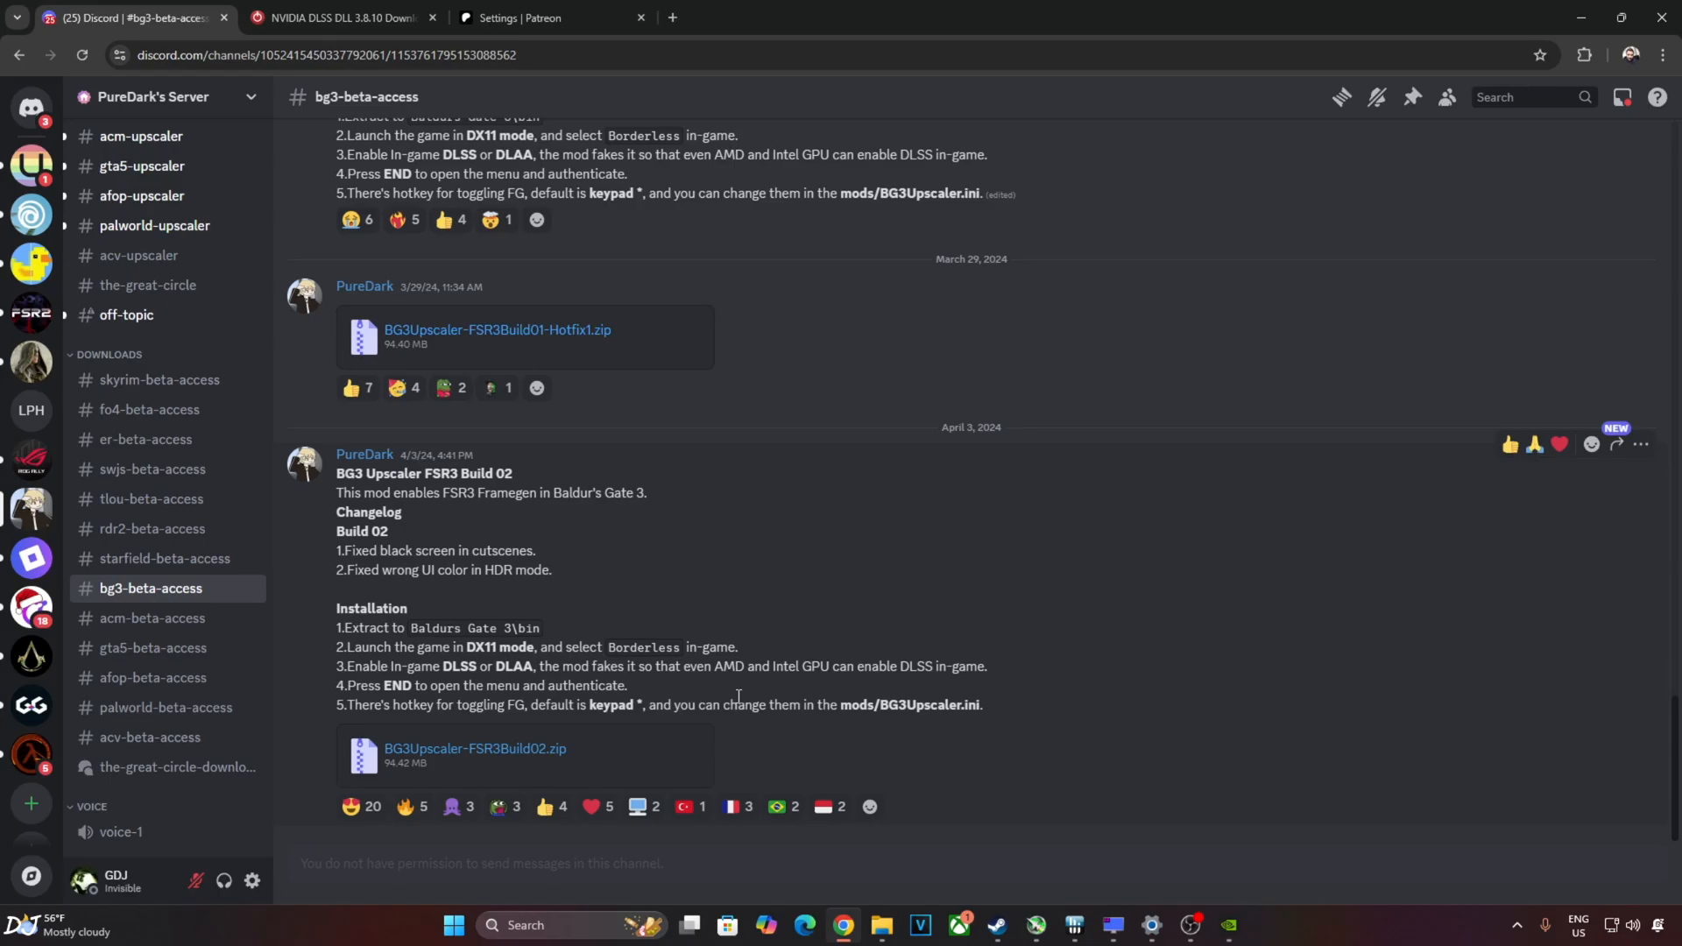
pyautogui.moveTo(759, 695)
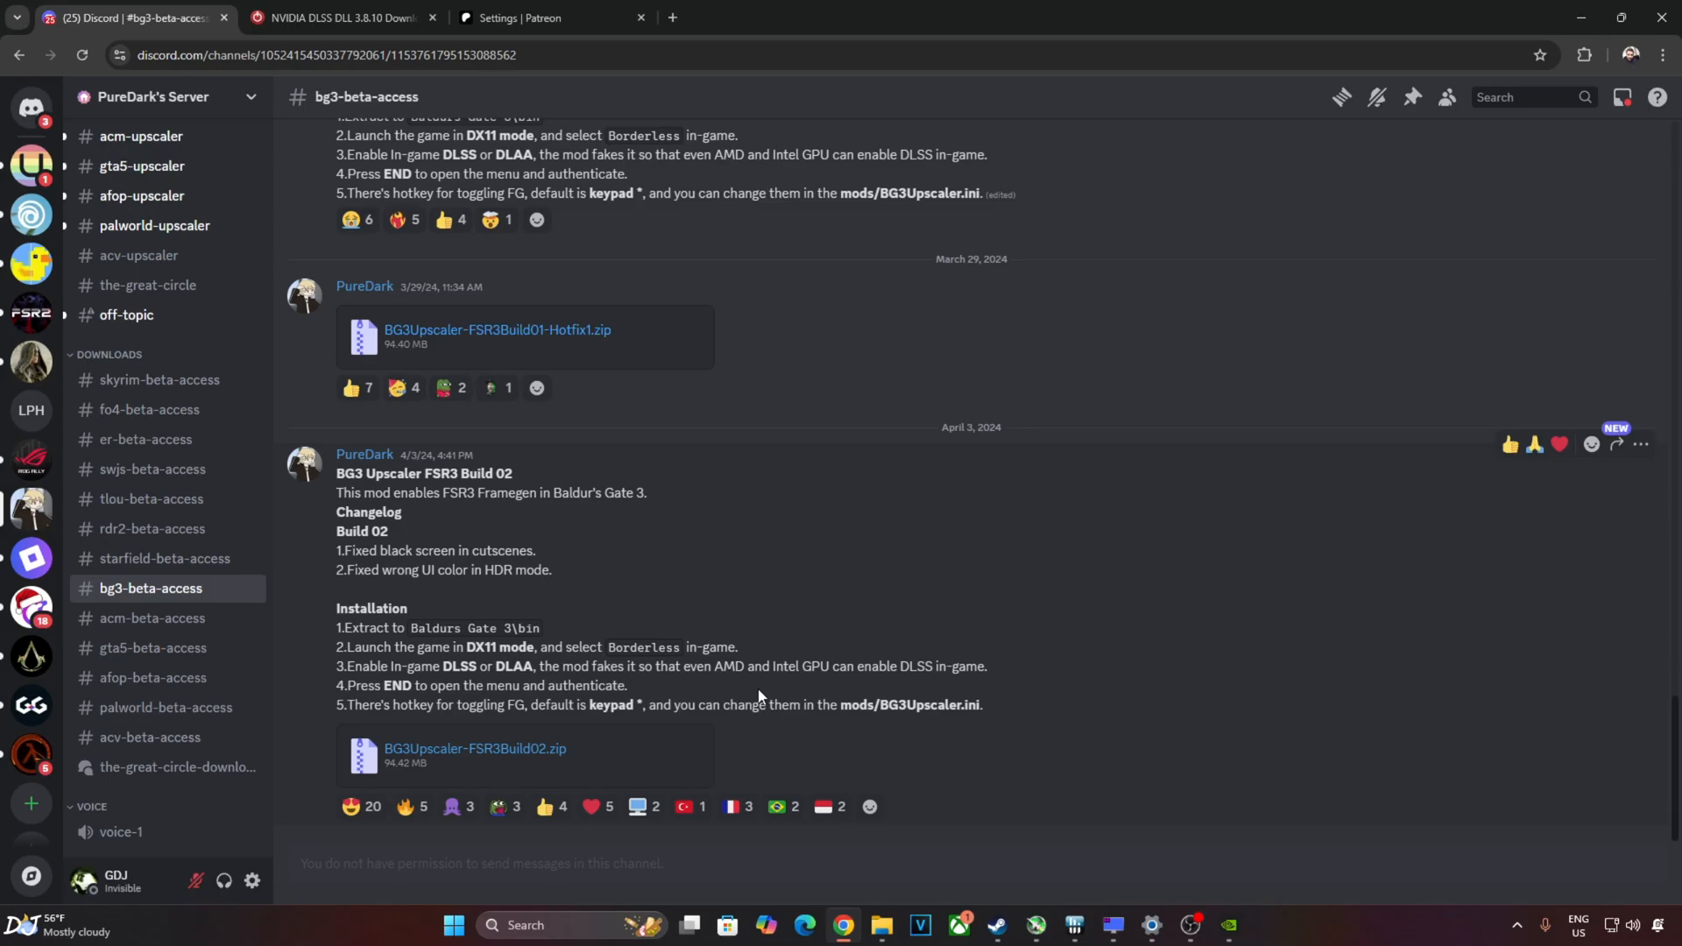
pyautogui.moveTo(753, 698)
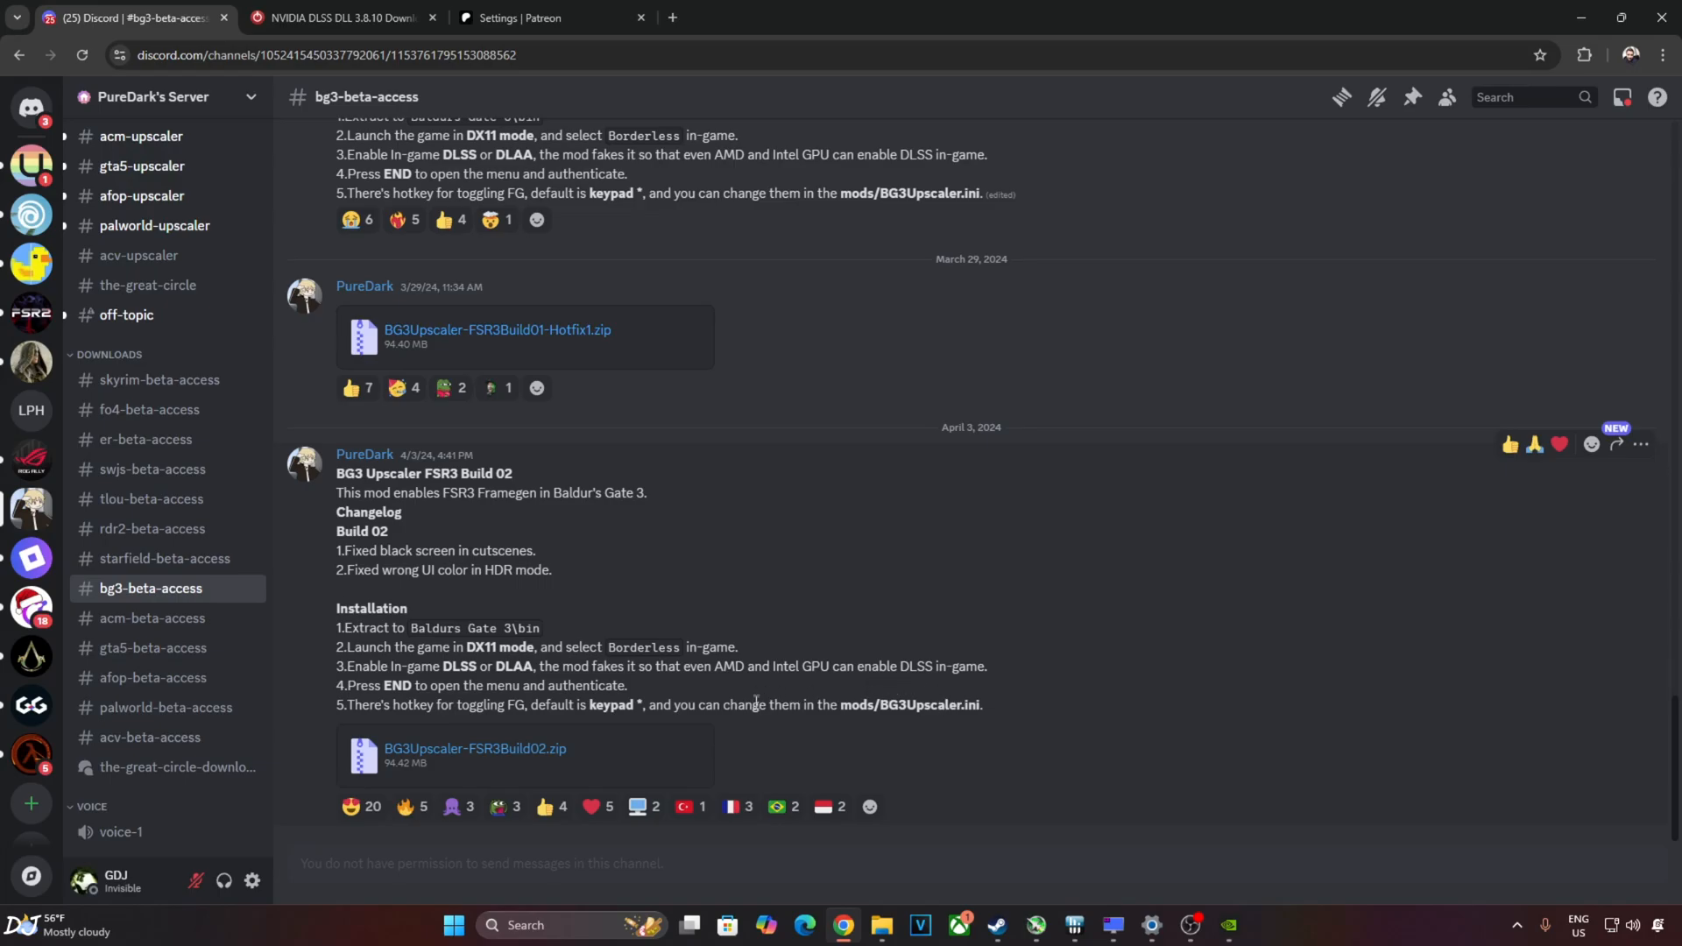
pyautogui.moveTo(698, 698)
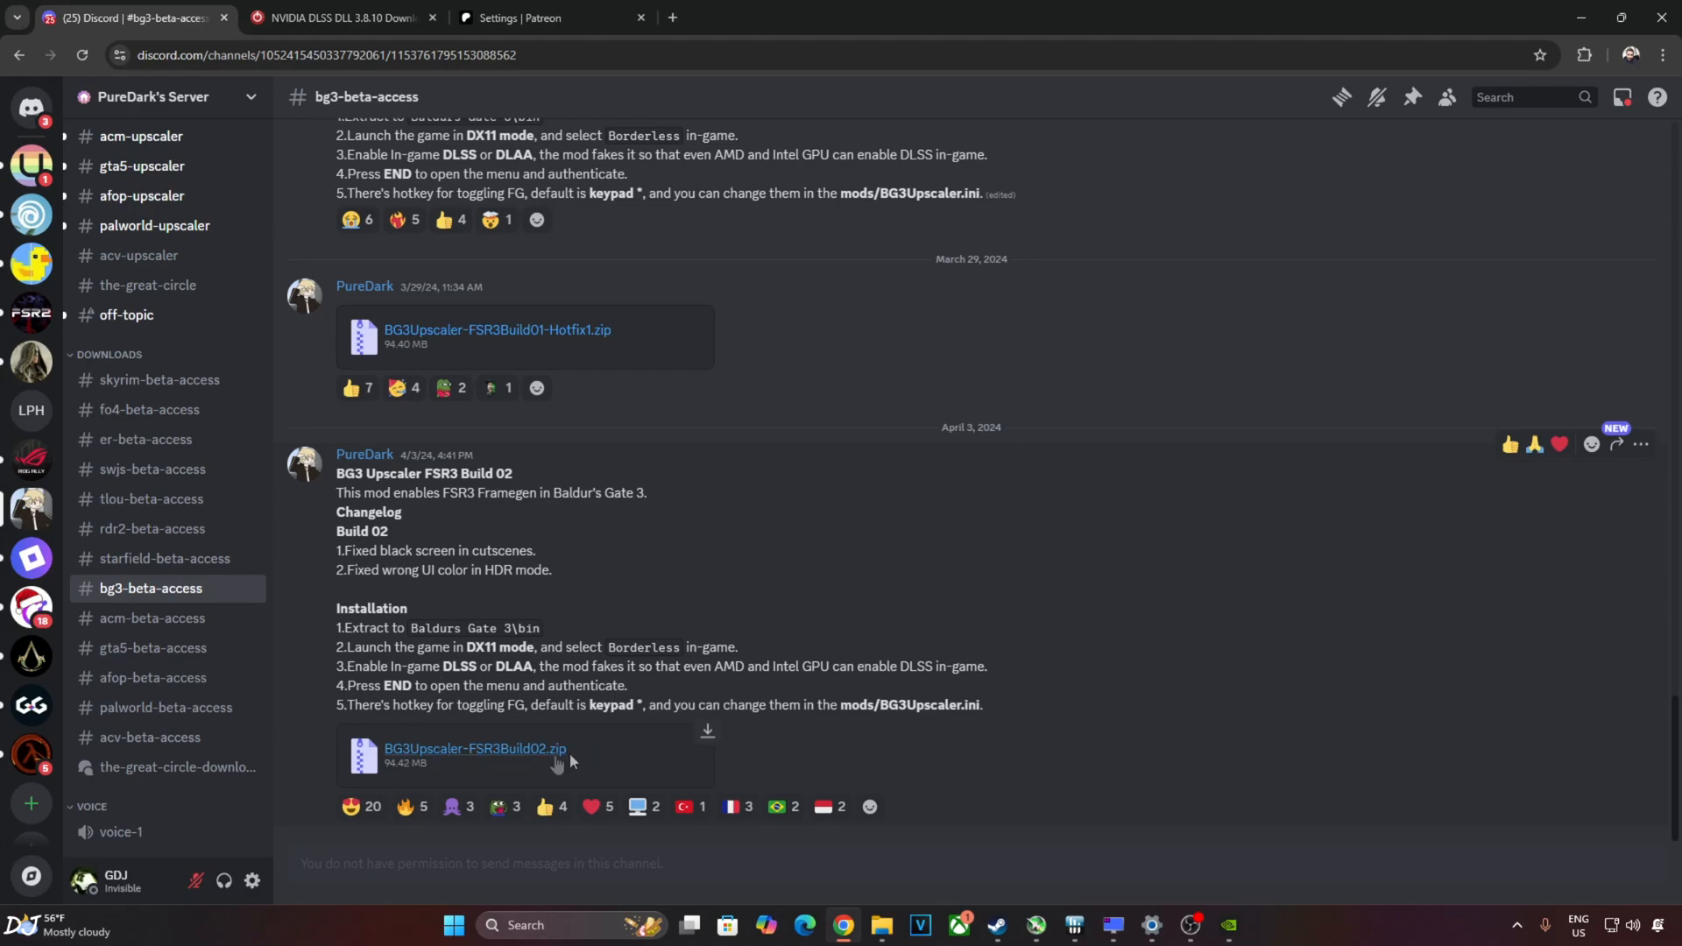
# Download BG3Upscaler-FSR3Build02.zip from the Build 02 post in bg3-beta-access.
pyautogui.click(341, 17)
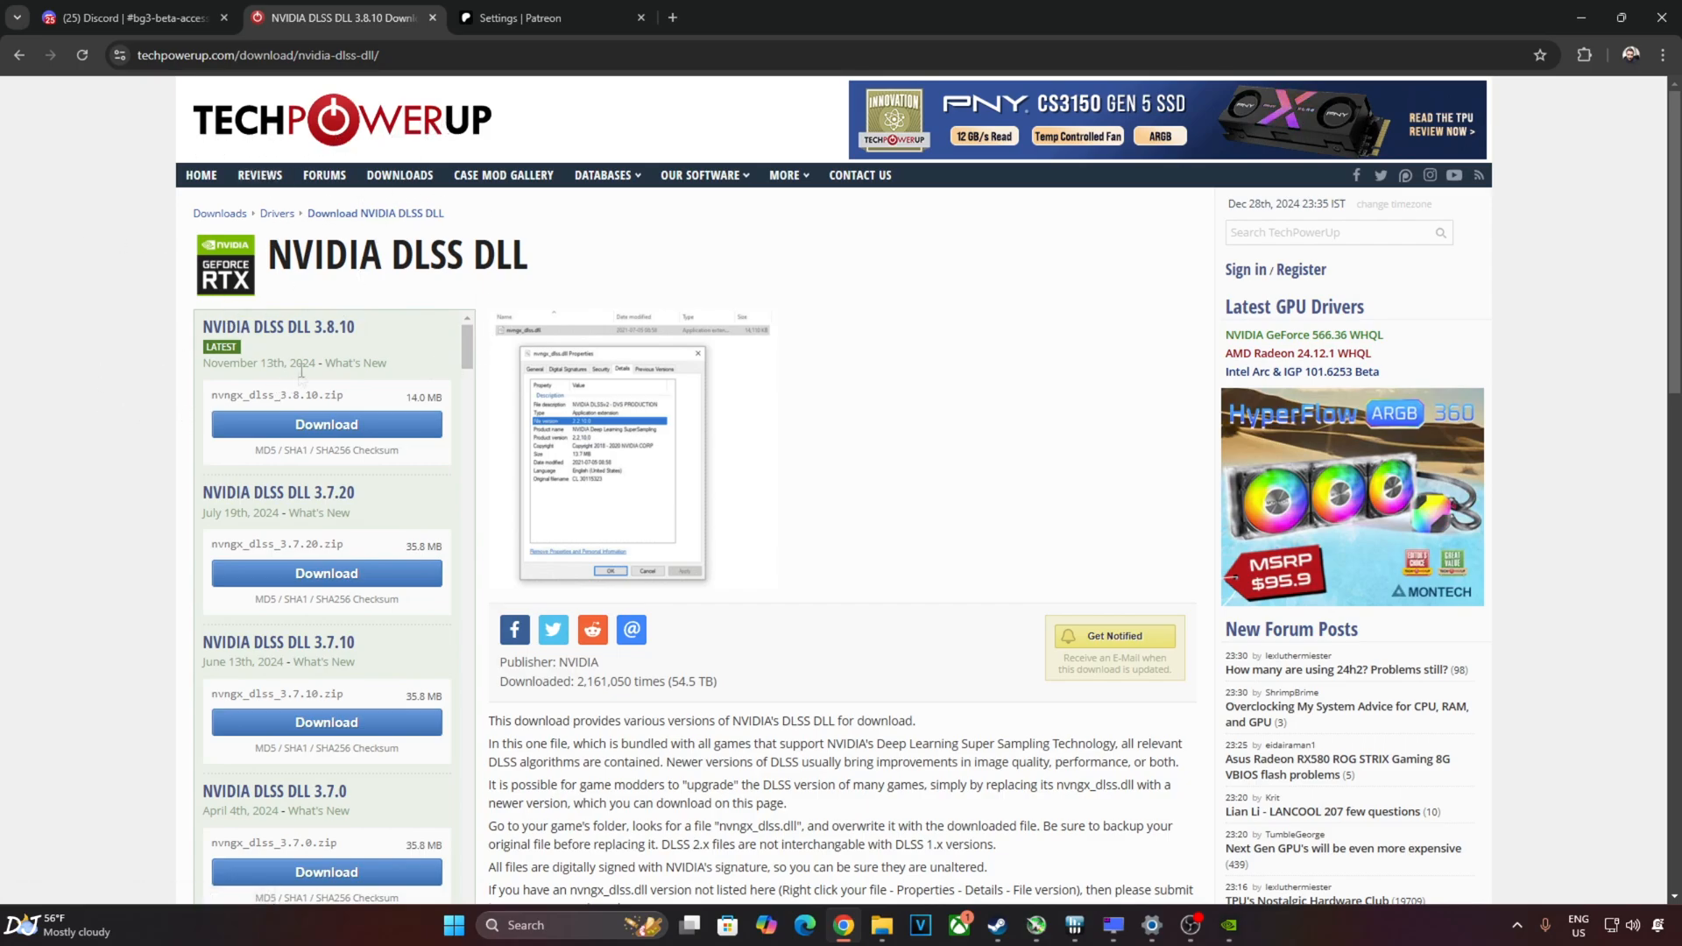
pyautogui.moveTo(378, 439)
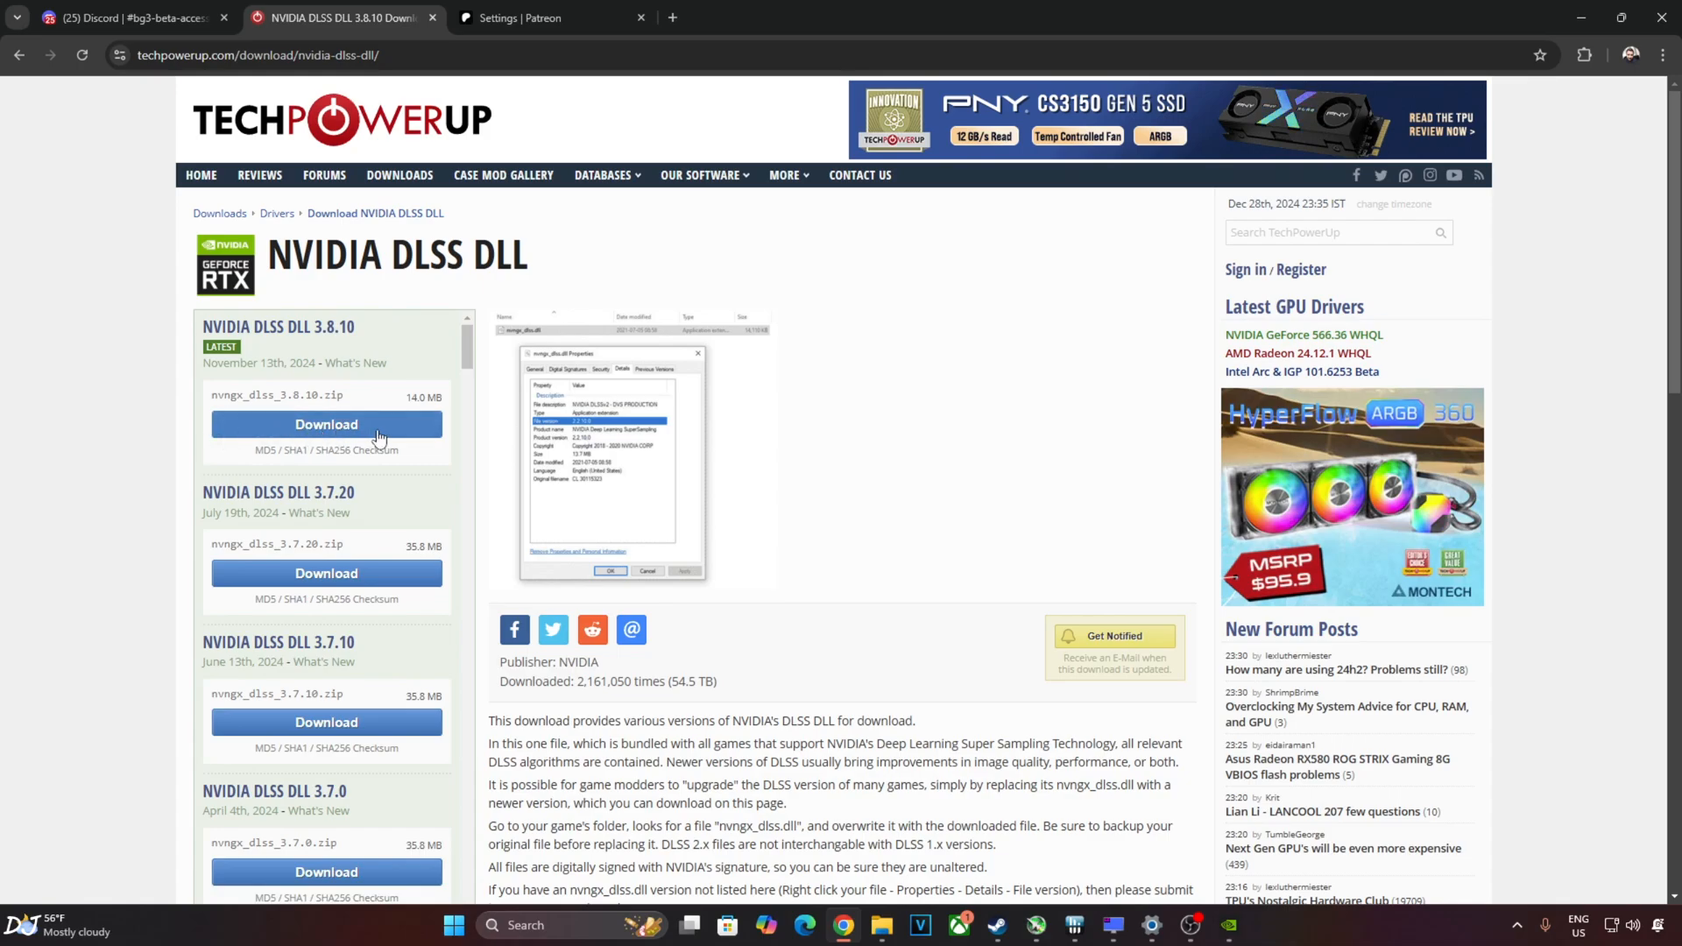
# Download NVIDIA DLSS DLL 3.8.10 on TechPowerUp to reach the server list.
pyautogui.click(325, 424)
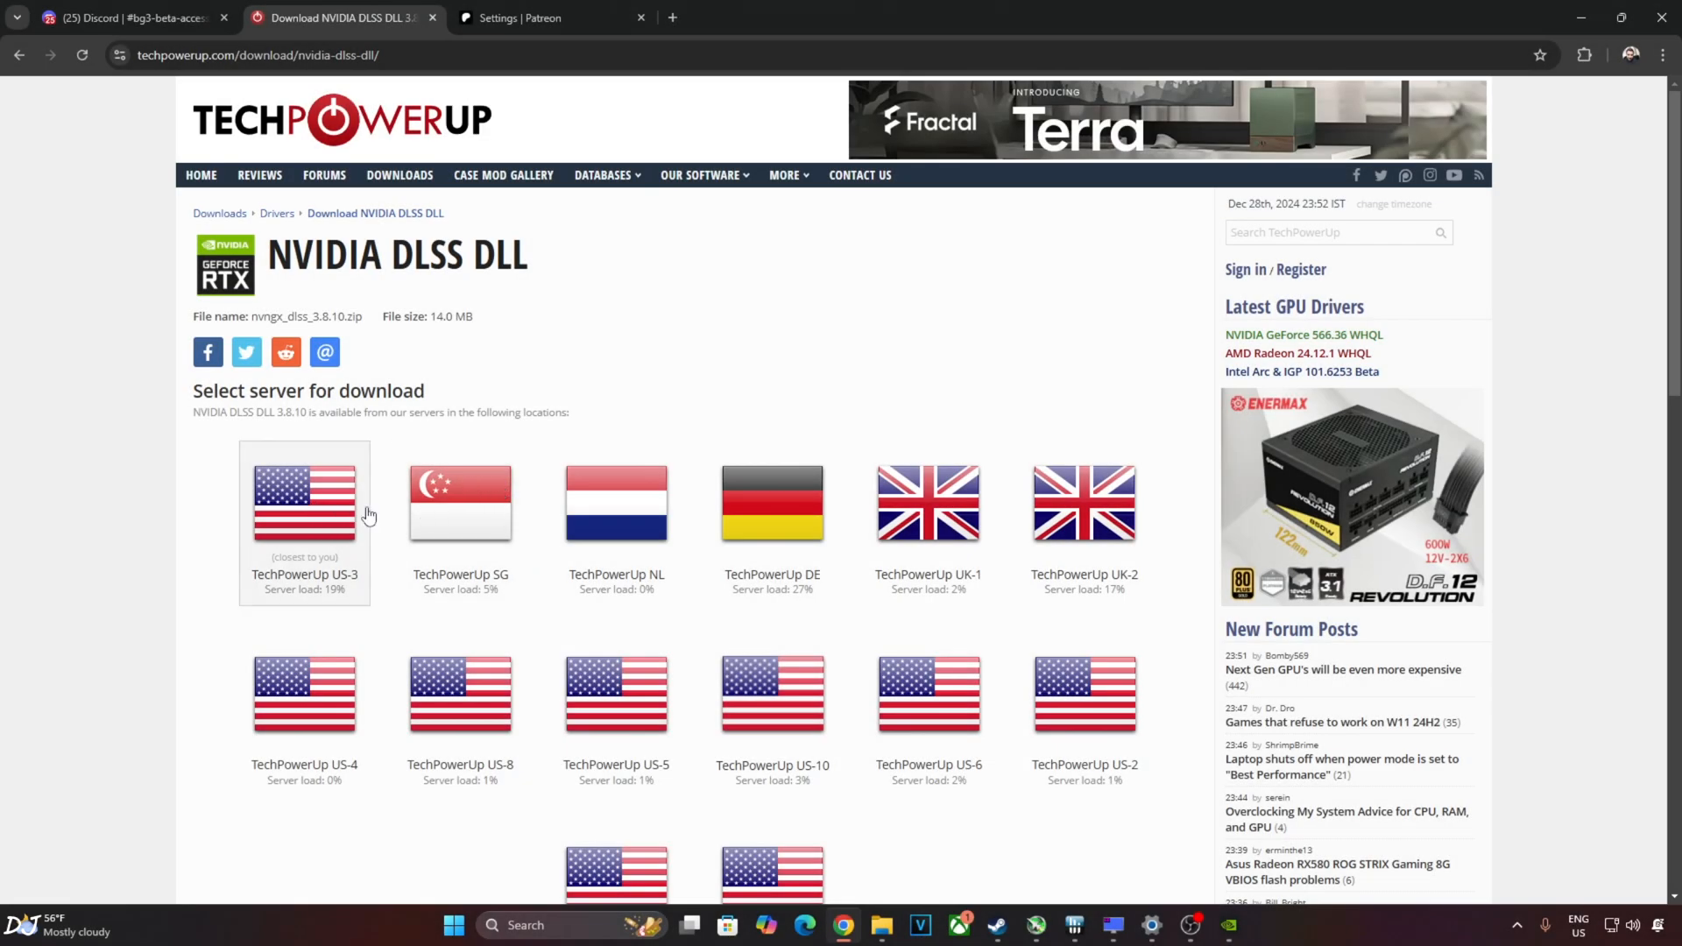
pyautogui.moveTo(238, 542)
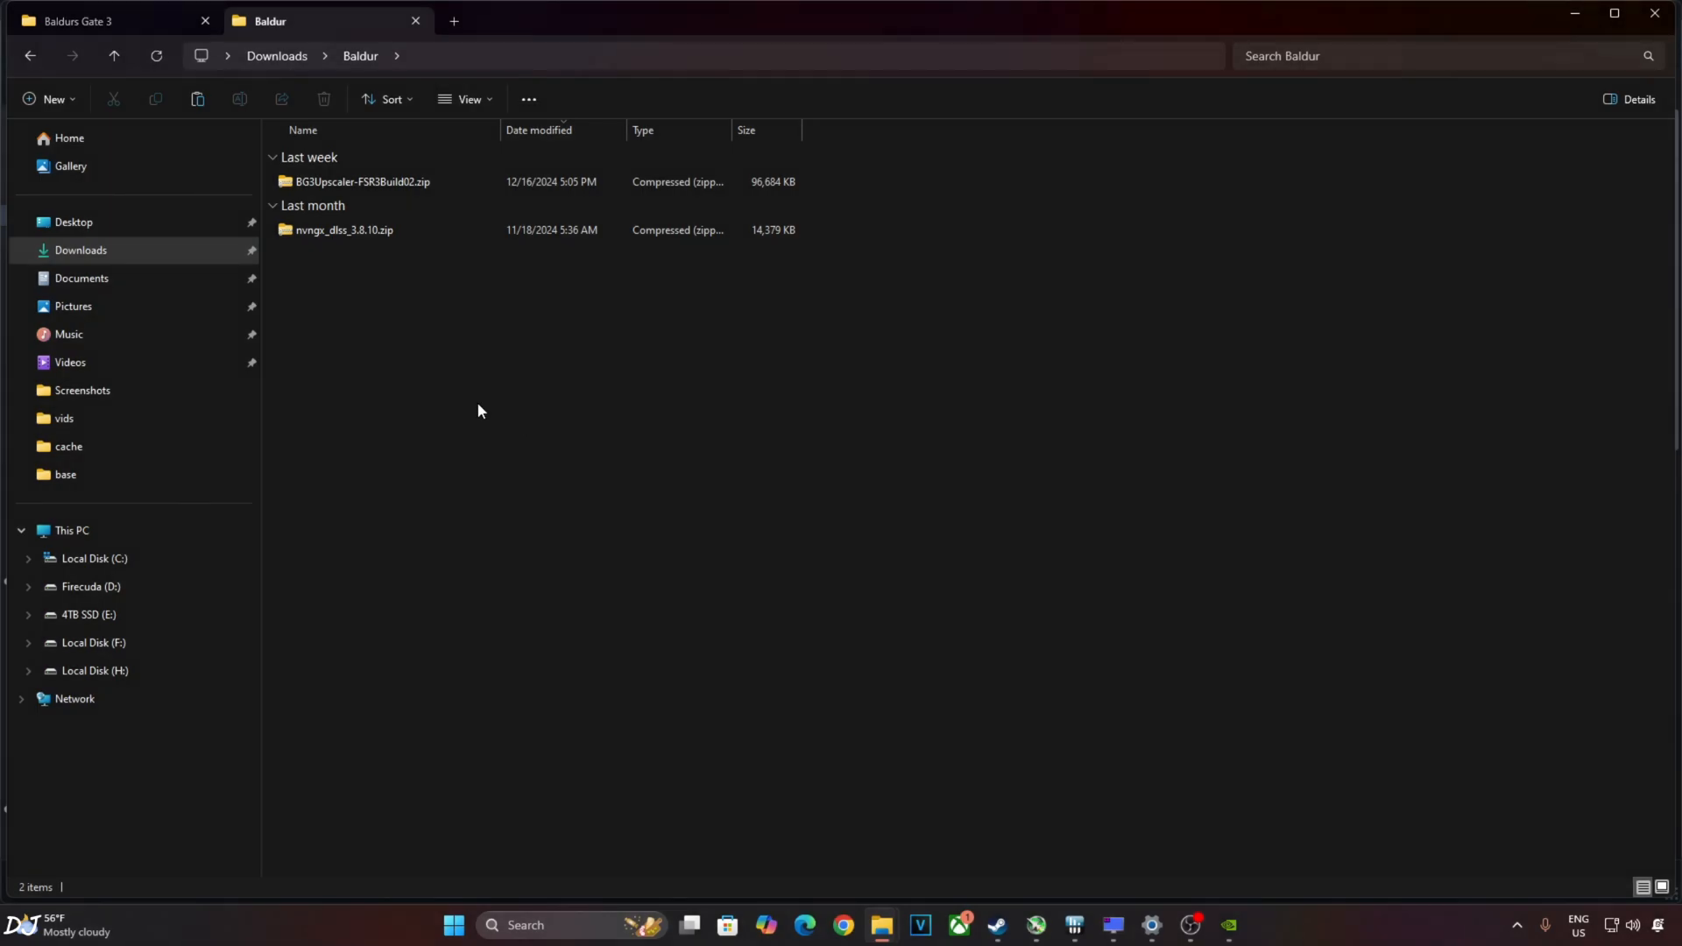
# Open BG3Upscaler-FSR3Build02.zip in Downloads > Baldur and select all its contents.
pyautogui.click(360, 181)
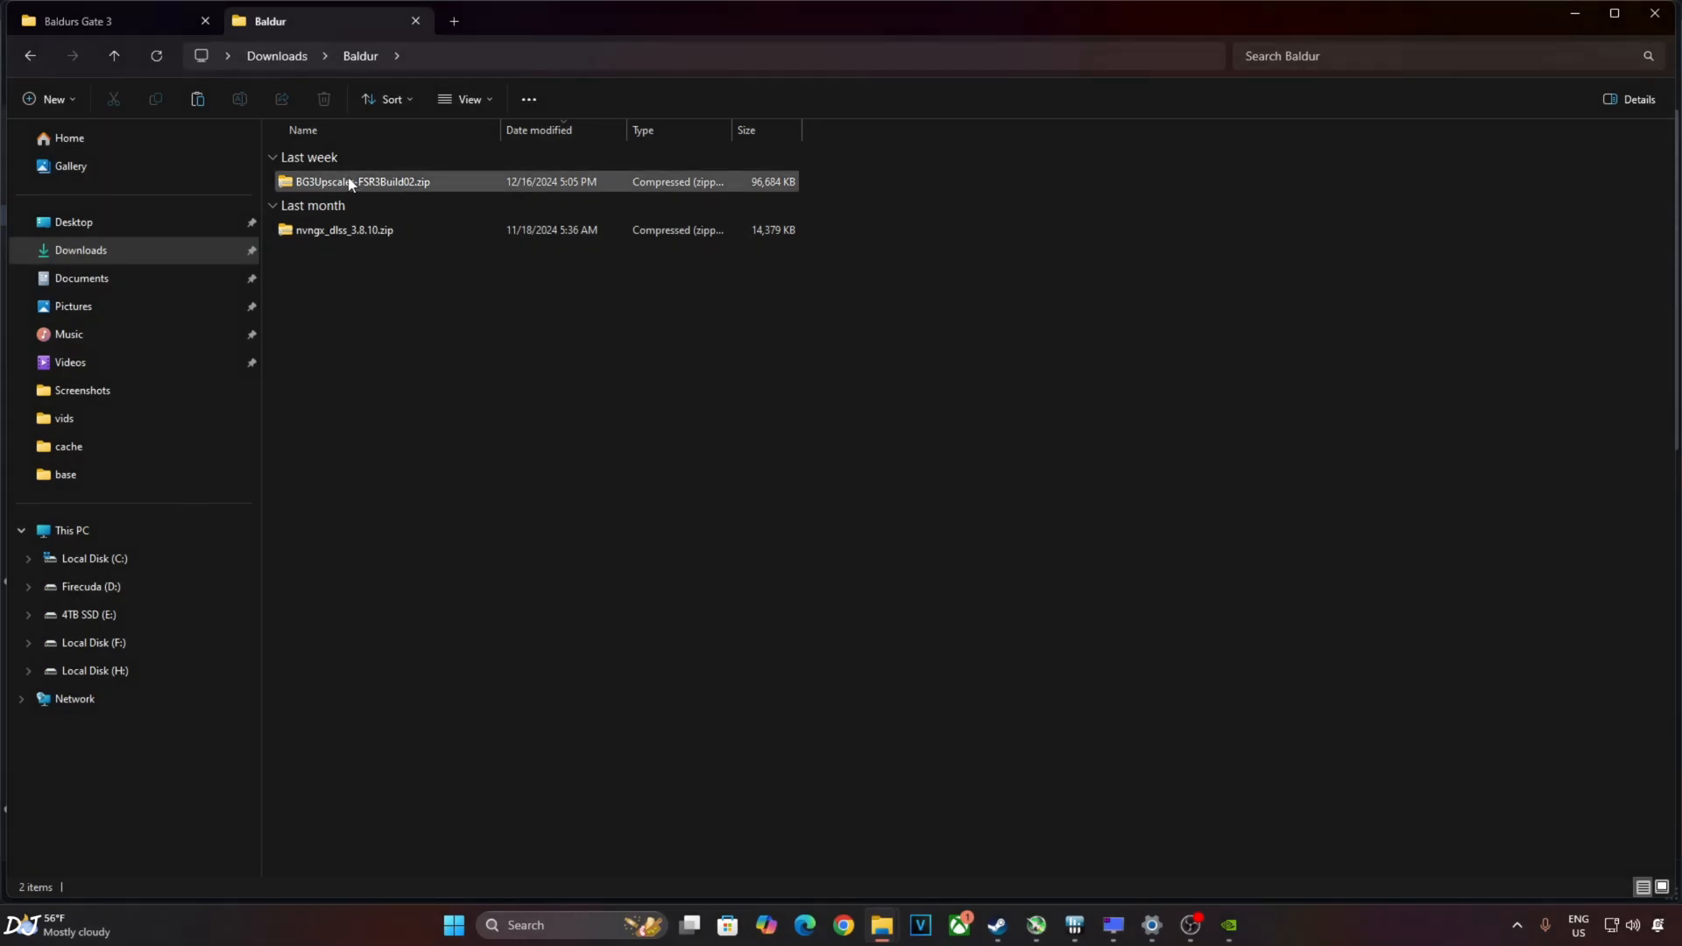
pyautogui.doubleClick(359, 181)
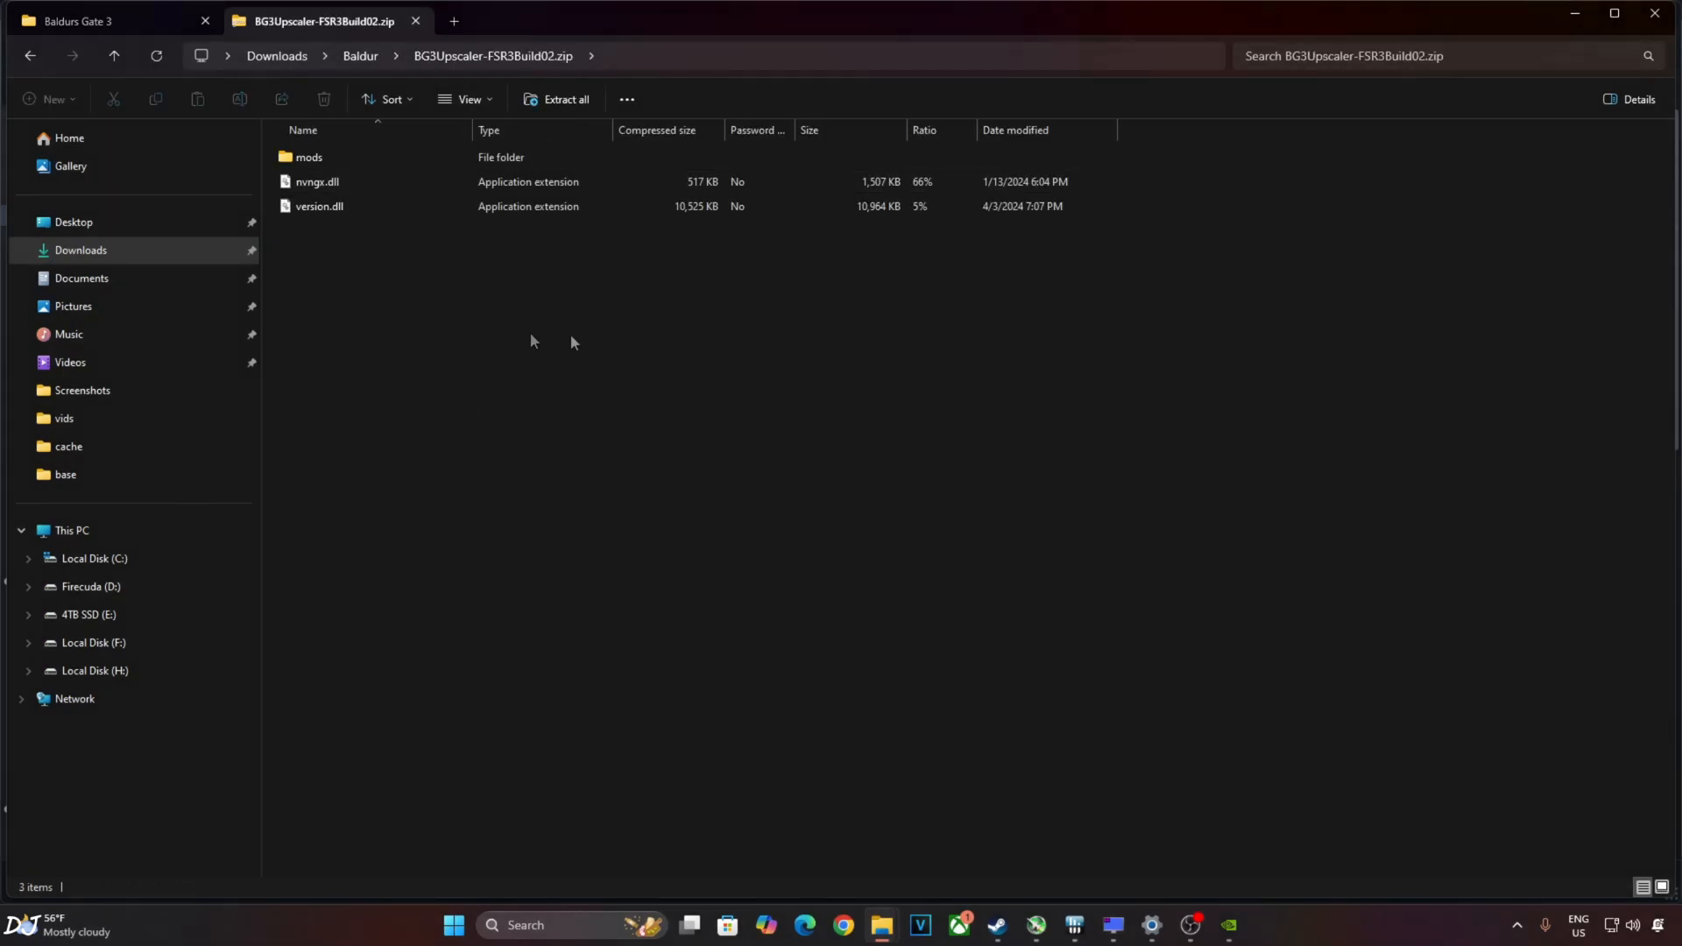
pyautogui.moveTo(325, 267)
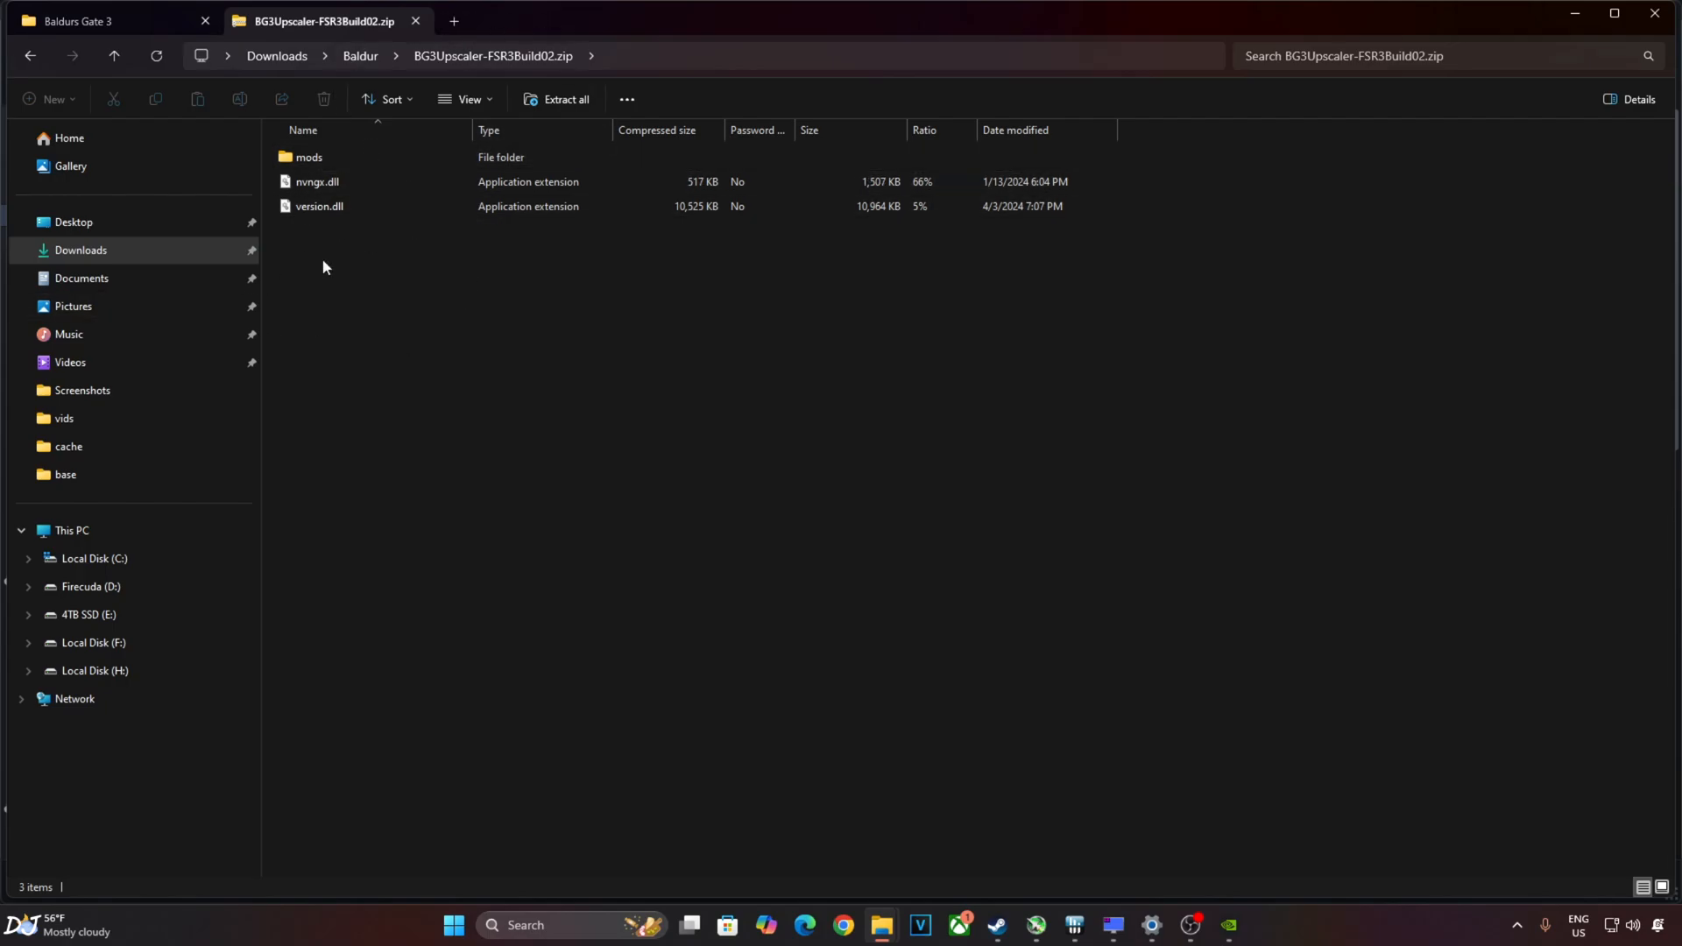
pyautogui.press('ctrl+a')
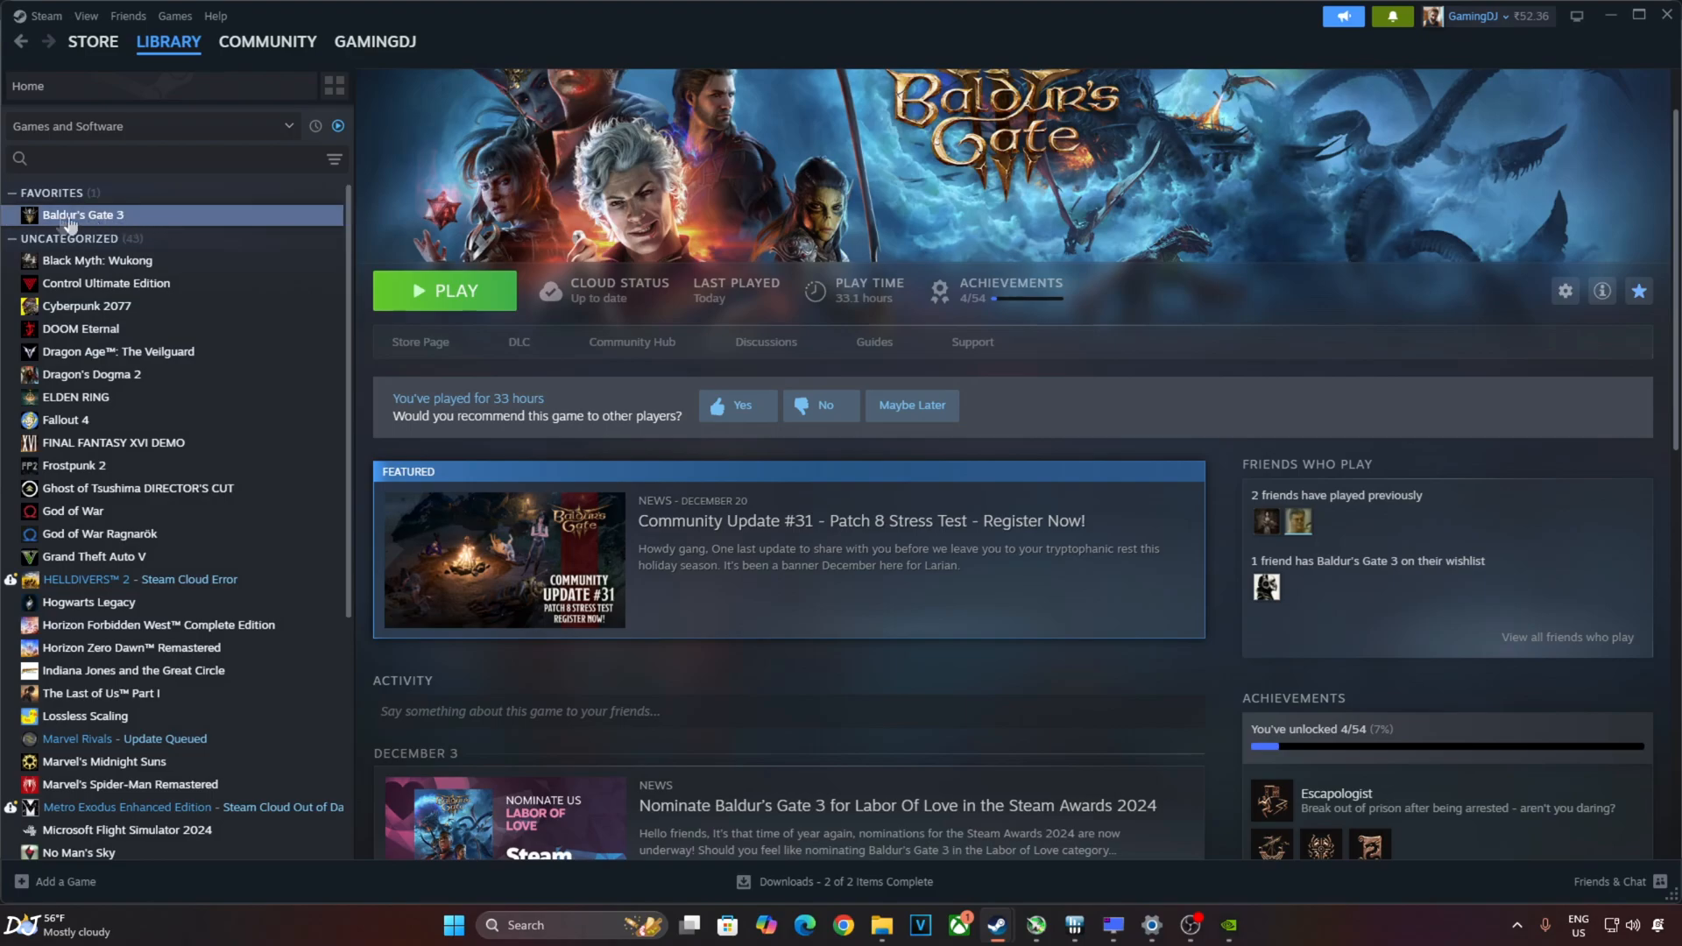
# Browse Baldur's Gate 3's local files from Steam and enter the bin folder.
pyautogui.rightClick(82, 215)
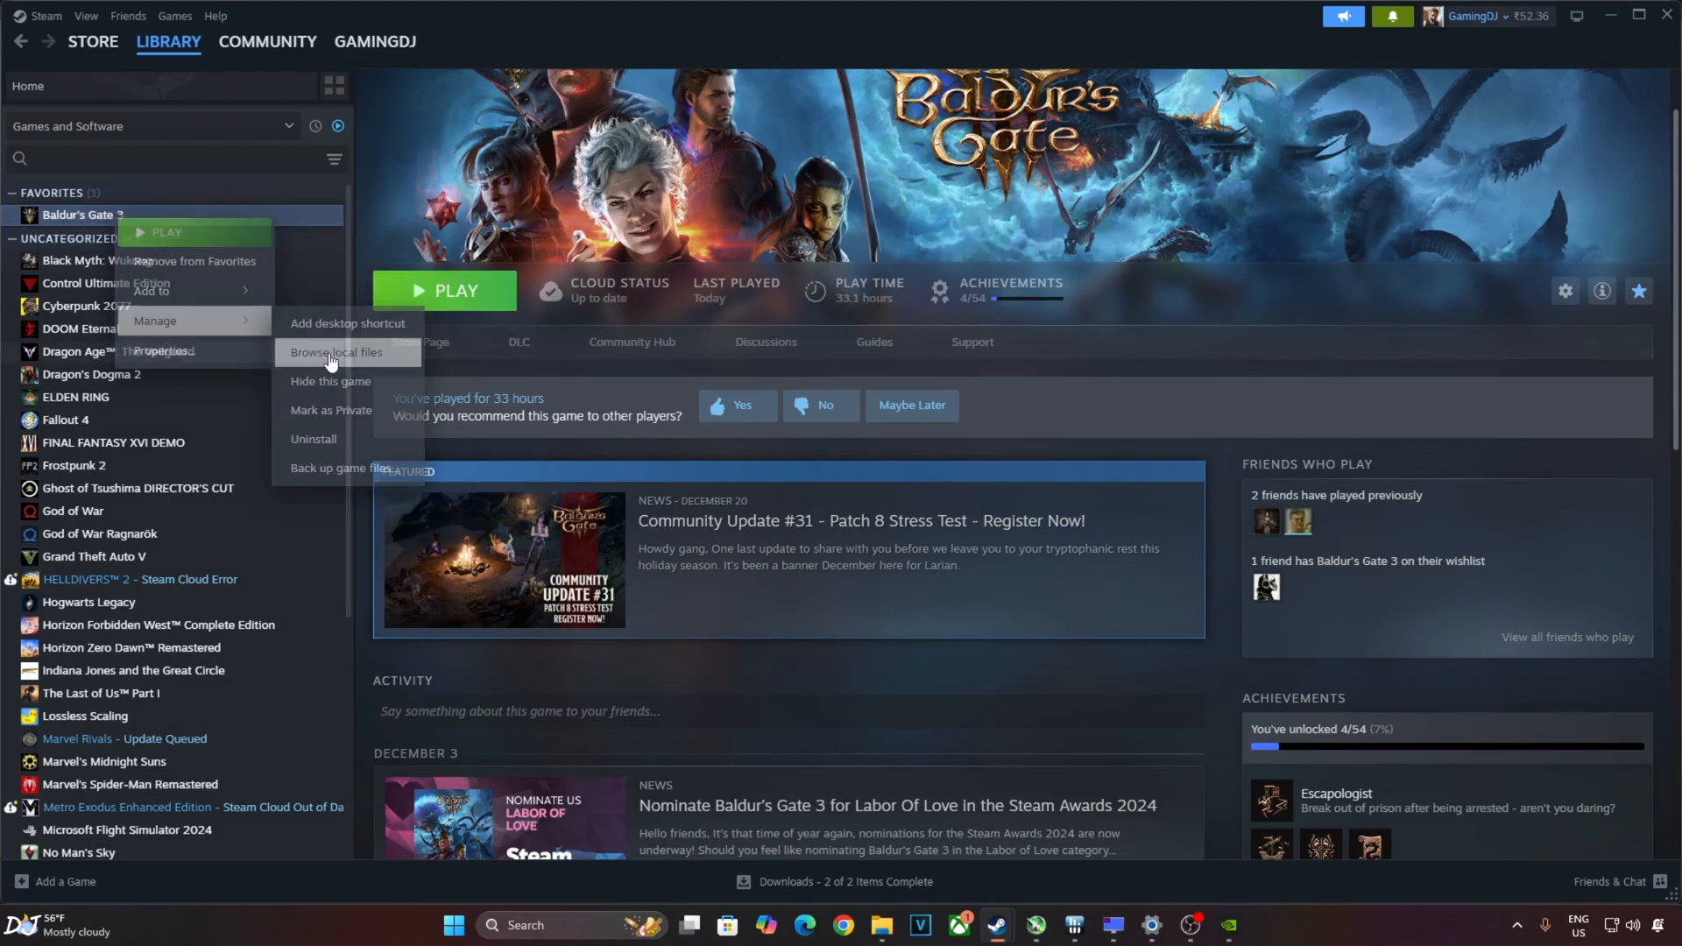
pyautogui.click(335, 357)
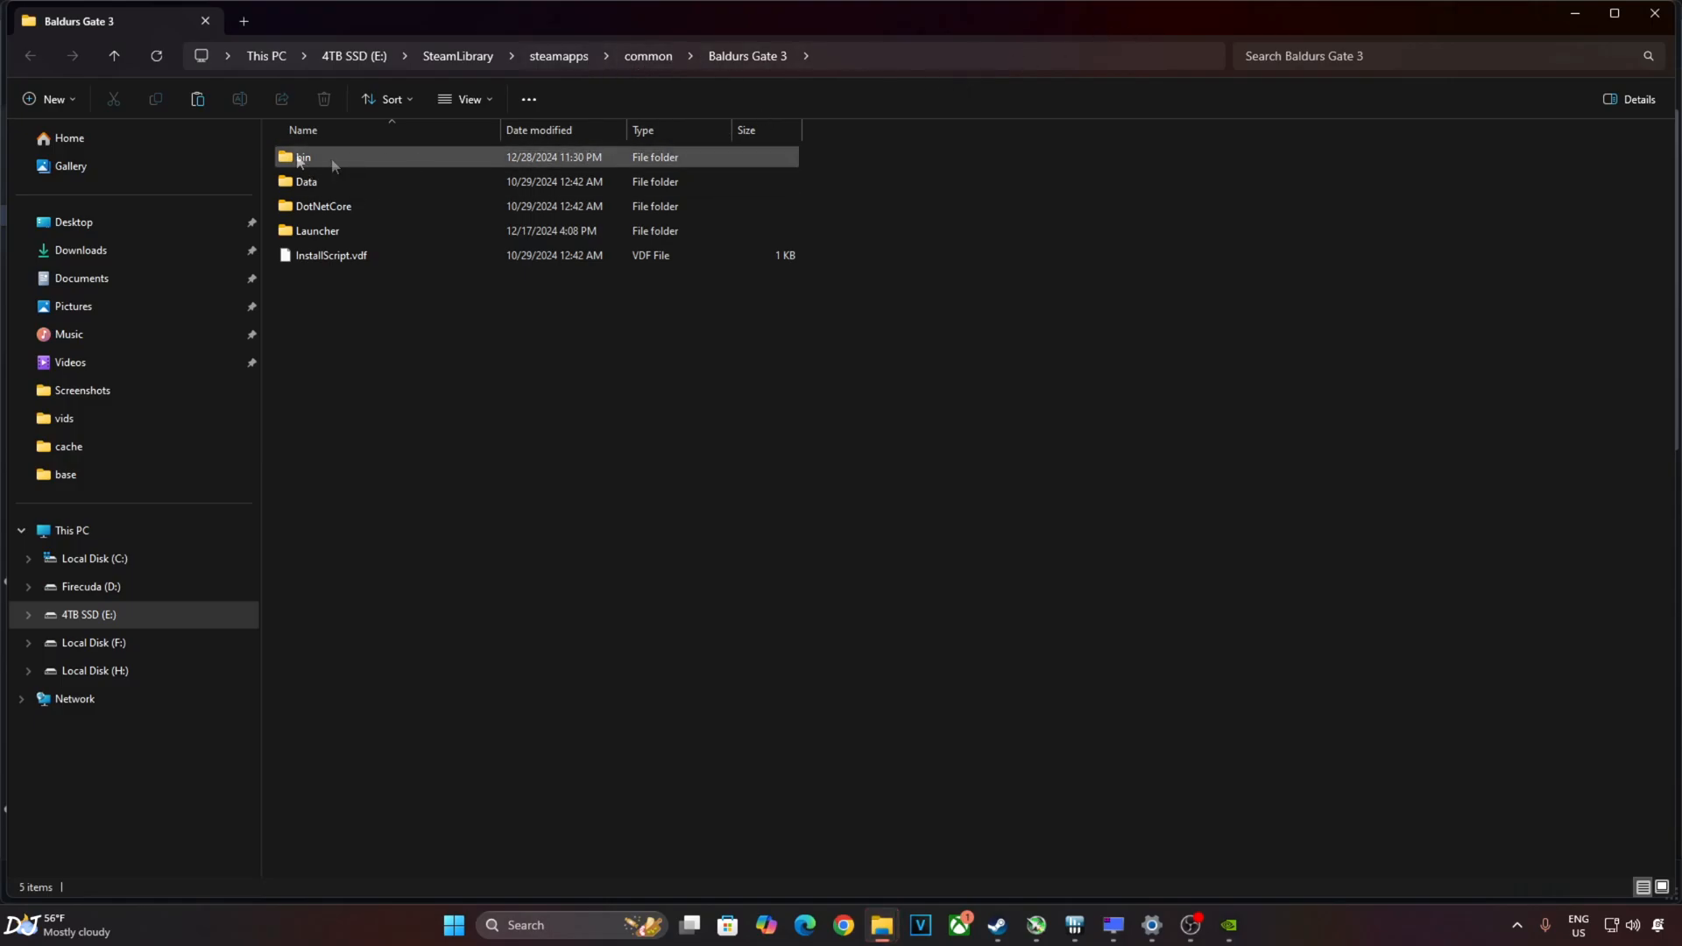
pyautogui.doubleClick(304, 156)
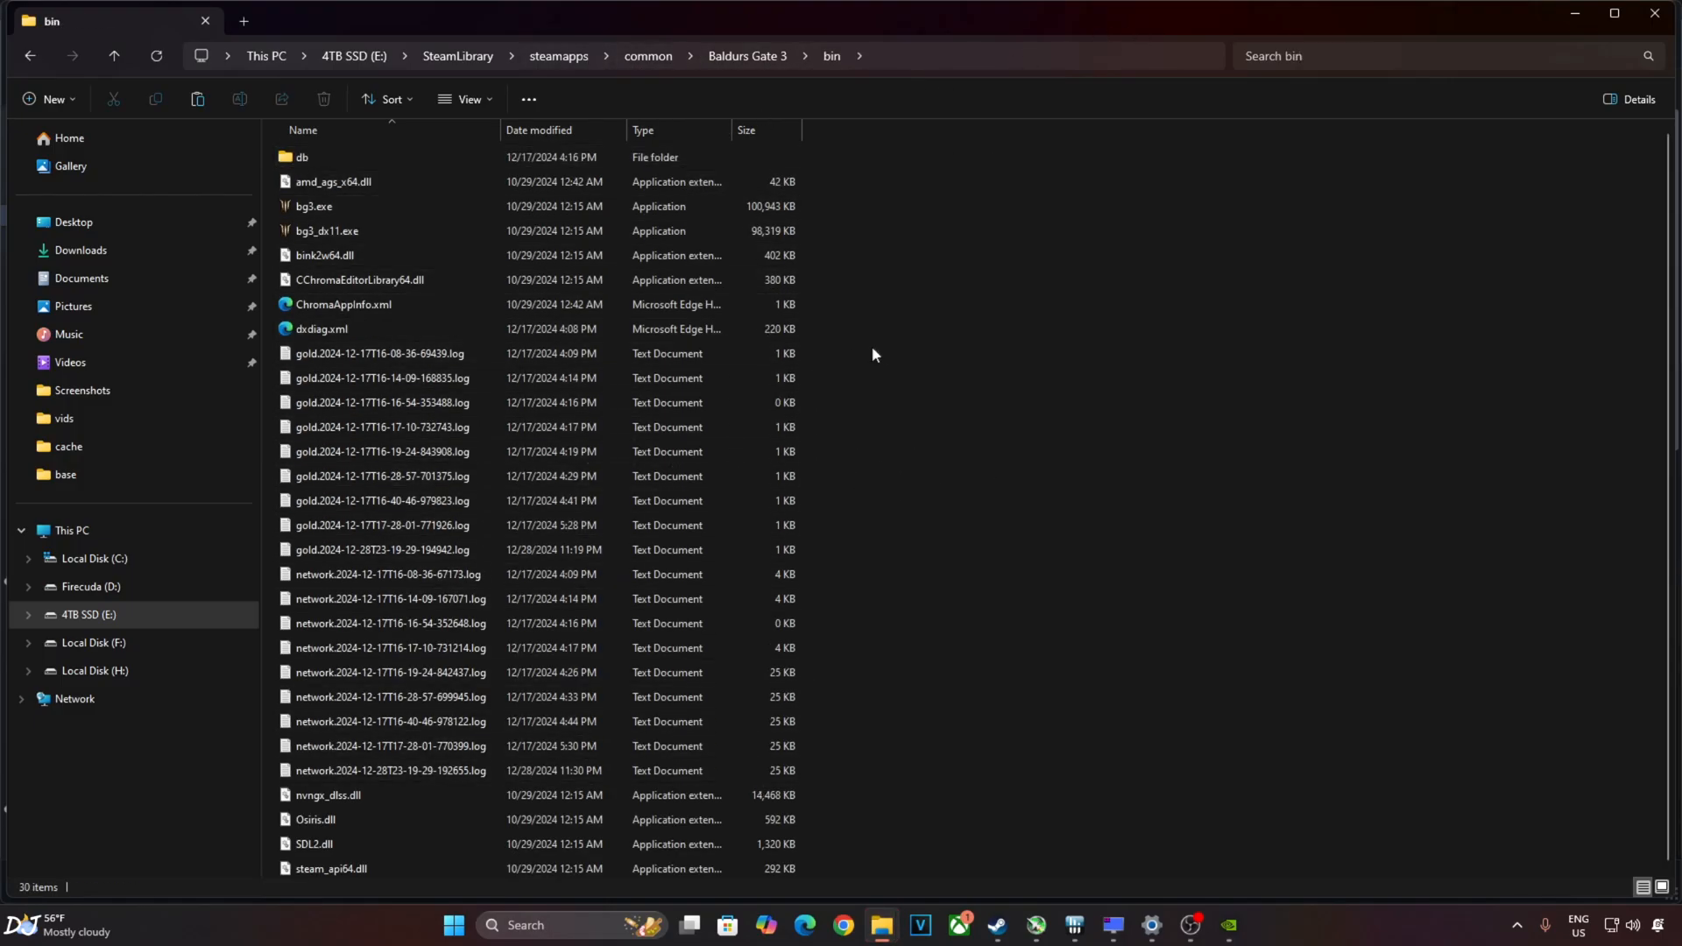
pyautogui.moveTo(318, 228)
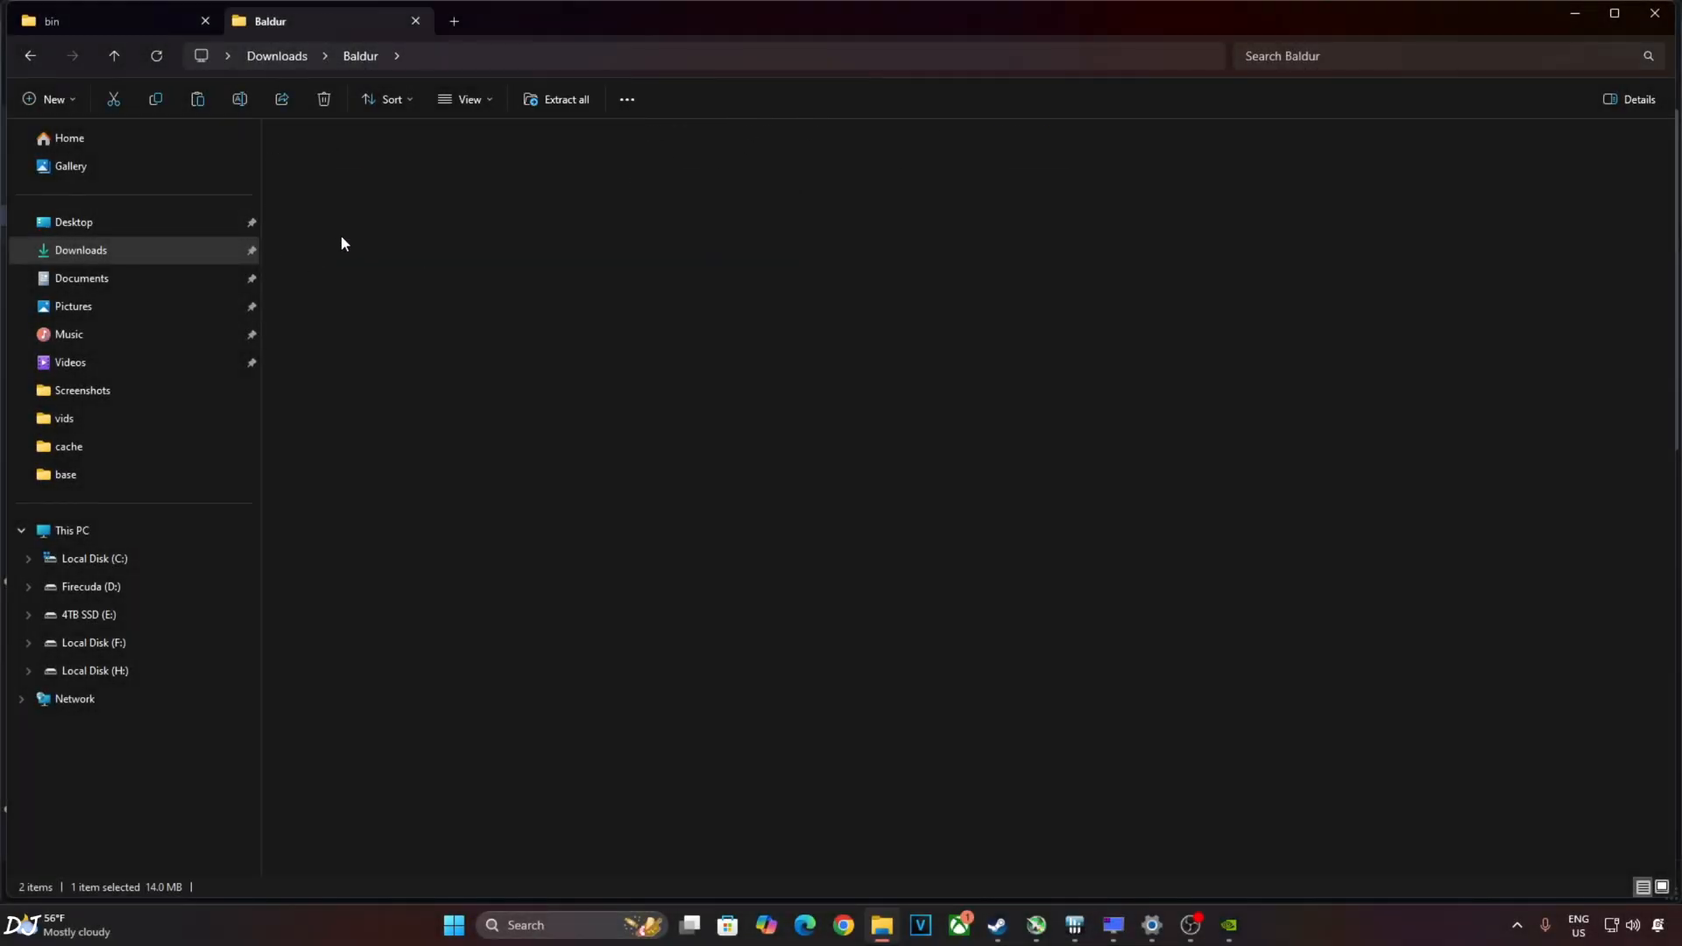
# Put nvngx_dlss.dll 3.8.10 into bin > mods > UpscalerBasePlugin, replacing the existing file.
pyautogui.rightClick(327, 156)
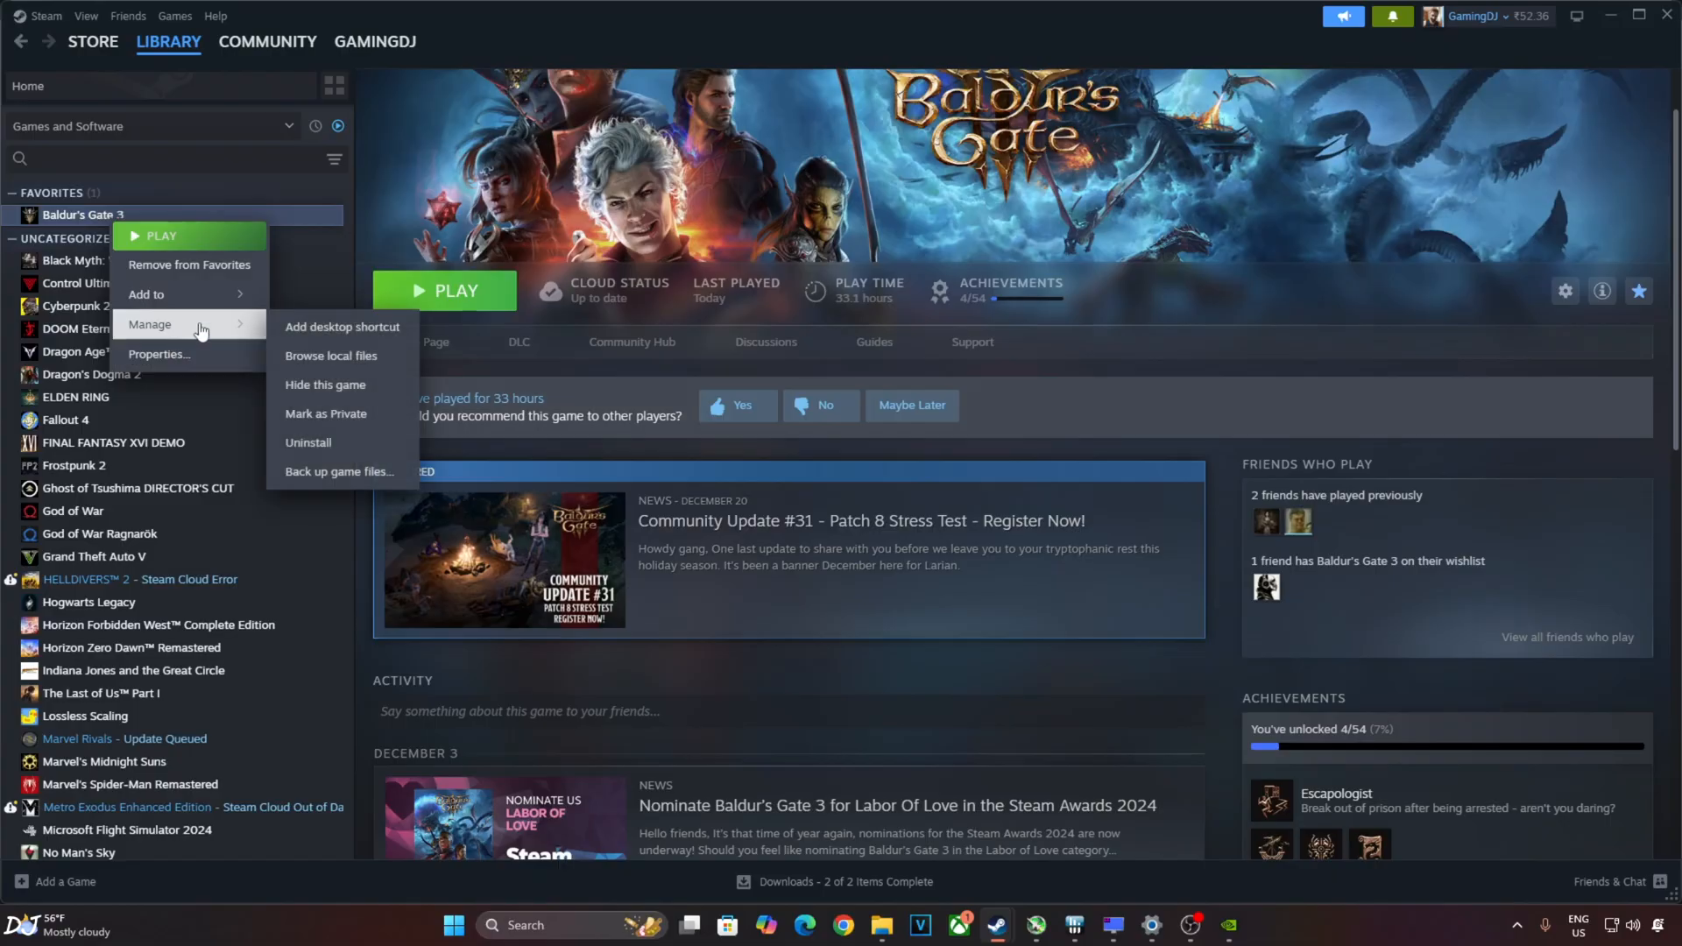
pyautogui.click(331, 354)
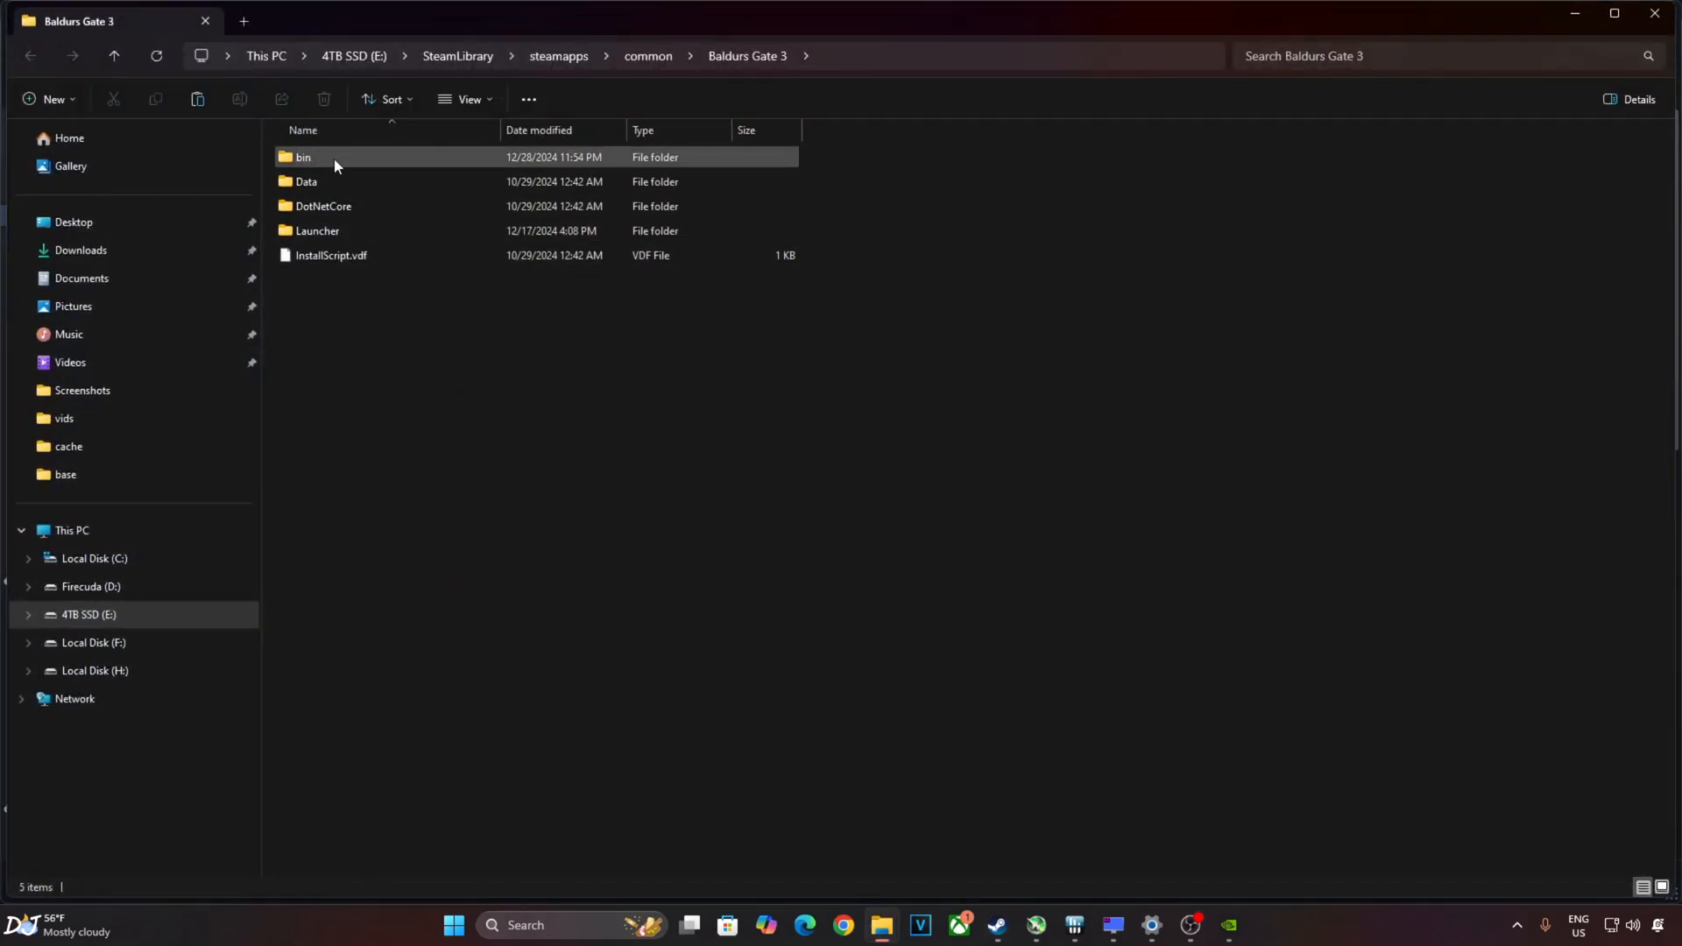
pyautogui.doubleClick(304, 157)
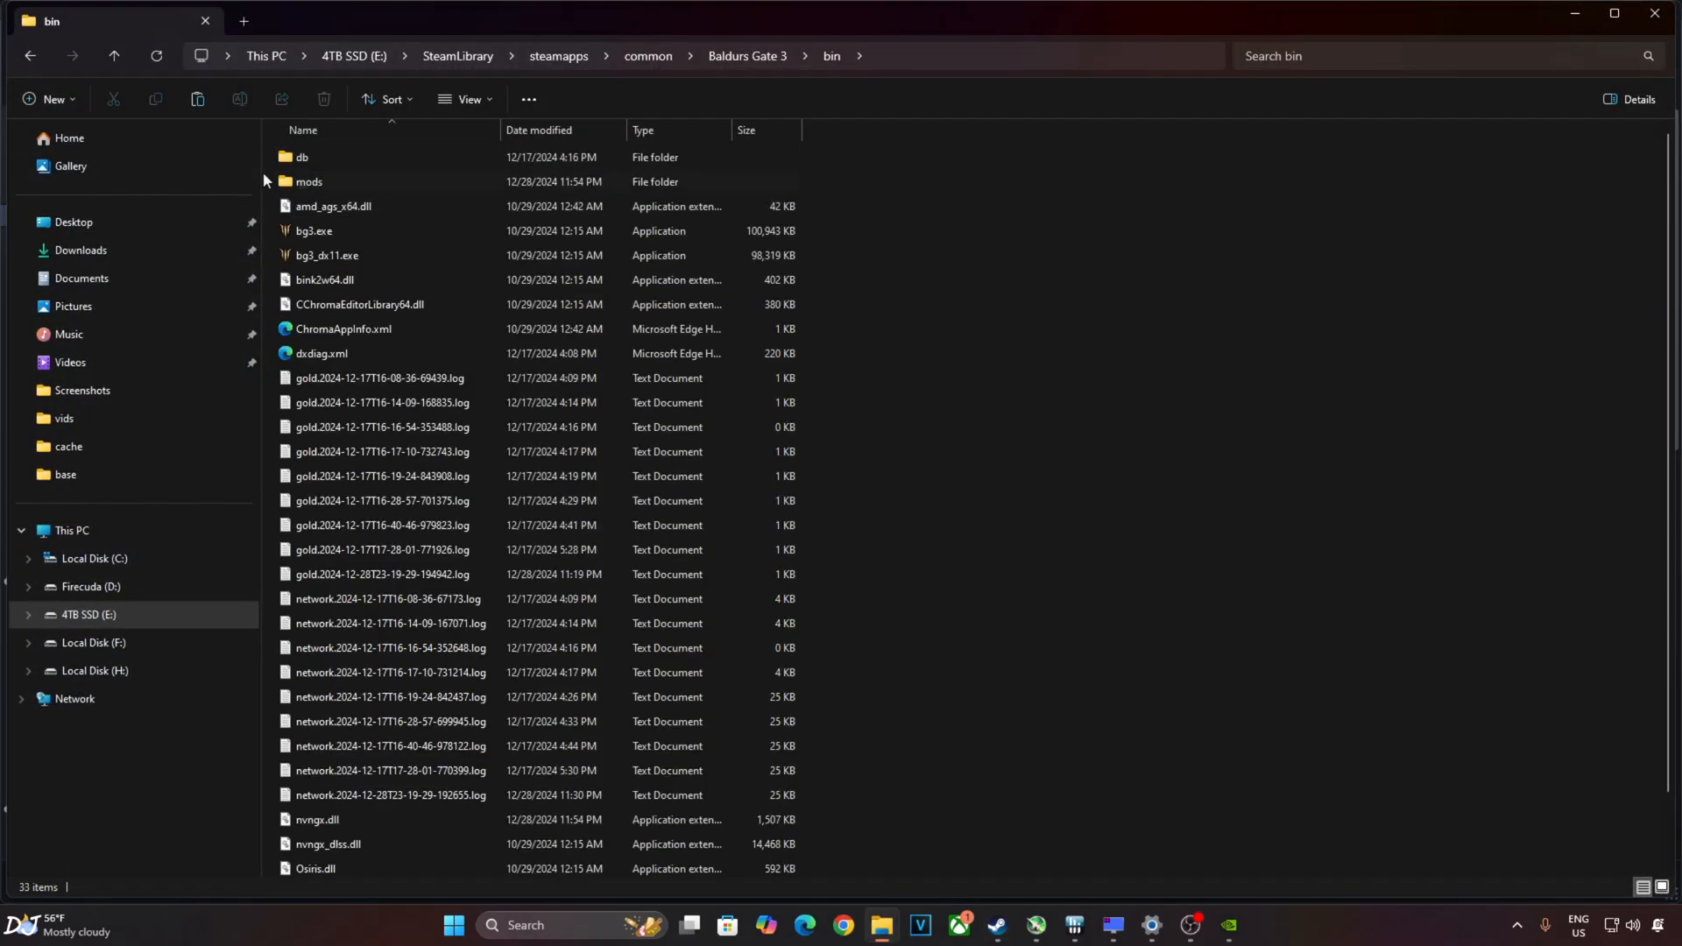
pyautogui.doubleClick(309, 181)
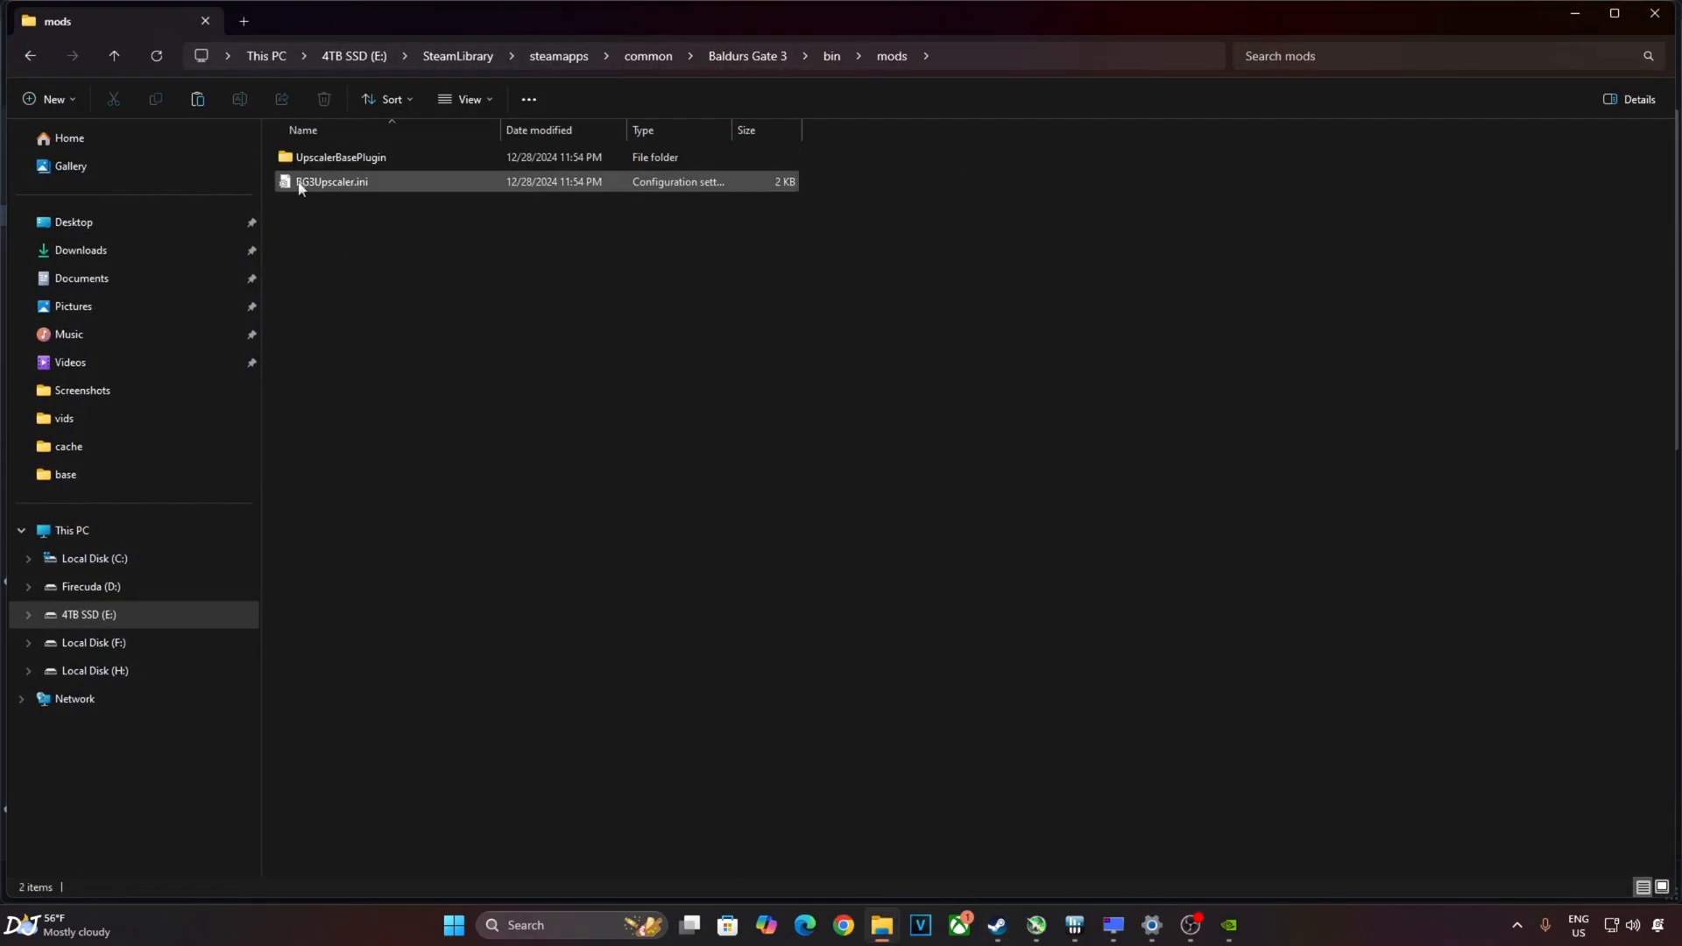
pyautogui.click(340, 157)
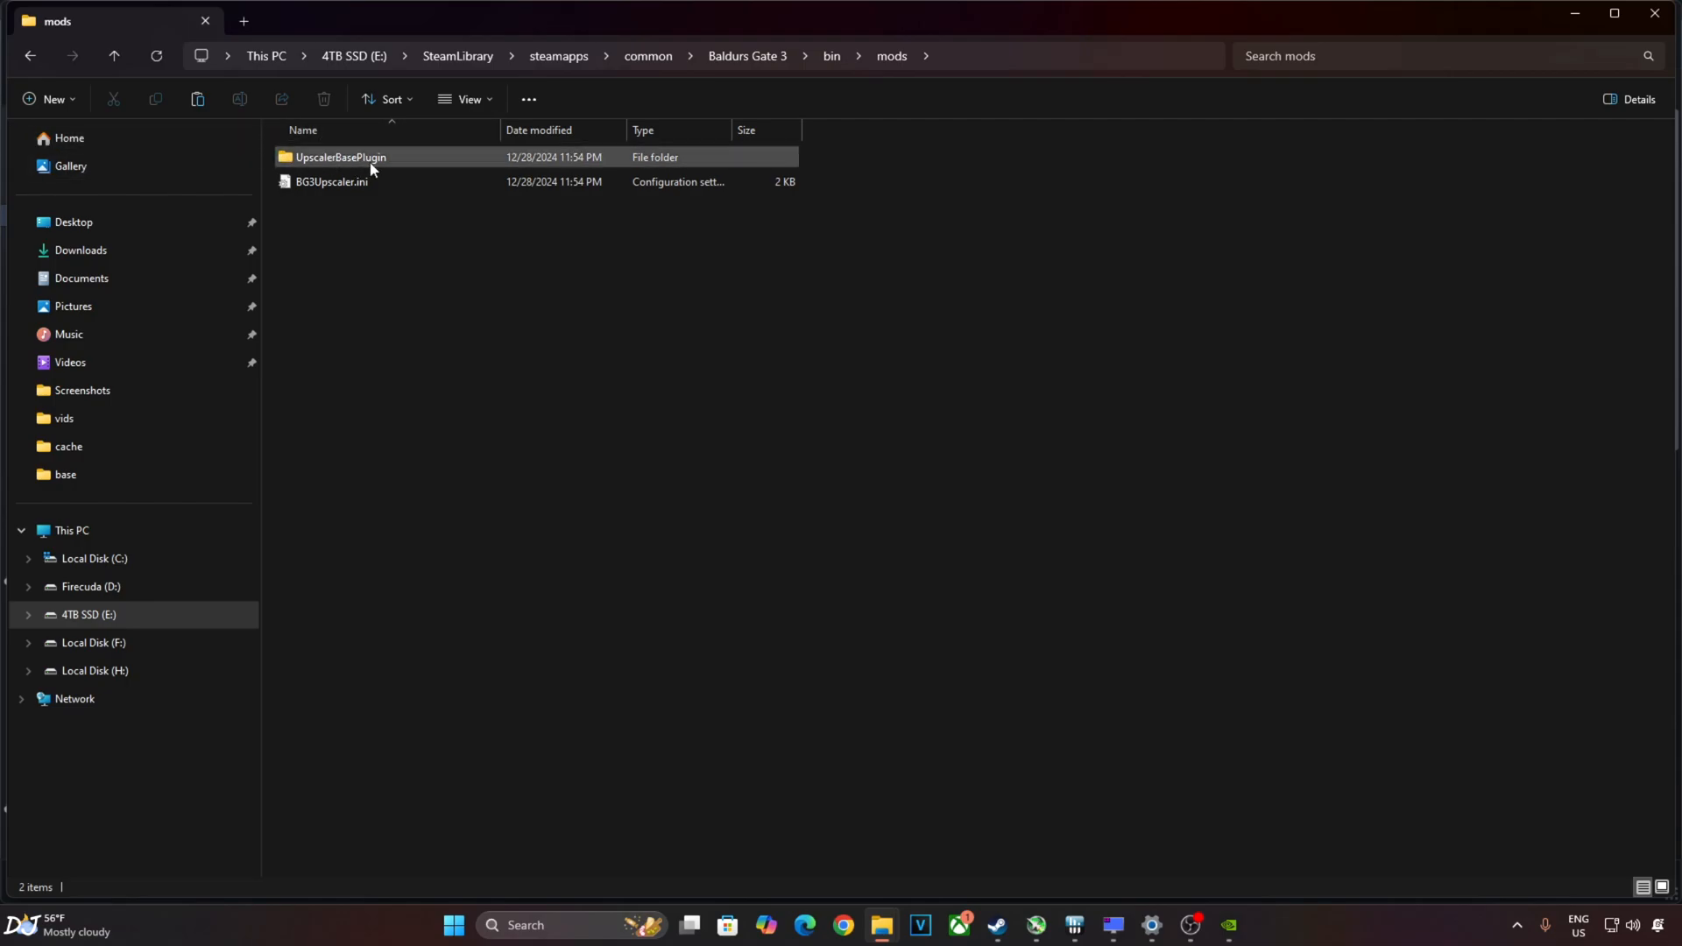
pyautogui.doubleClick(340, 156)
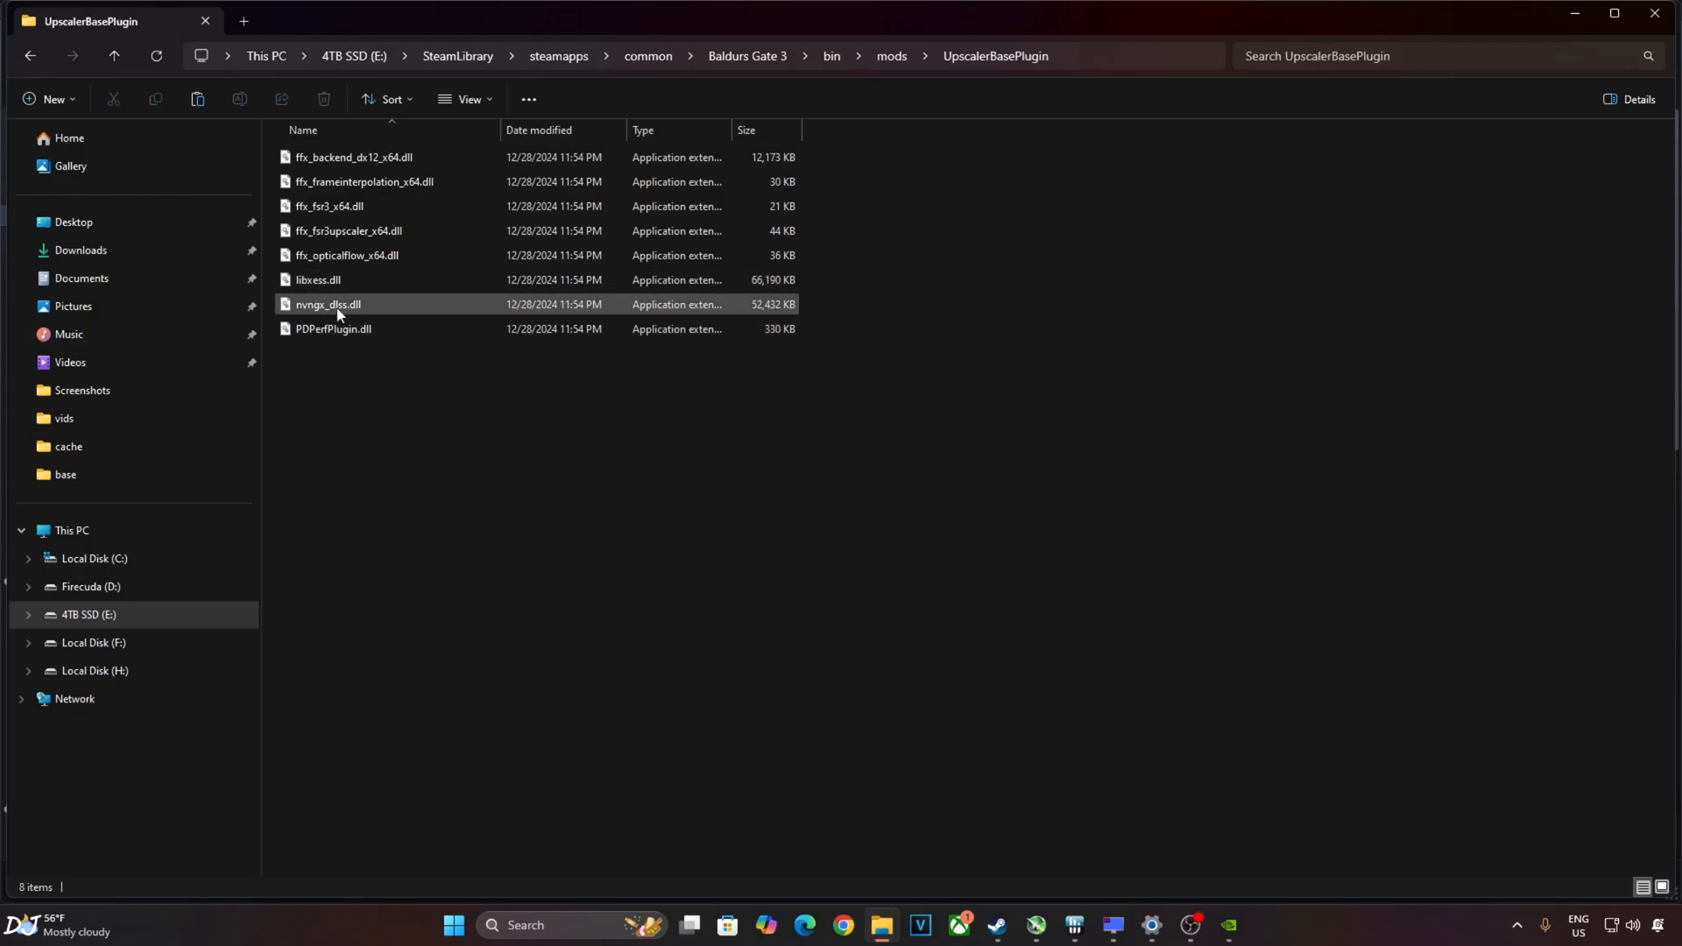
pyautogui.moveTo(326, 306)
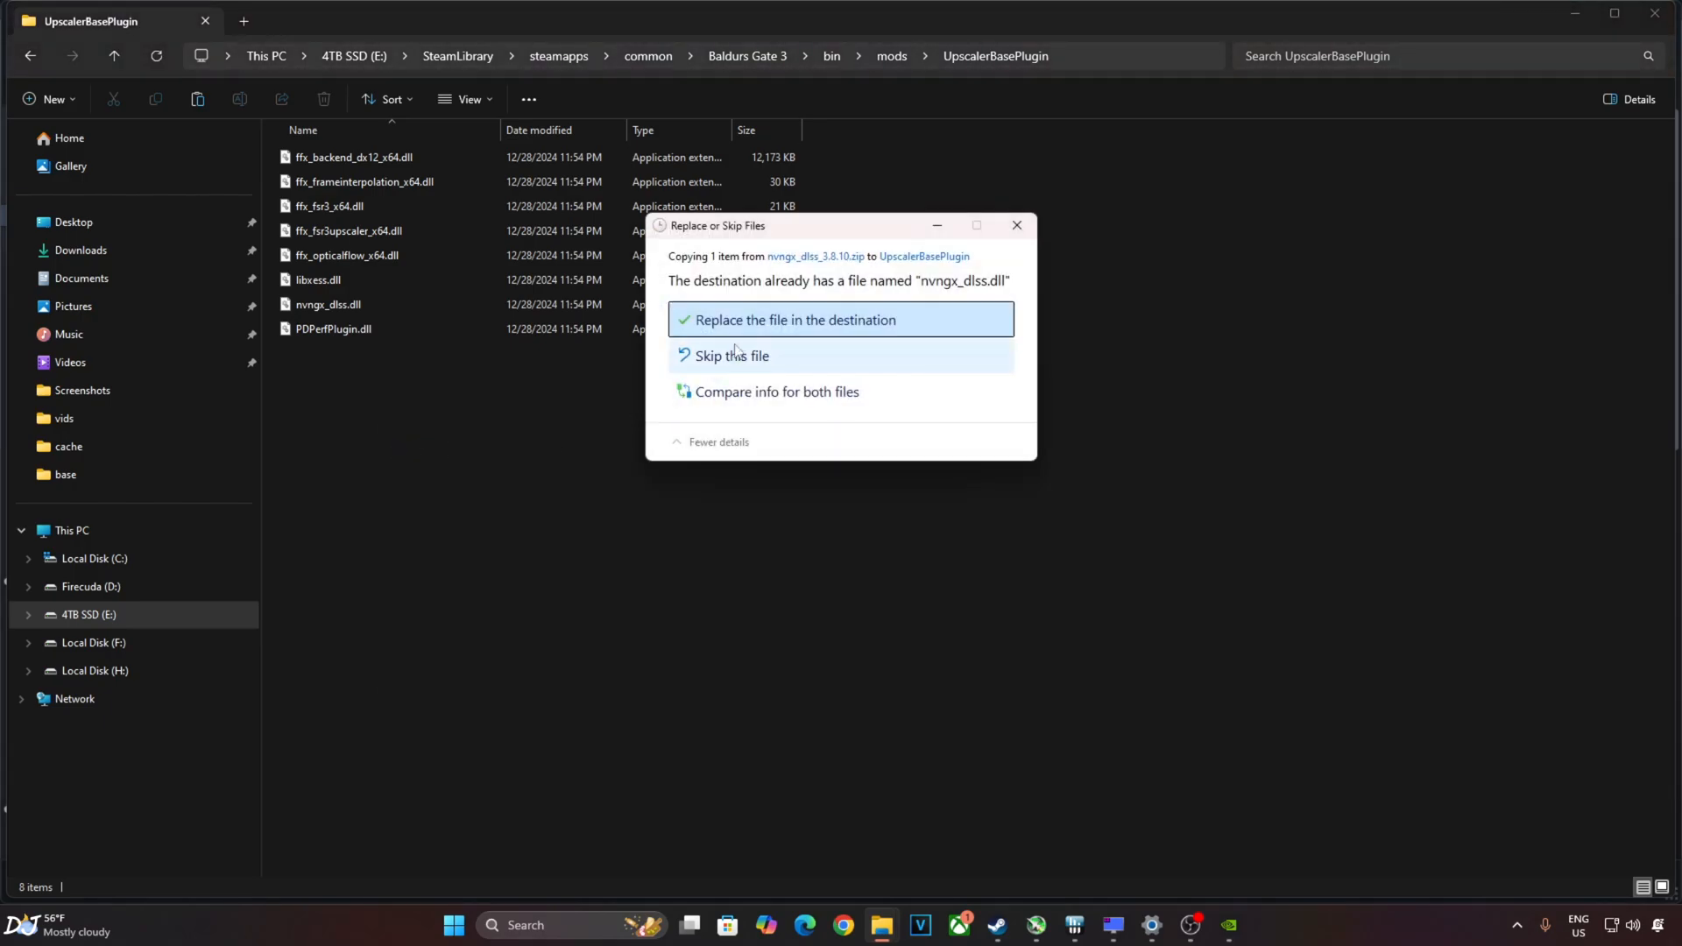
pyautogui.click(794, 320)
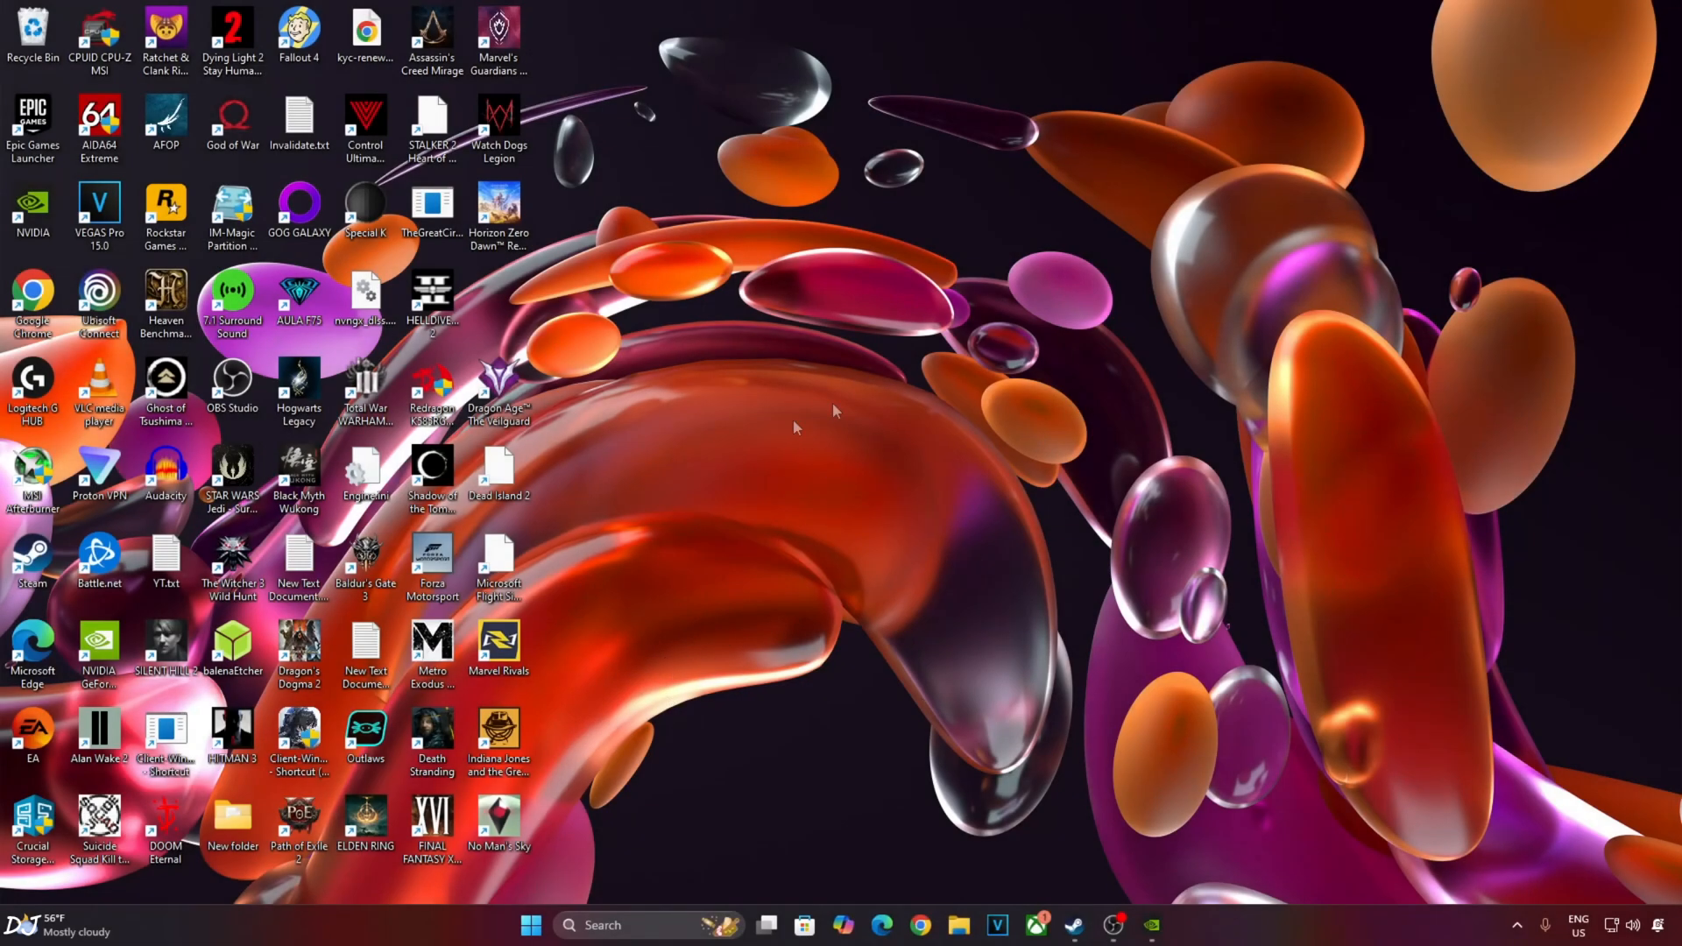
# Open Windows Default graphics settings to confirm hardware-accelerated GPU scheduling is On.
pyautogui.rightClick(837, 427)
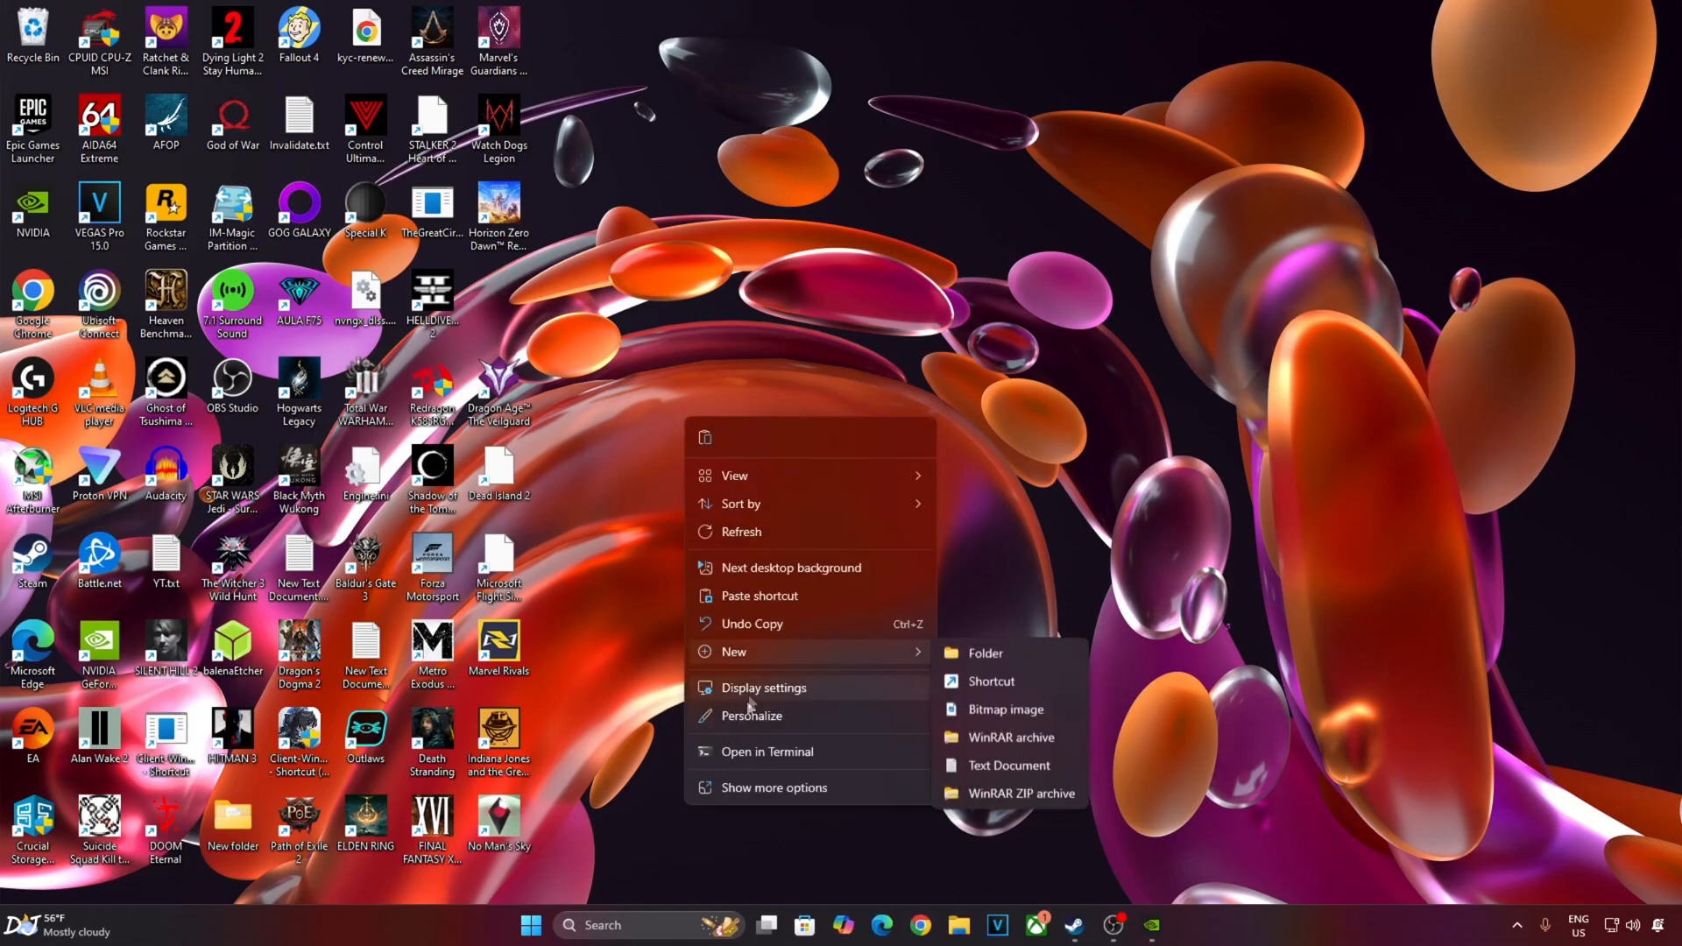
pyautogui.click(763, 688)
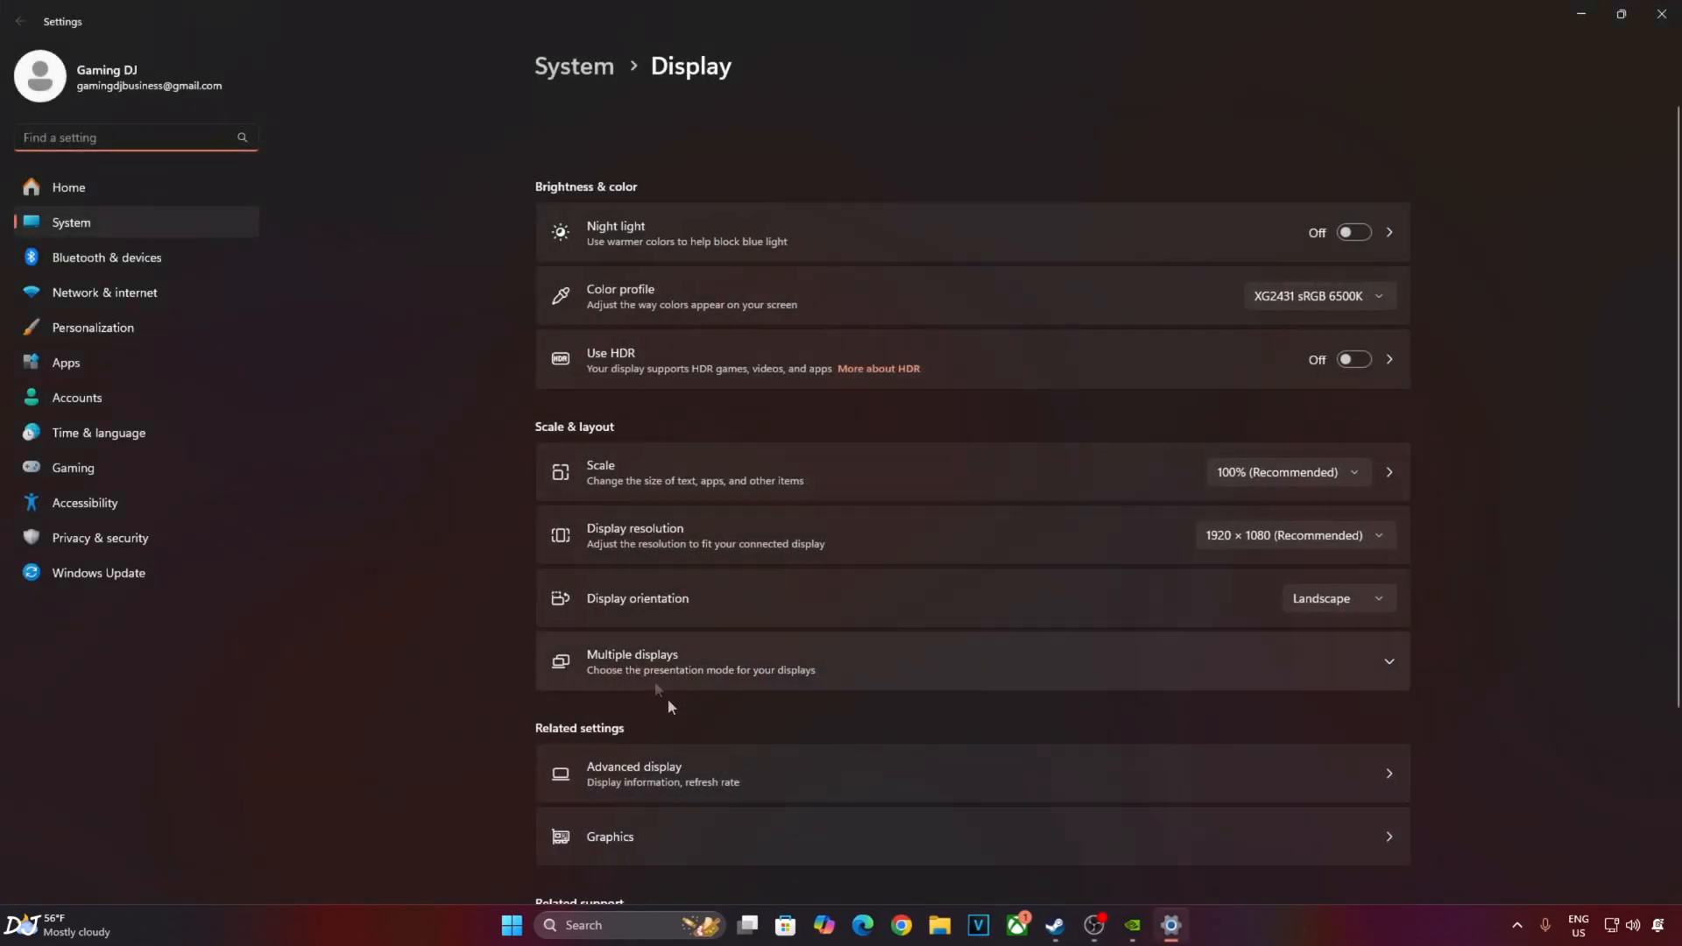
pyautogui.click(610, 836)
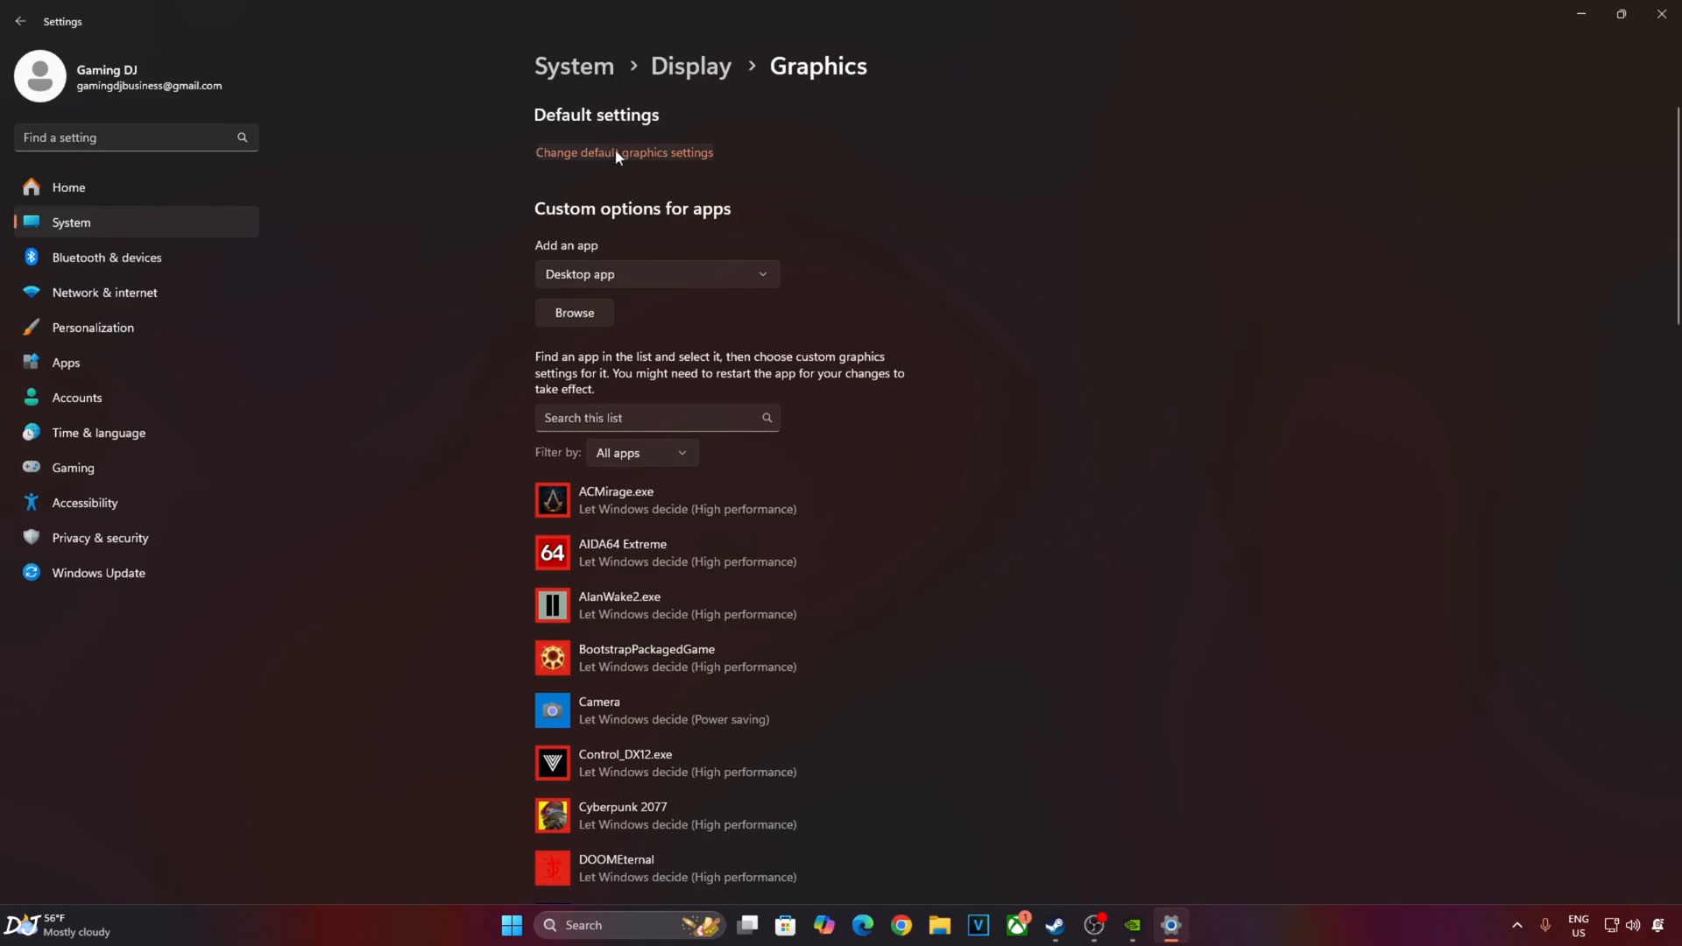
pyautogui.click(623, 153)
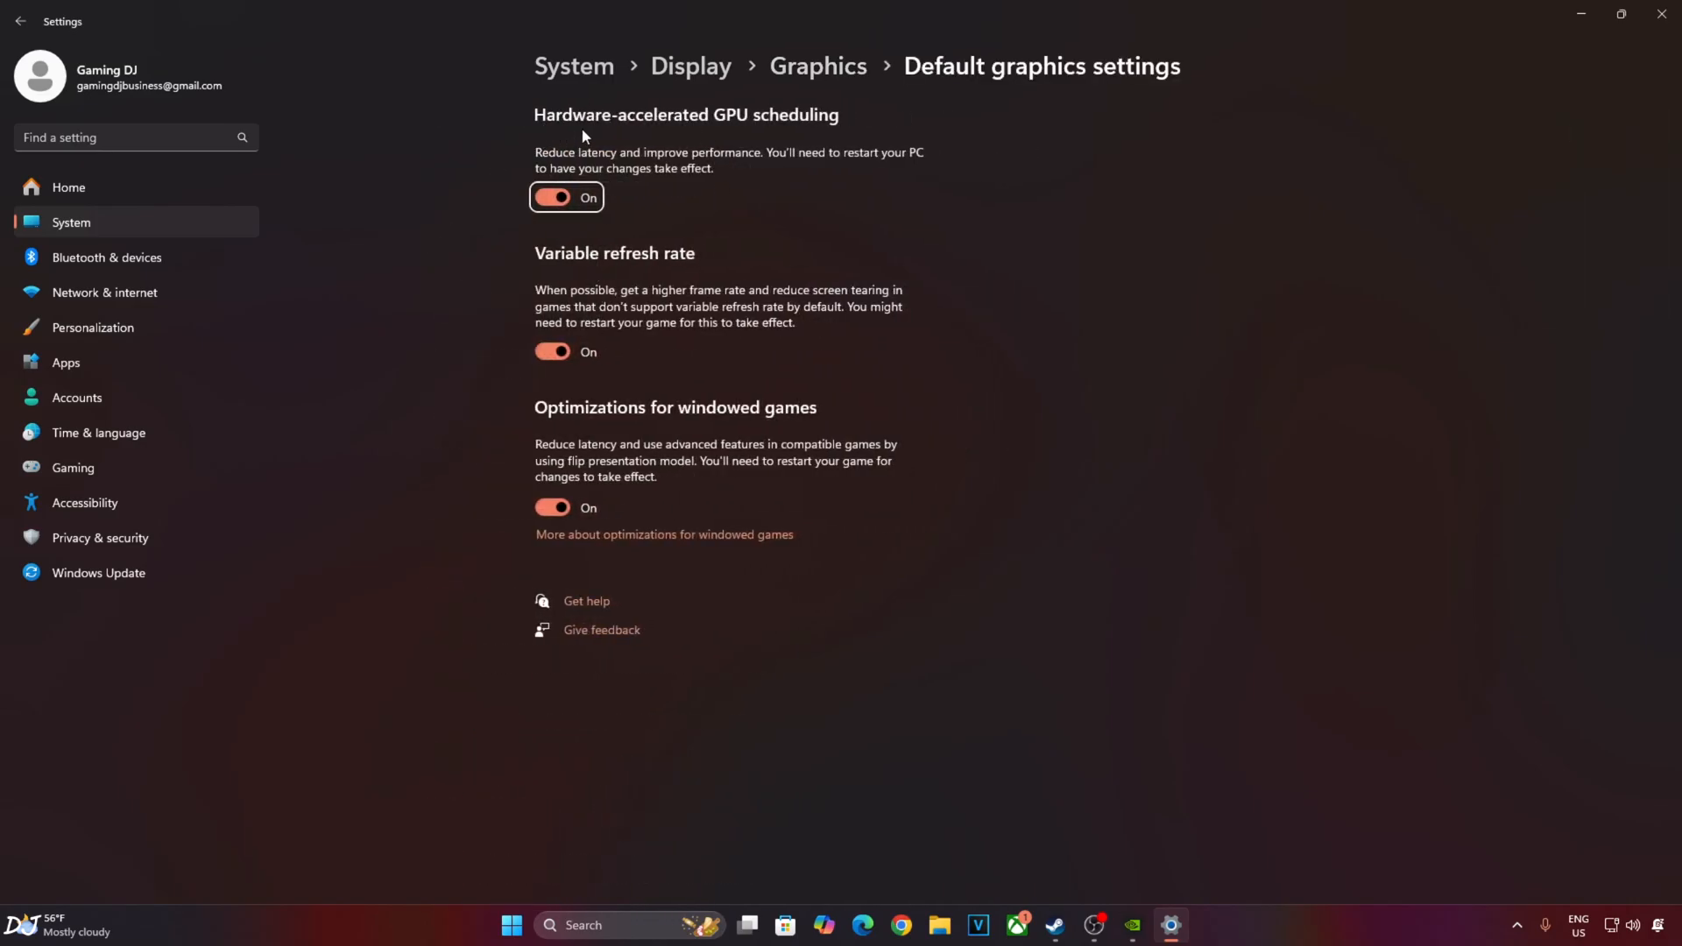
pyautogui.moveTo(878, 133)
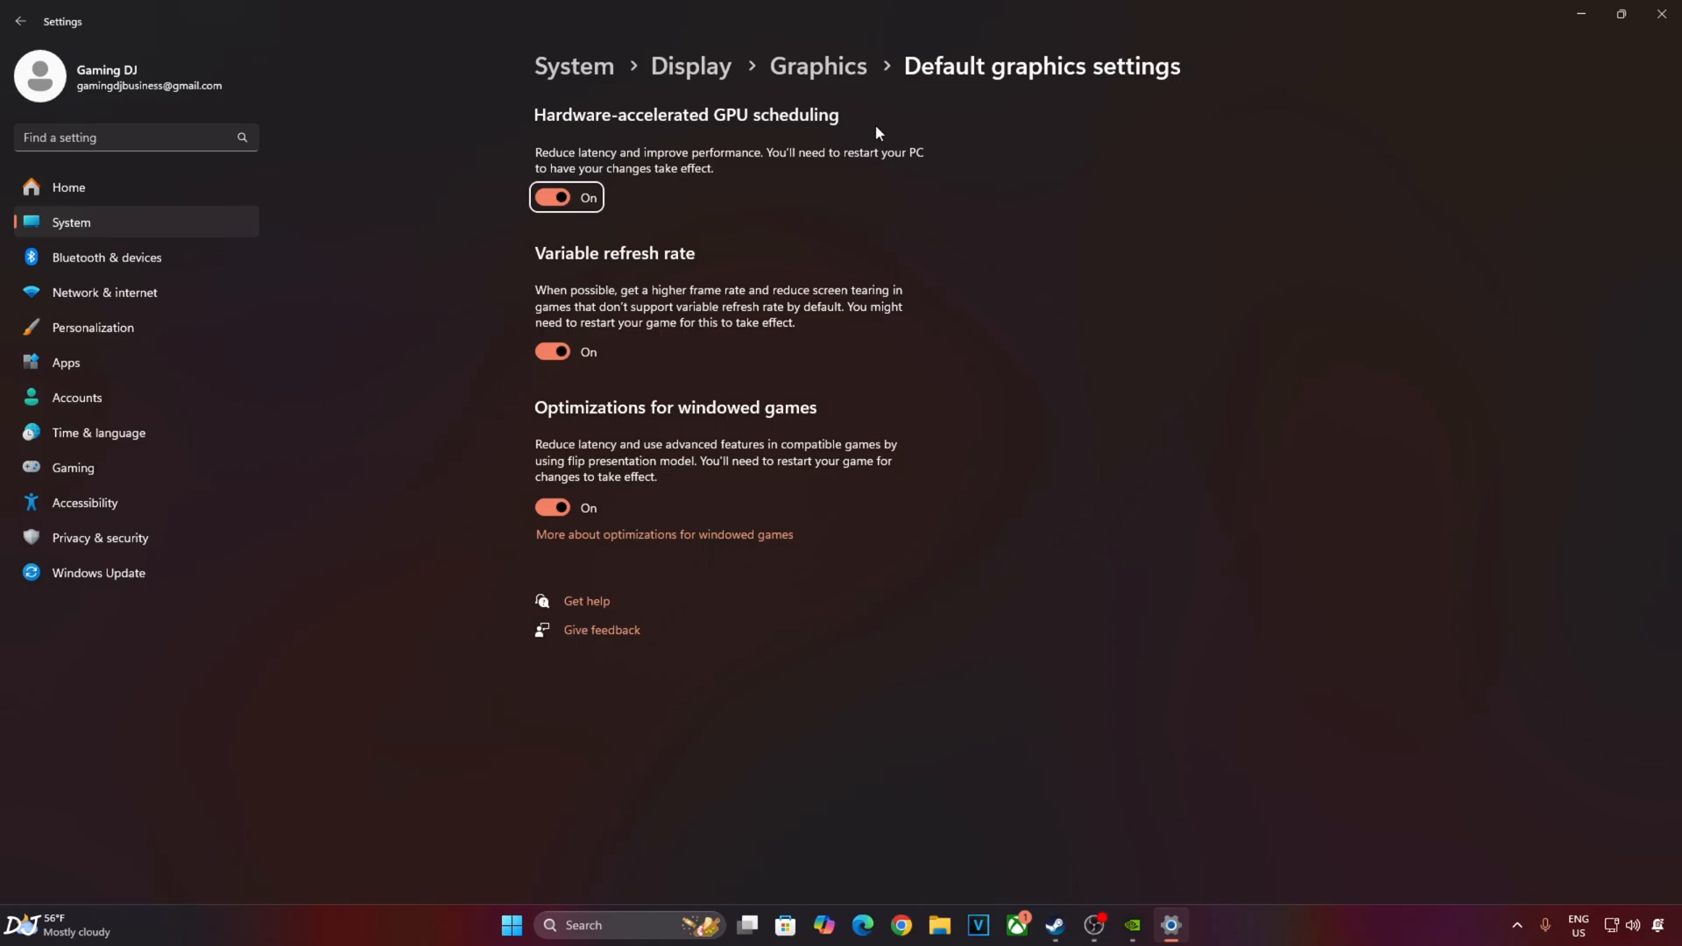
pyautogui.moveTo(675, 393)
pyautogui.write('n')
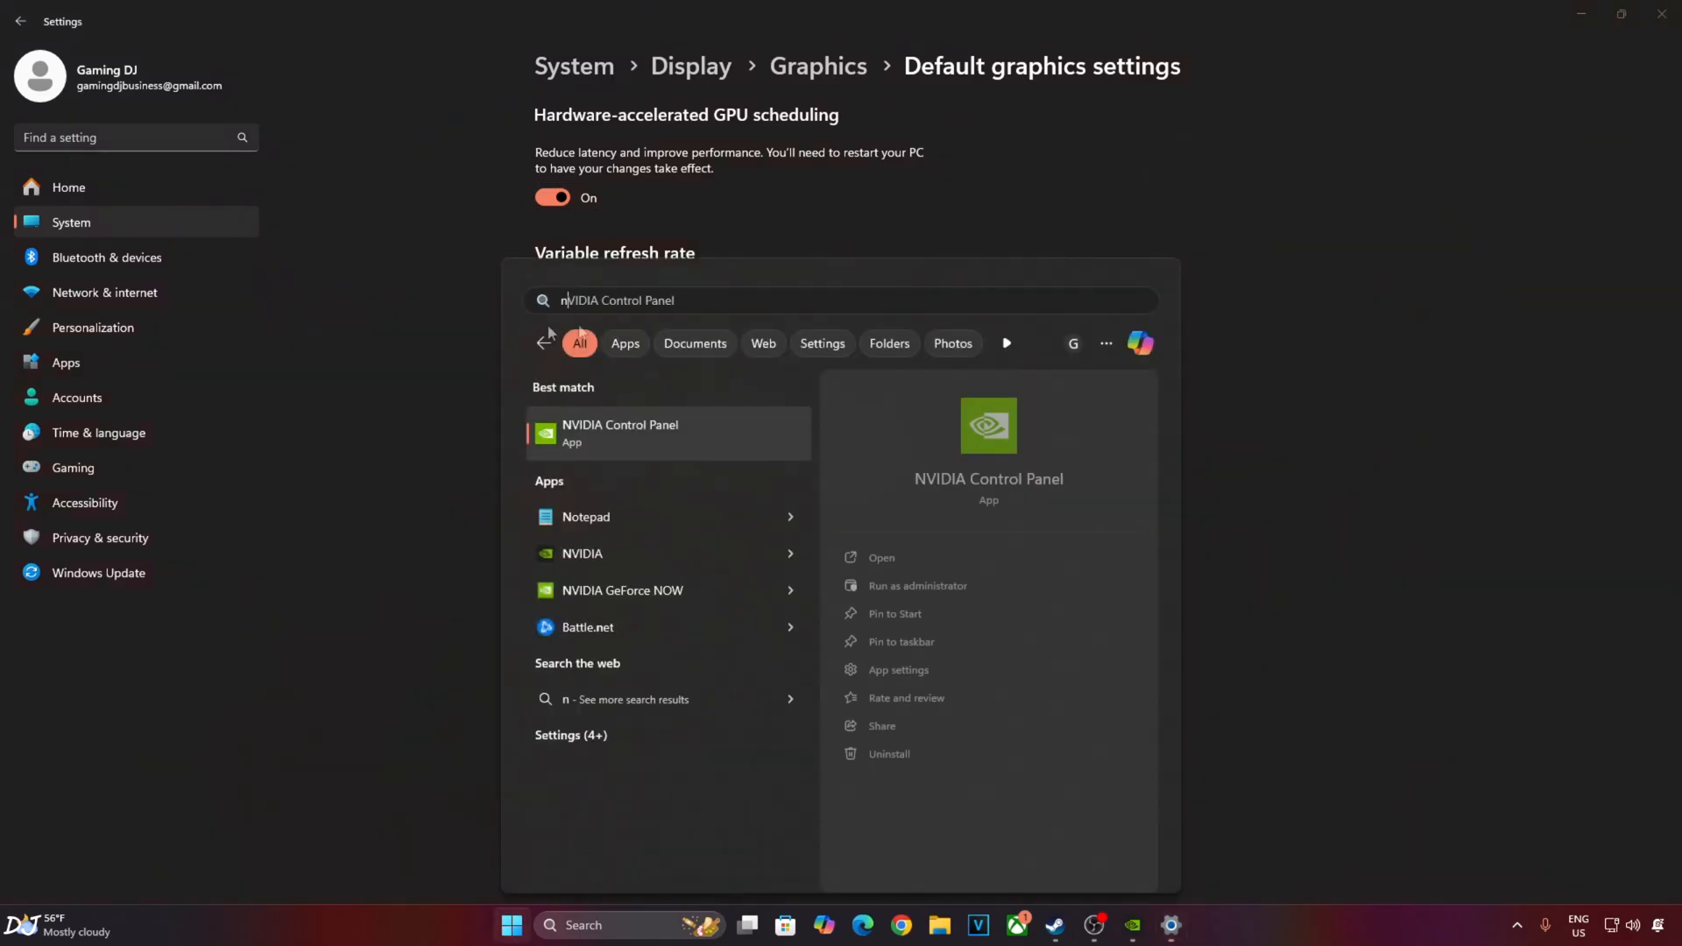
# Give bg3_dx11.exe Ultra low latency and vertical sync On, confirming G-SYNC Compatible is enabled.
pyautogui.click(620, 432)
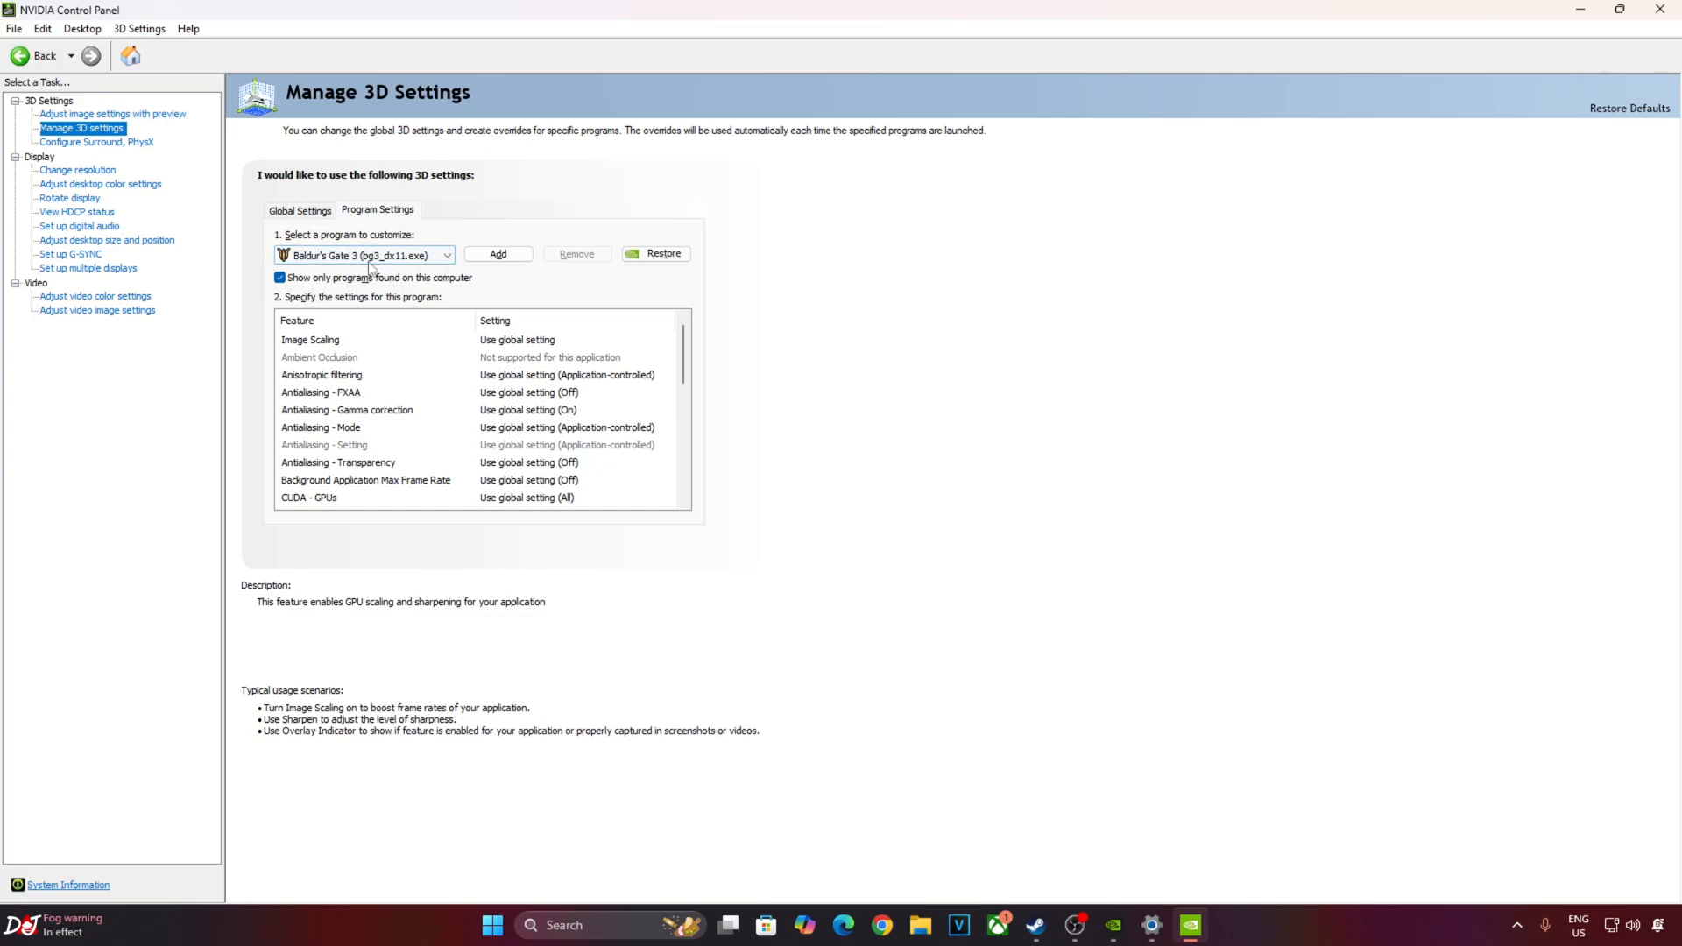
pyautogui.scroll(-3)
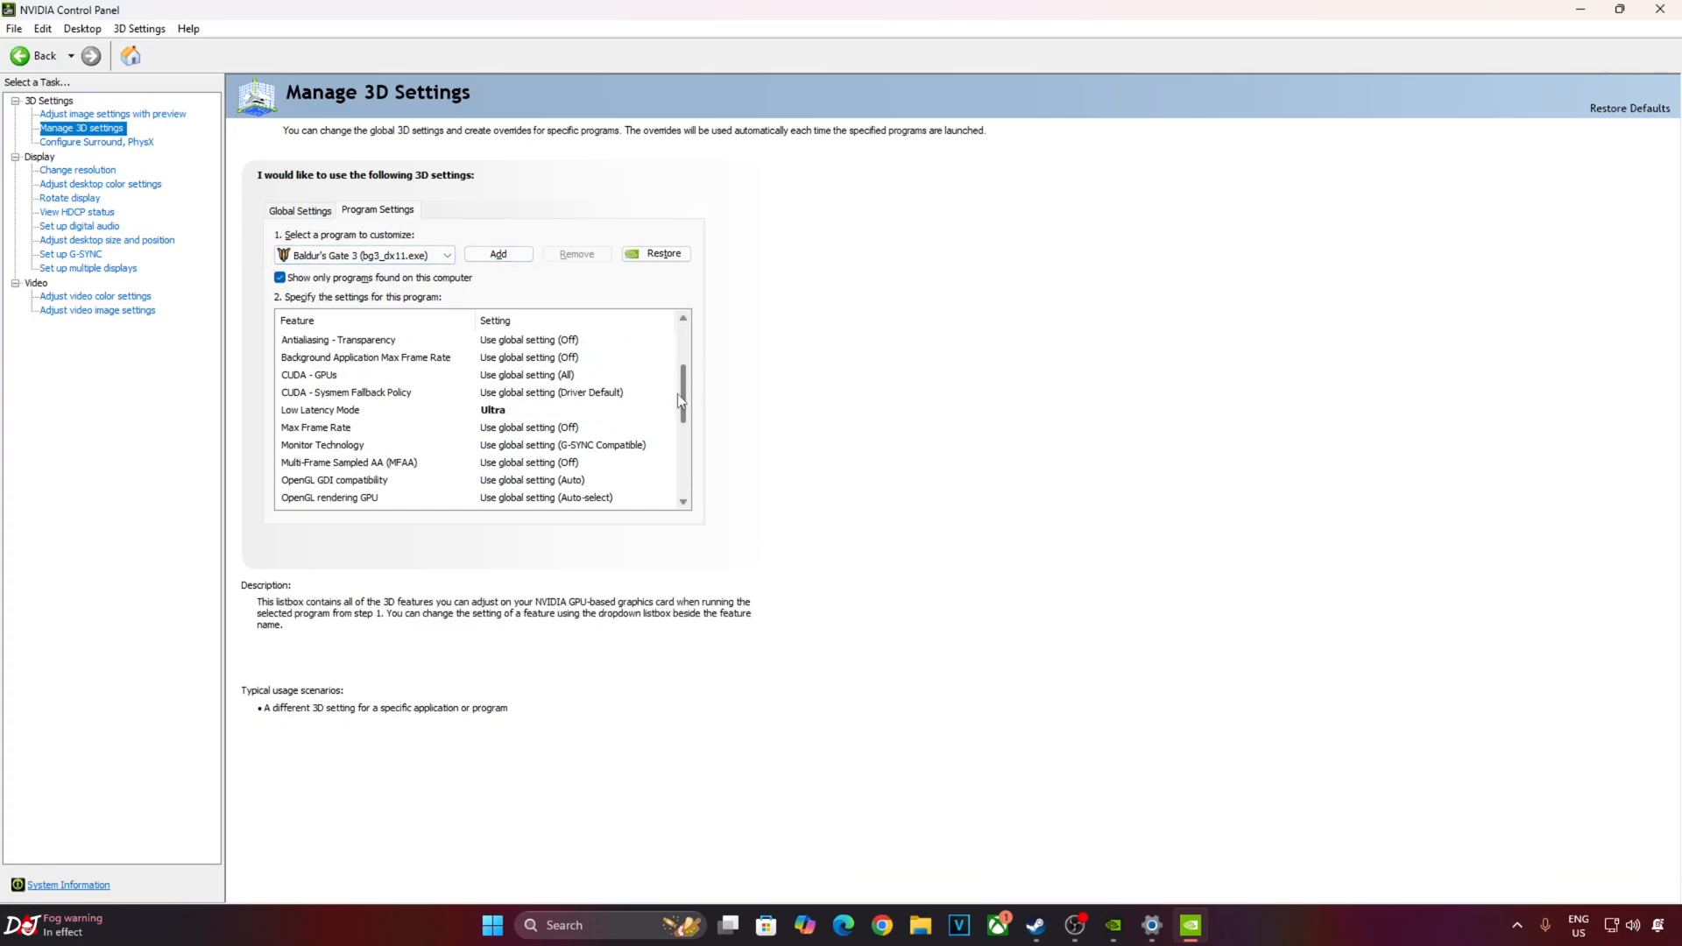
pyautogui.scroll(-3)
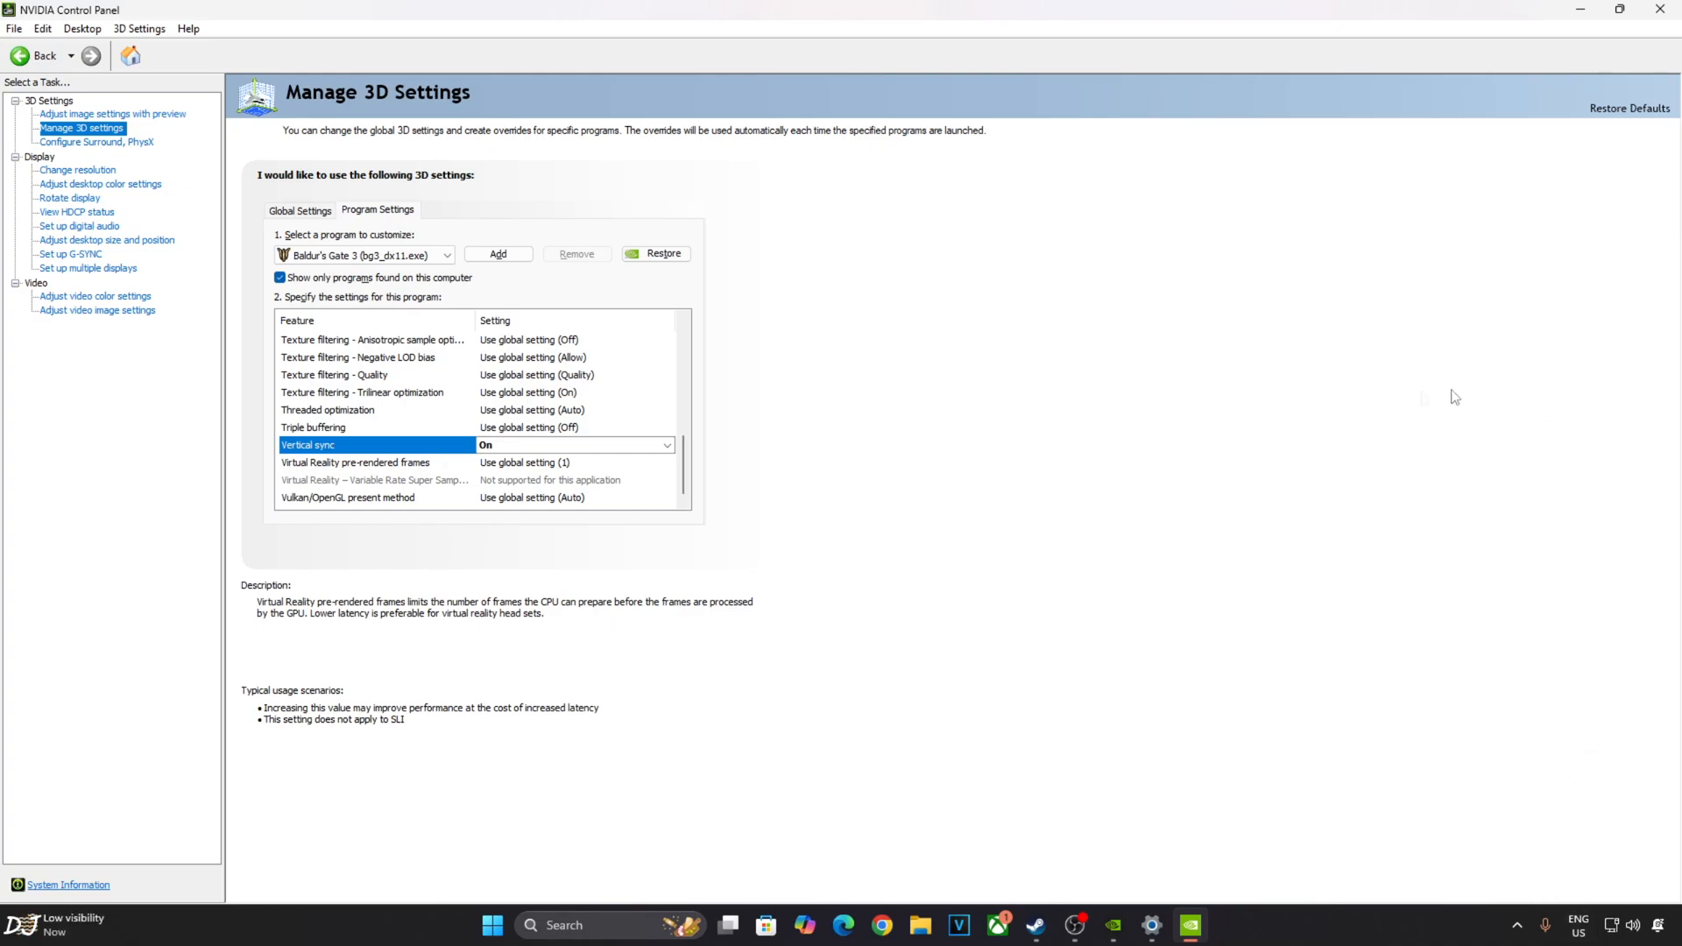
pyautogui.click(70, 254)
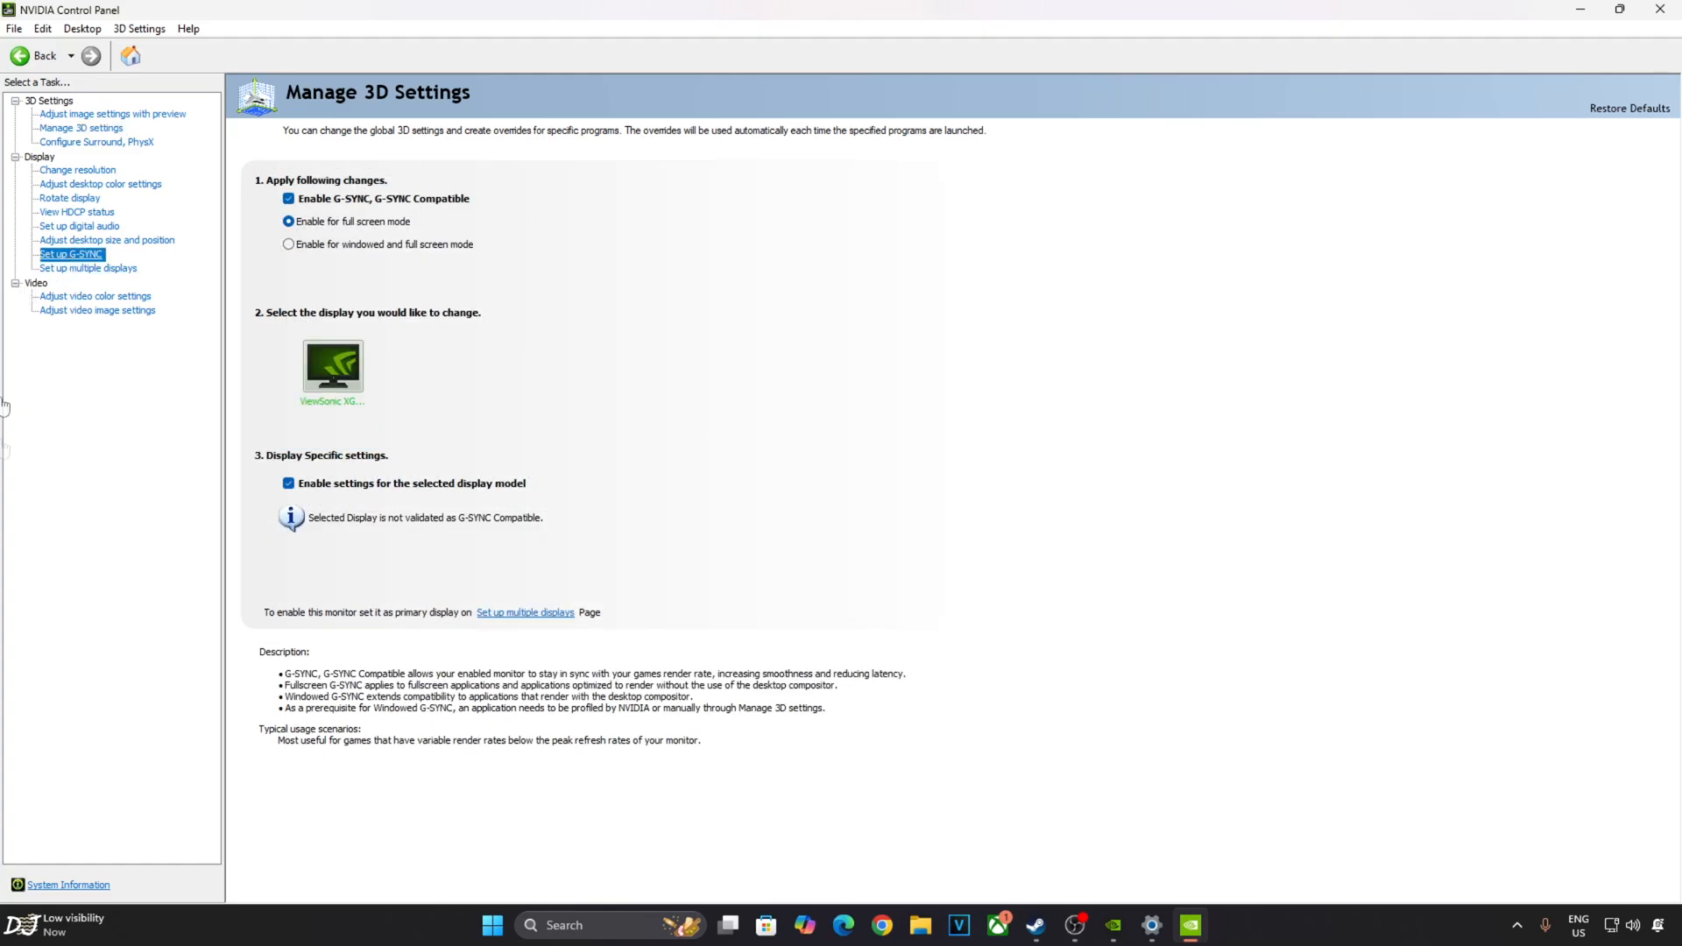
pyautogui.click(71, 254)
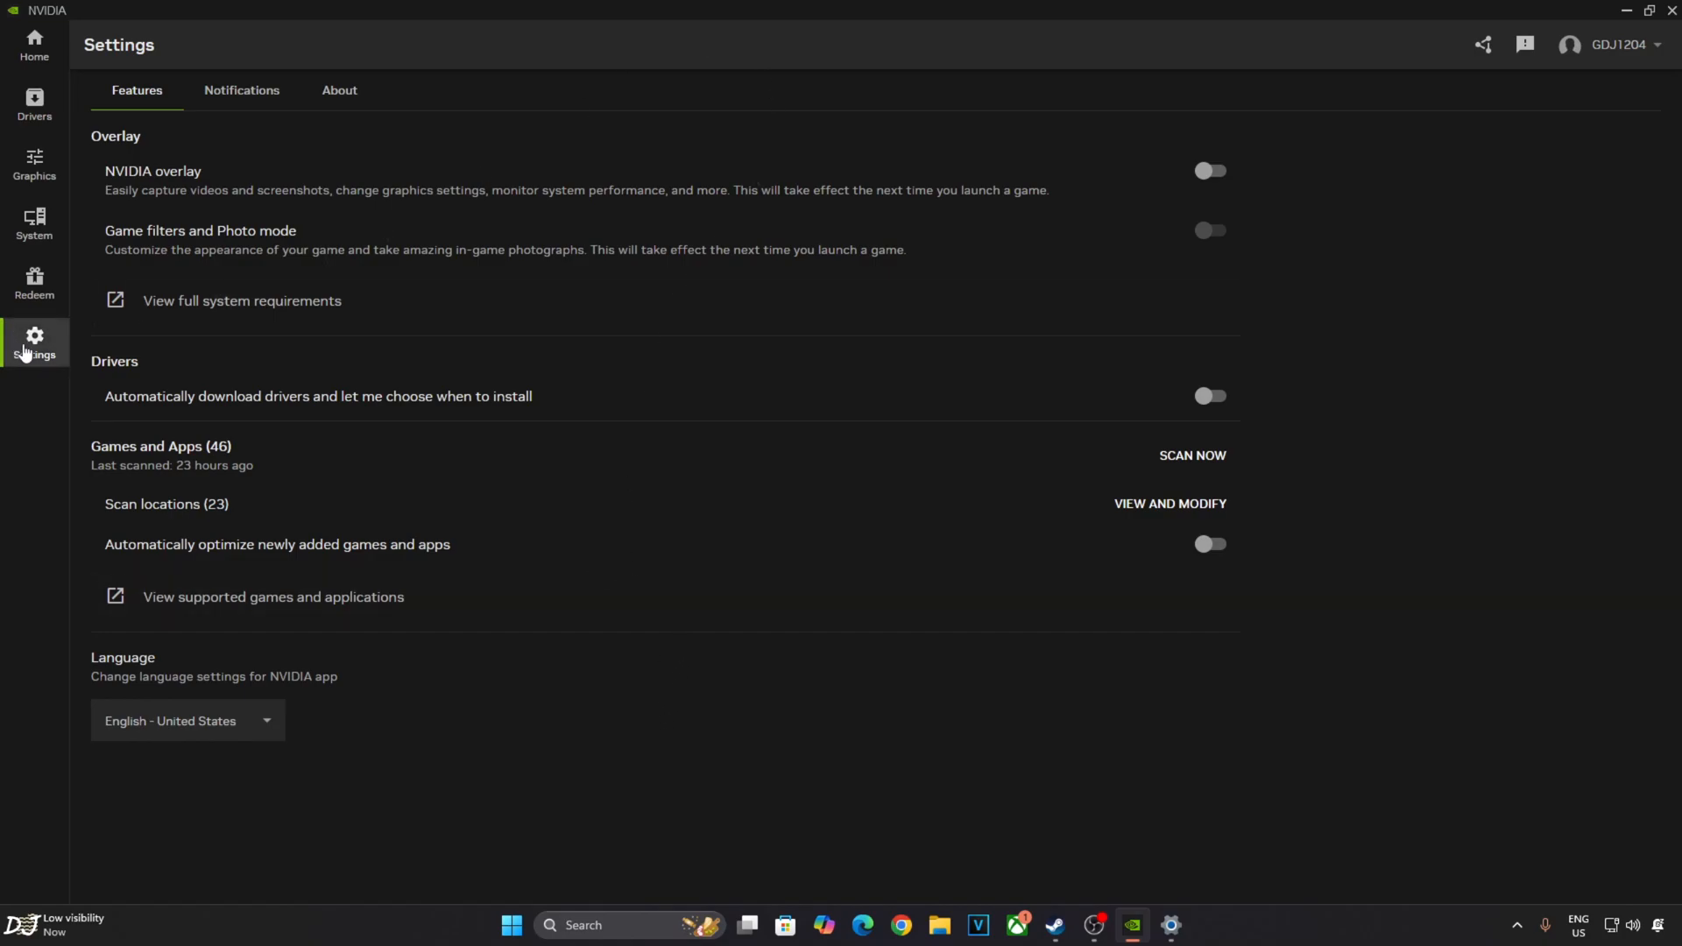
pyautogui.moveTo(123, 296)
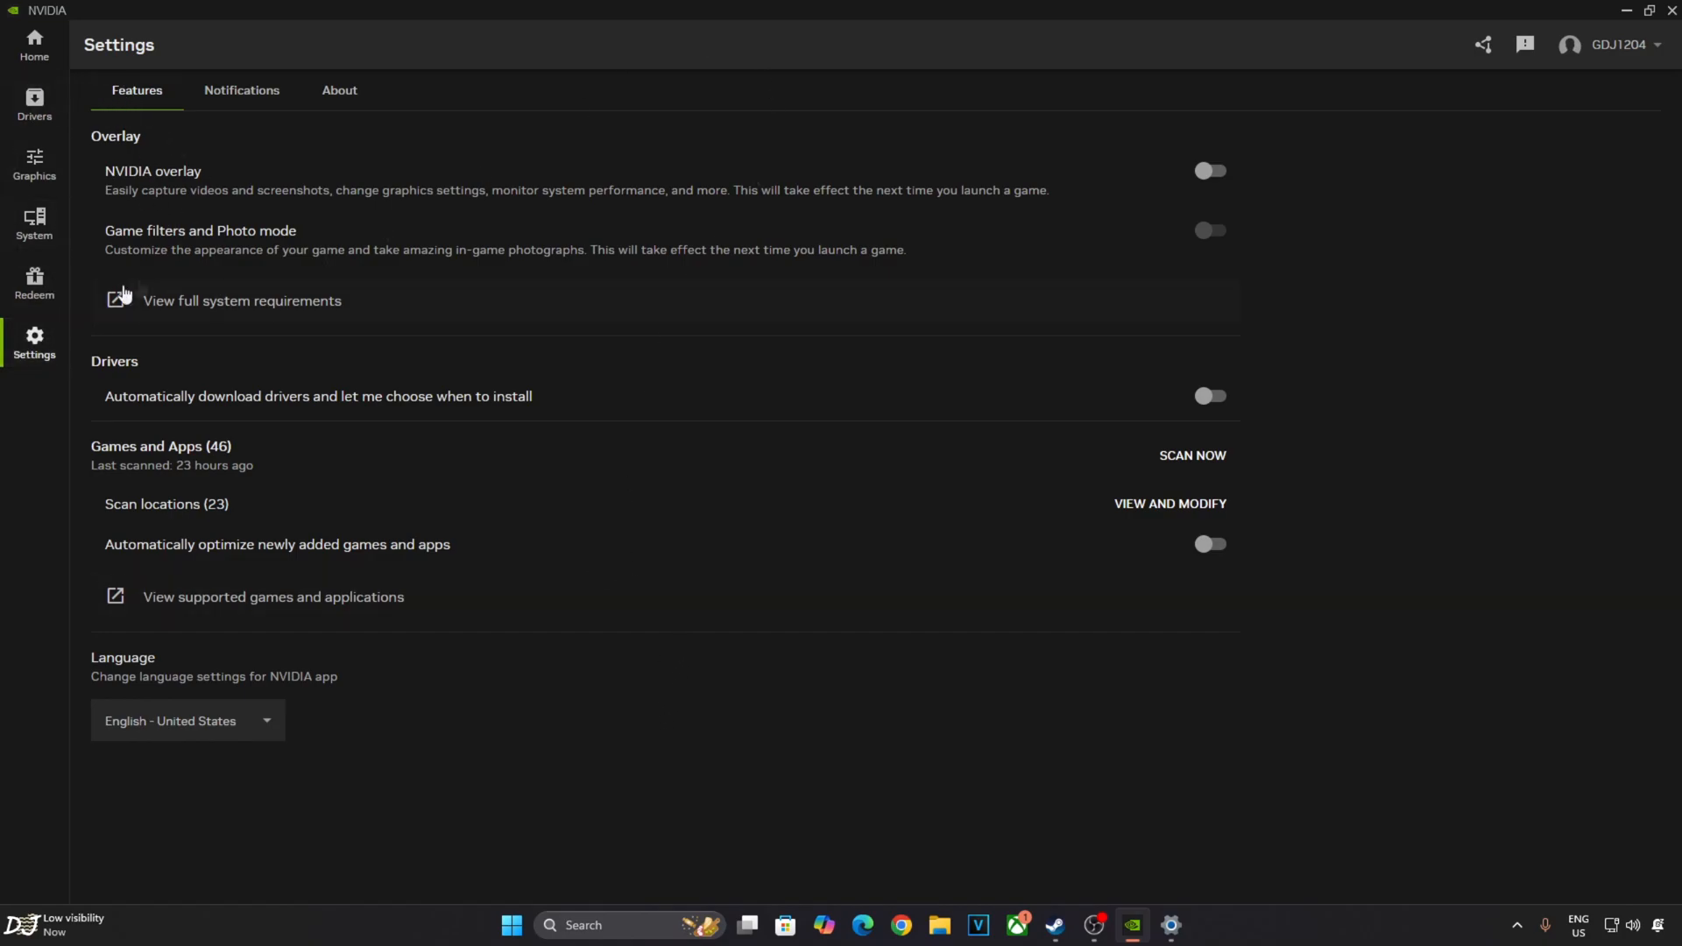
pyautogui.moveTo(301, 250)
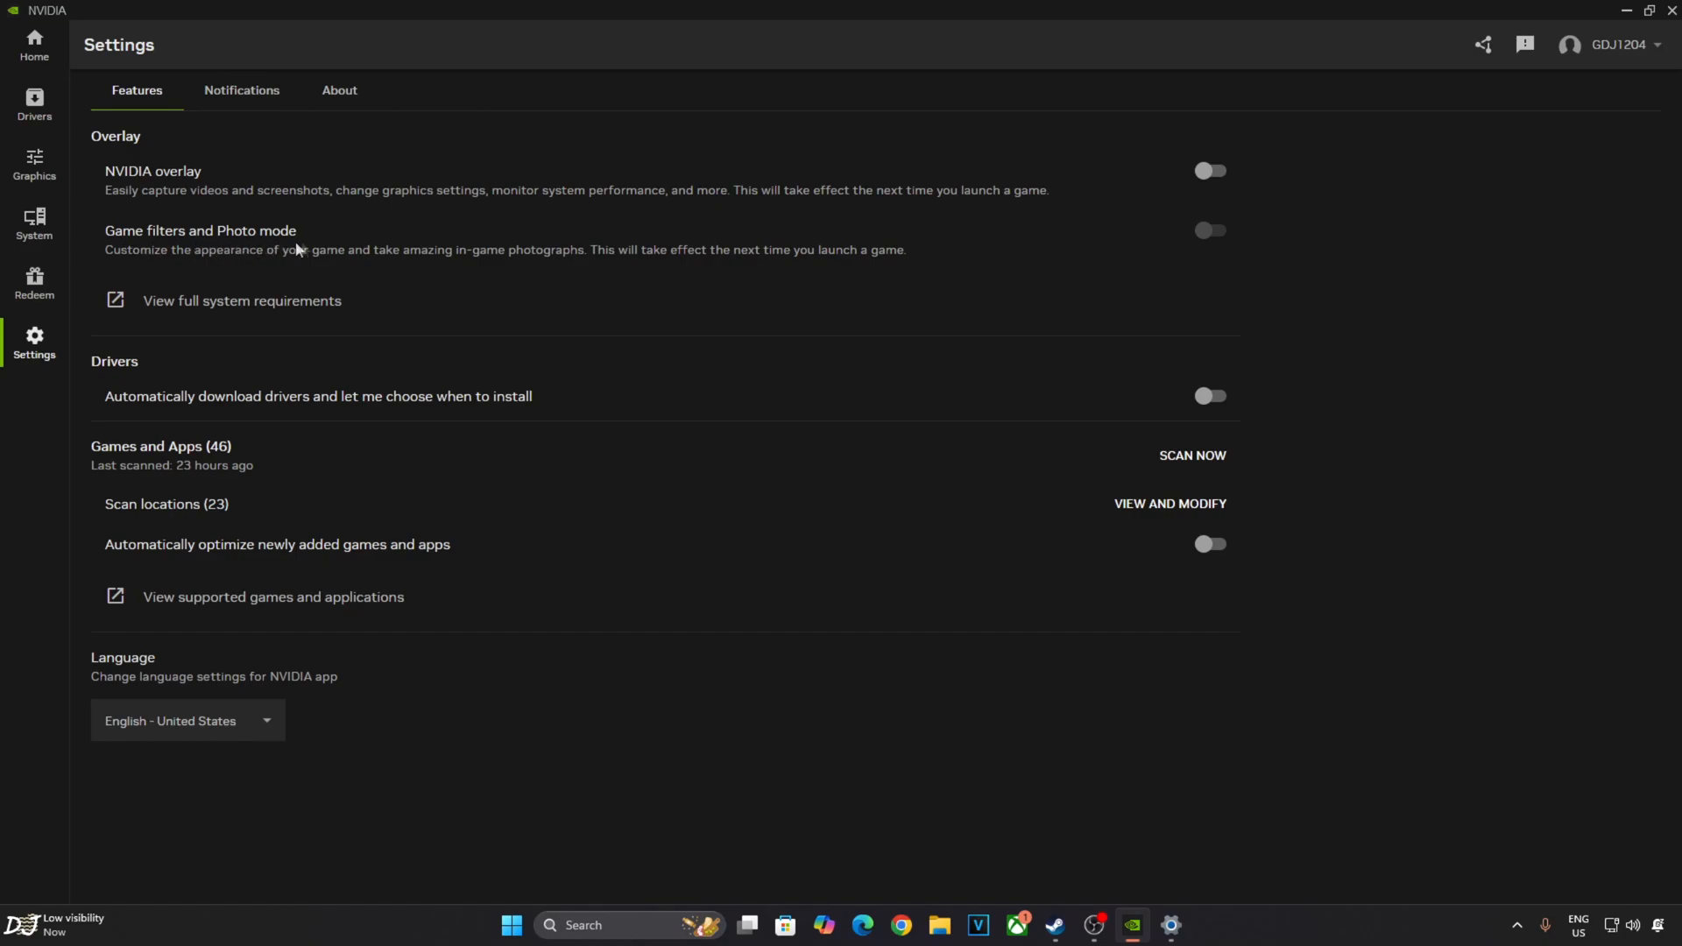
pyautogui.moveTo(311, 252)
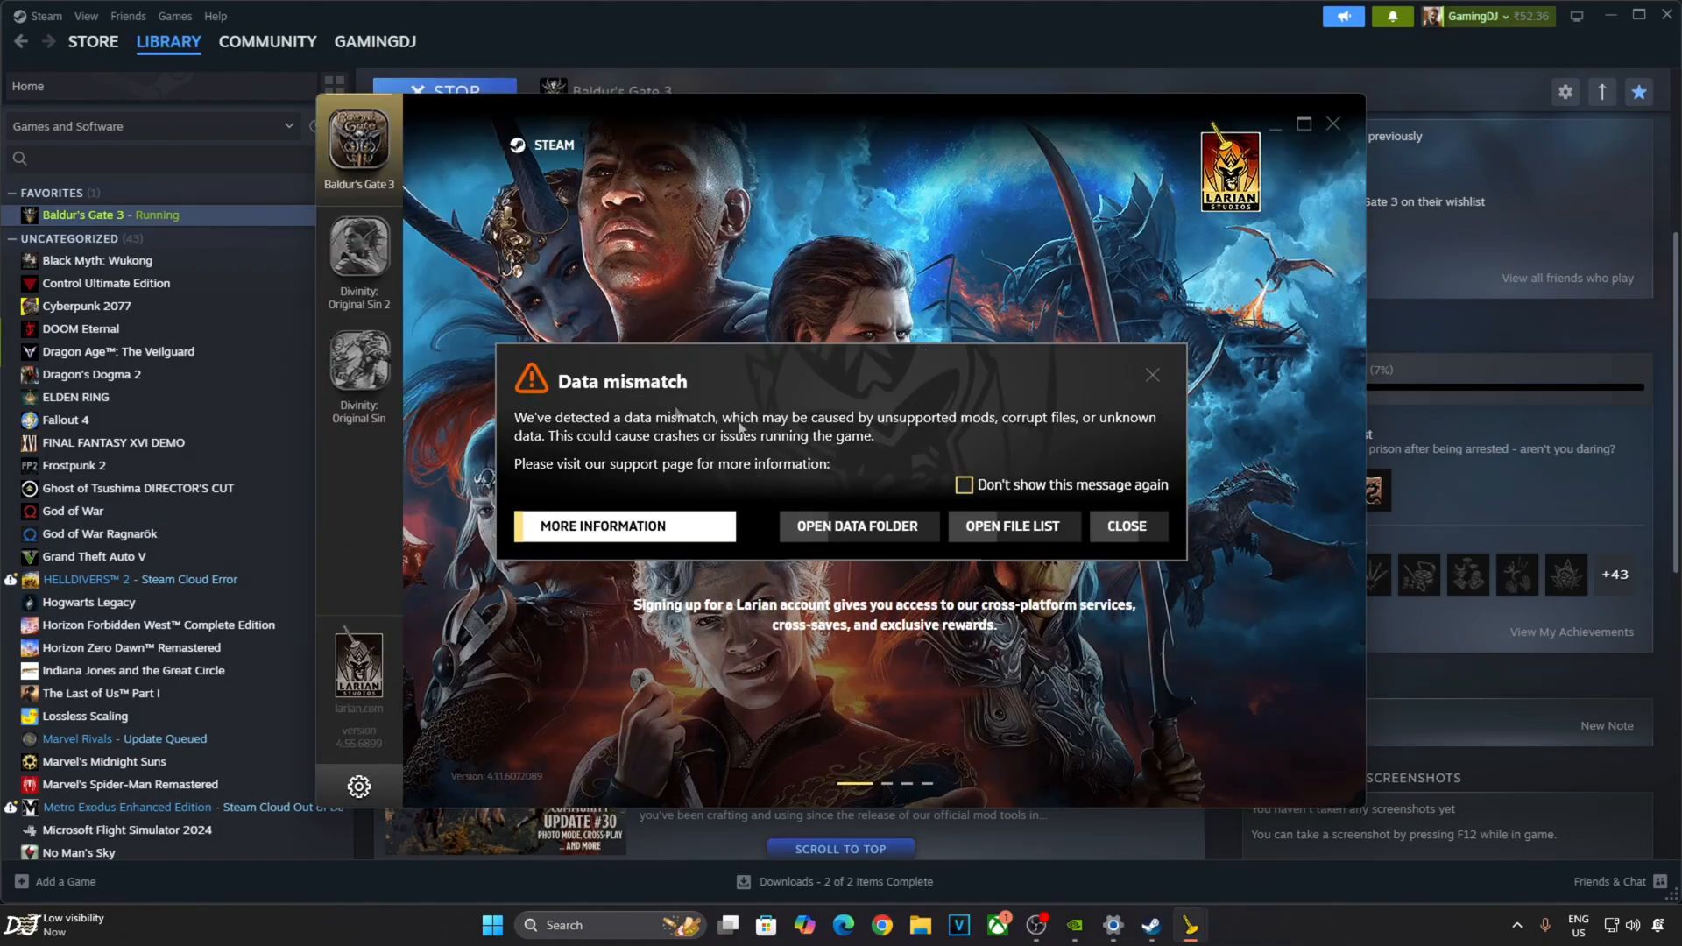
pyautogui.moveTo(1081, 370)
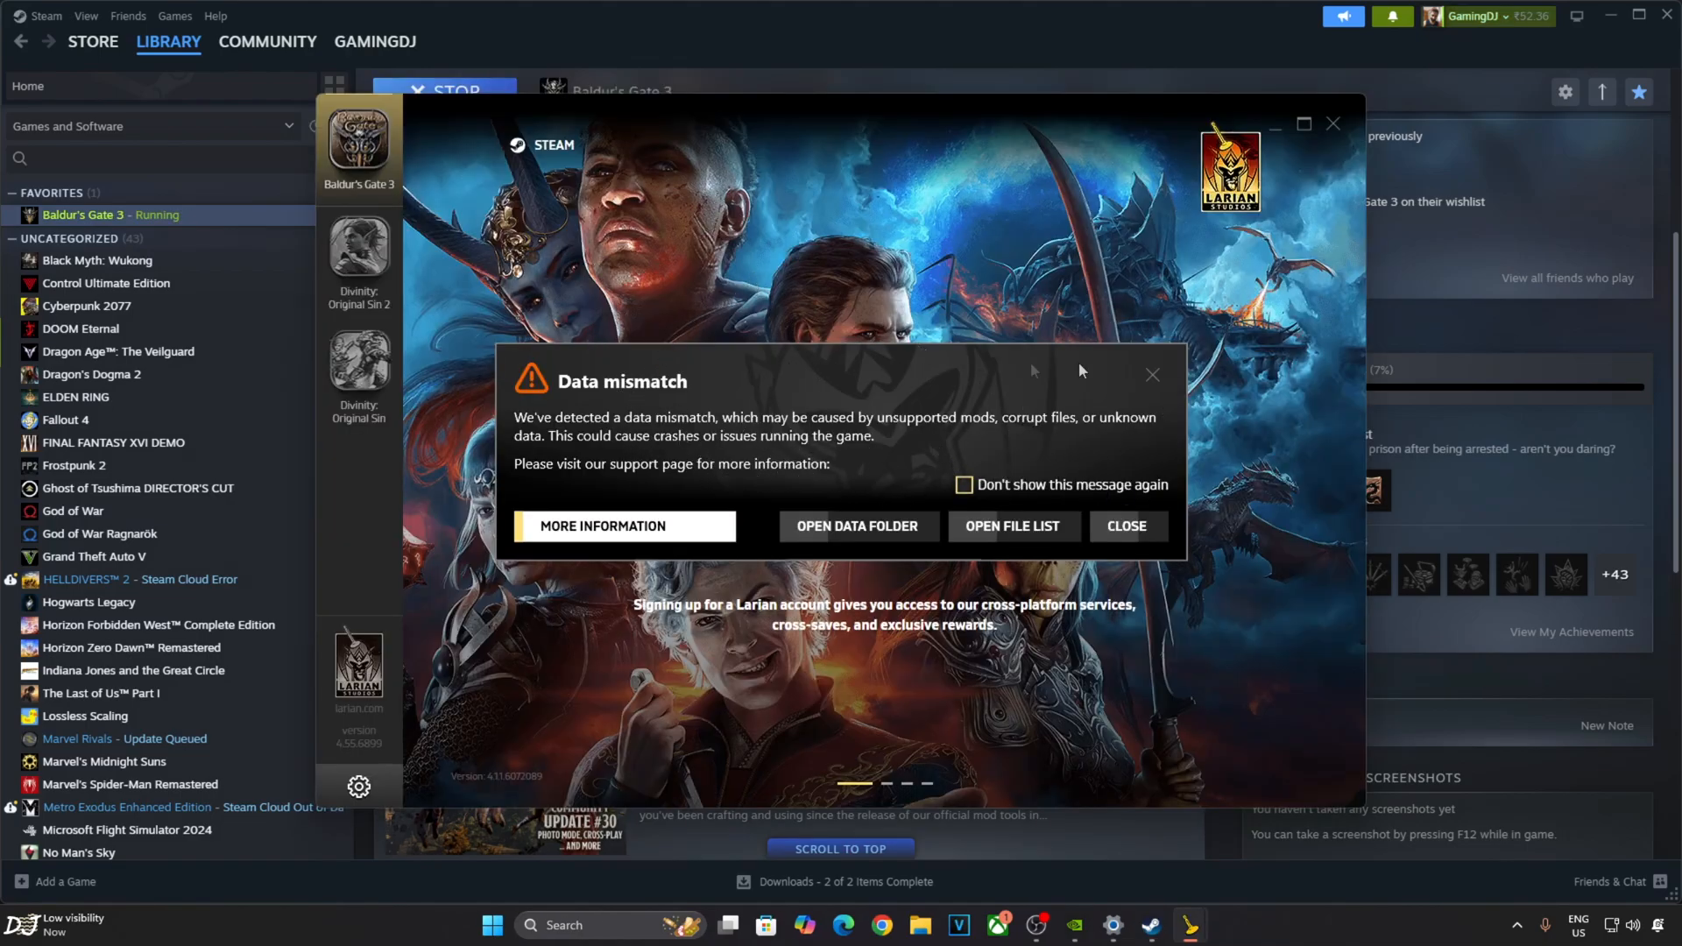
# Dismiss the mismatch warning and account prompt, then launch with DirectX 11.
pyautogui.click(1125, 526)
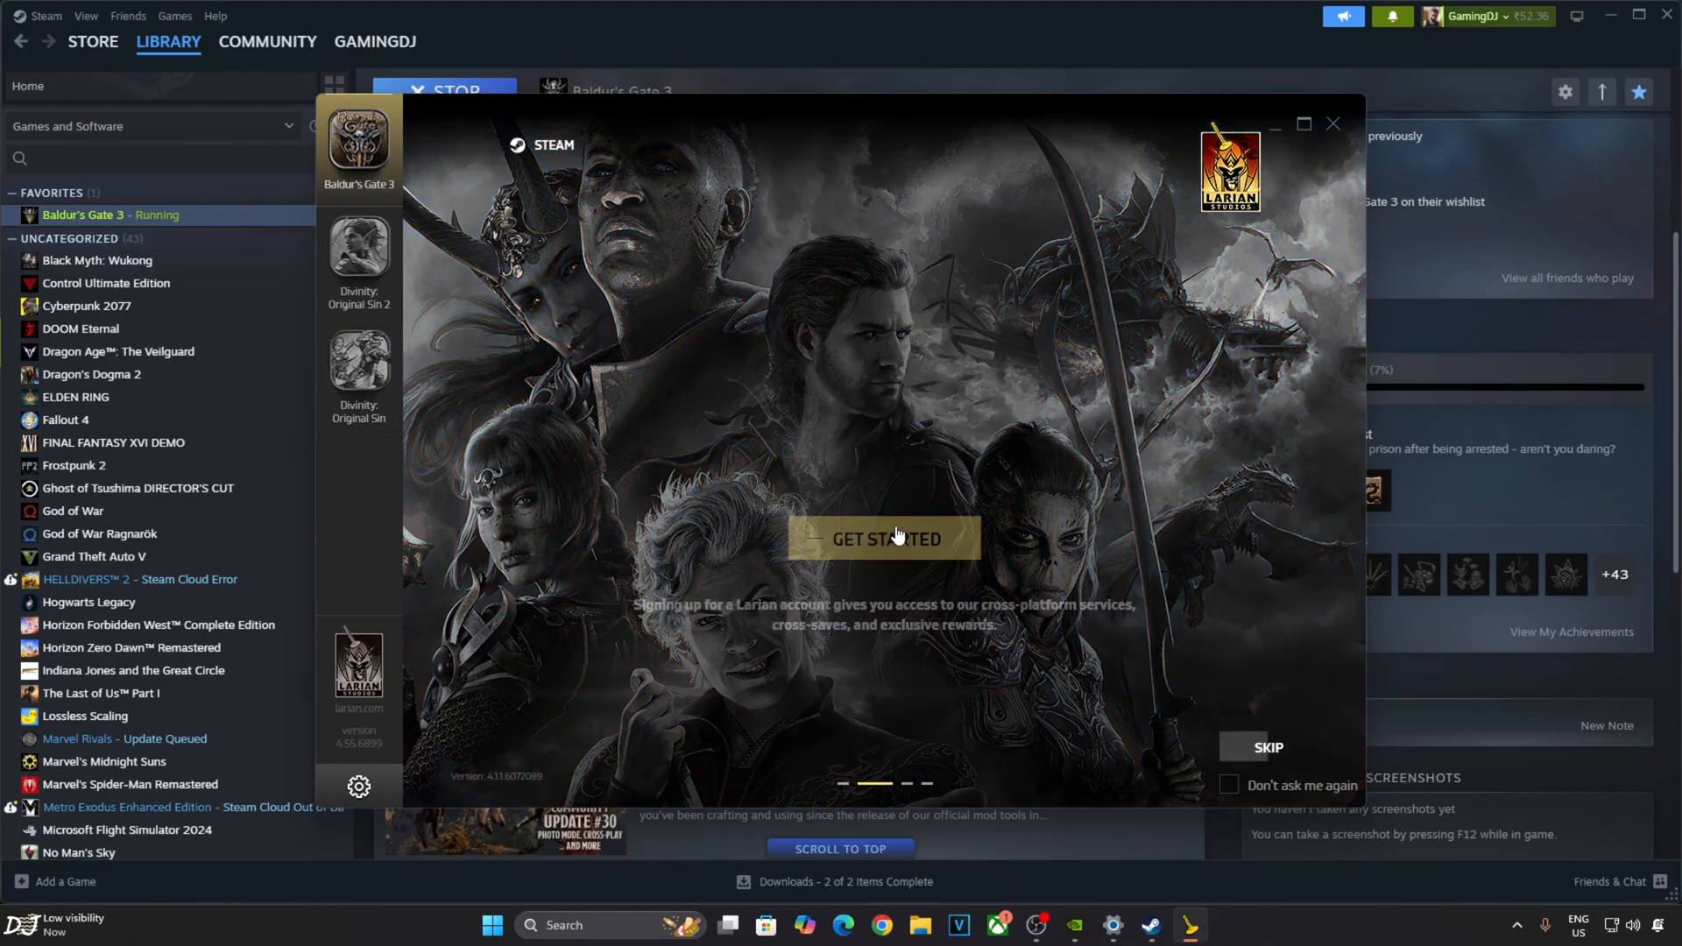
pyautogui.click(883, 538)
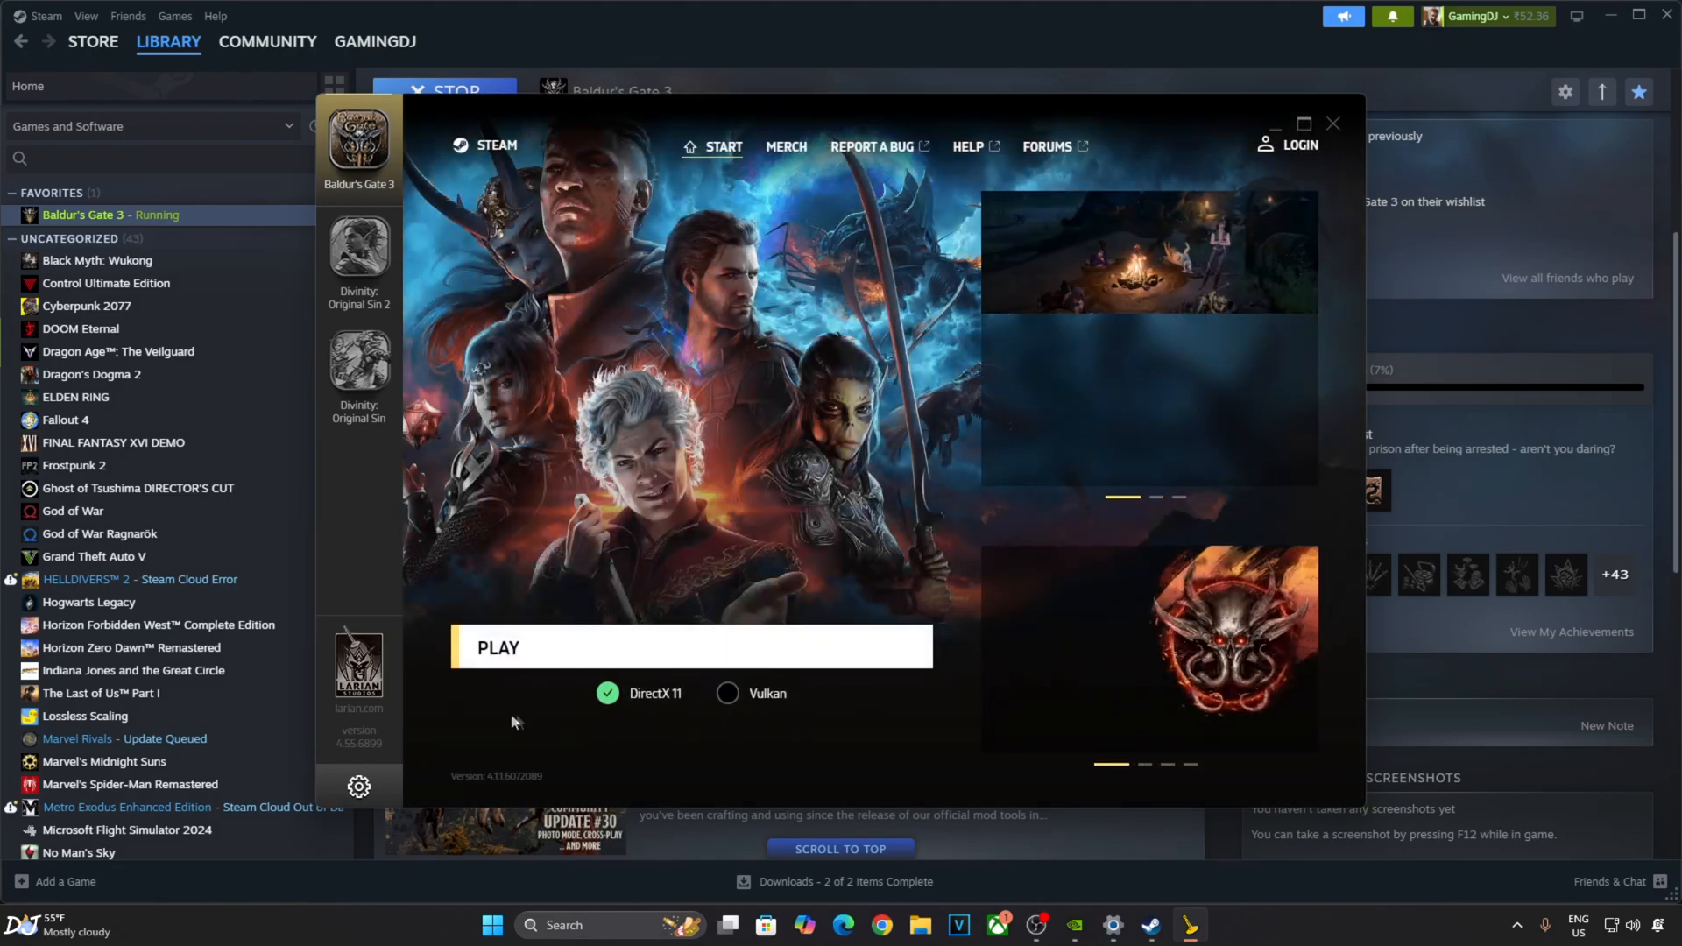
pyautogui.click(691, 647)
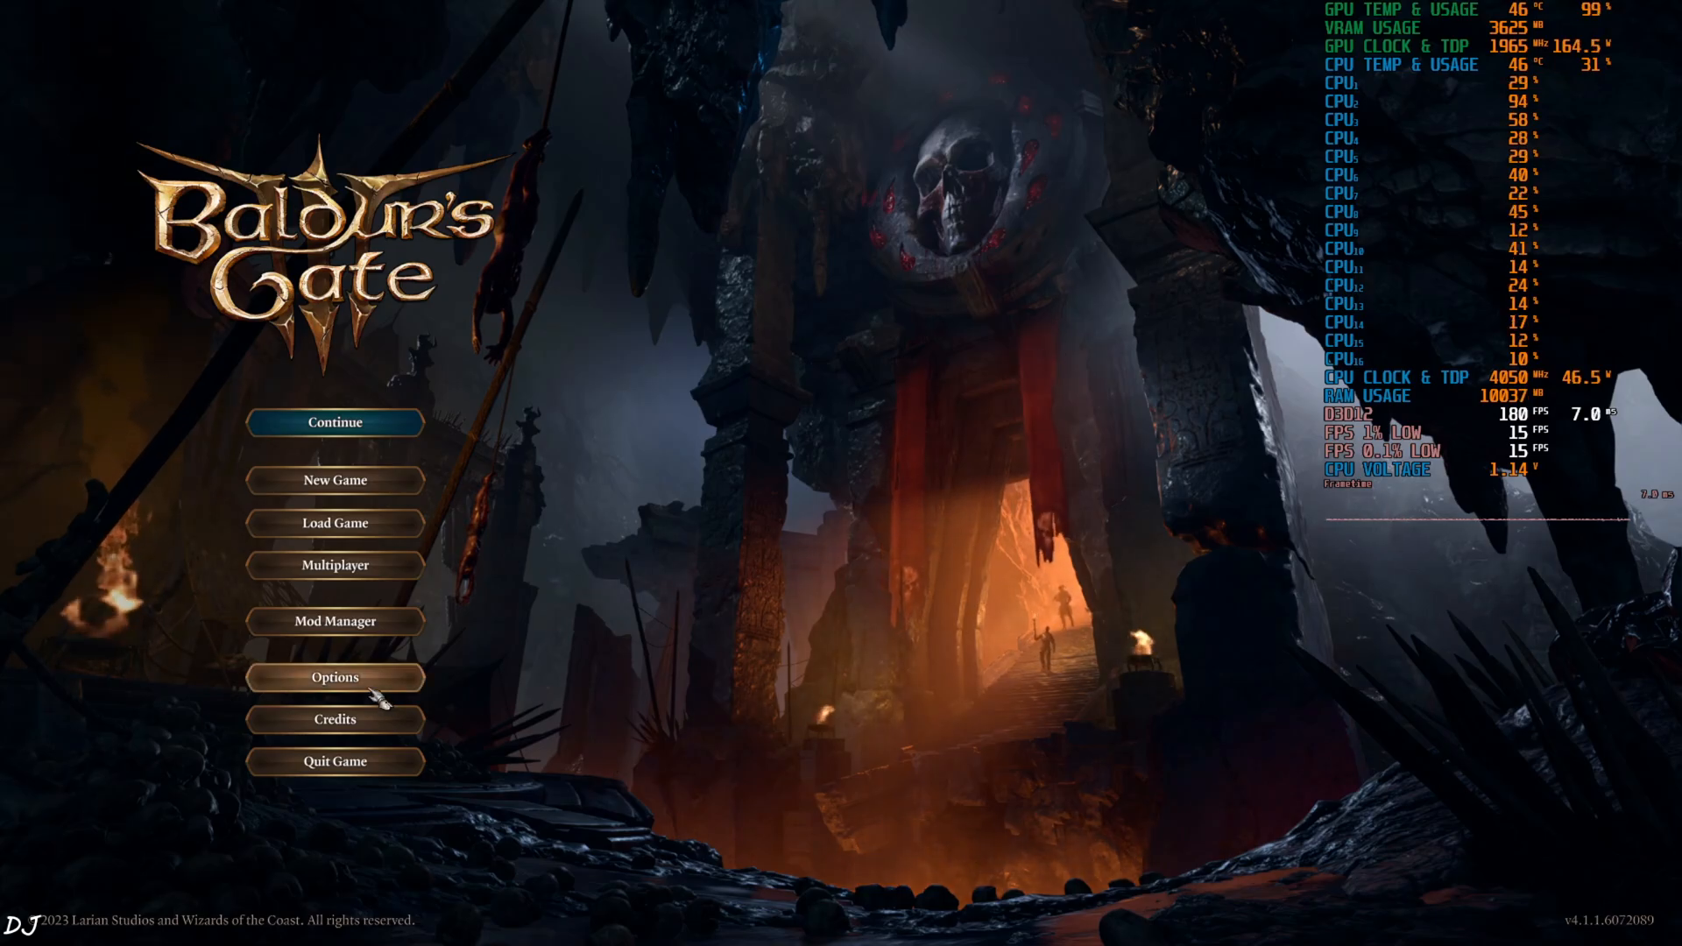
pyautogui.click(334, 677)
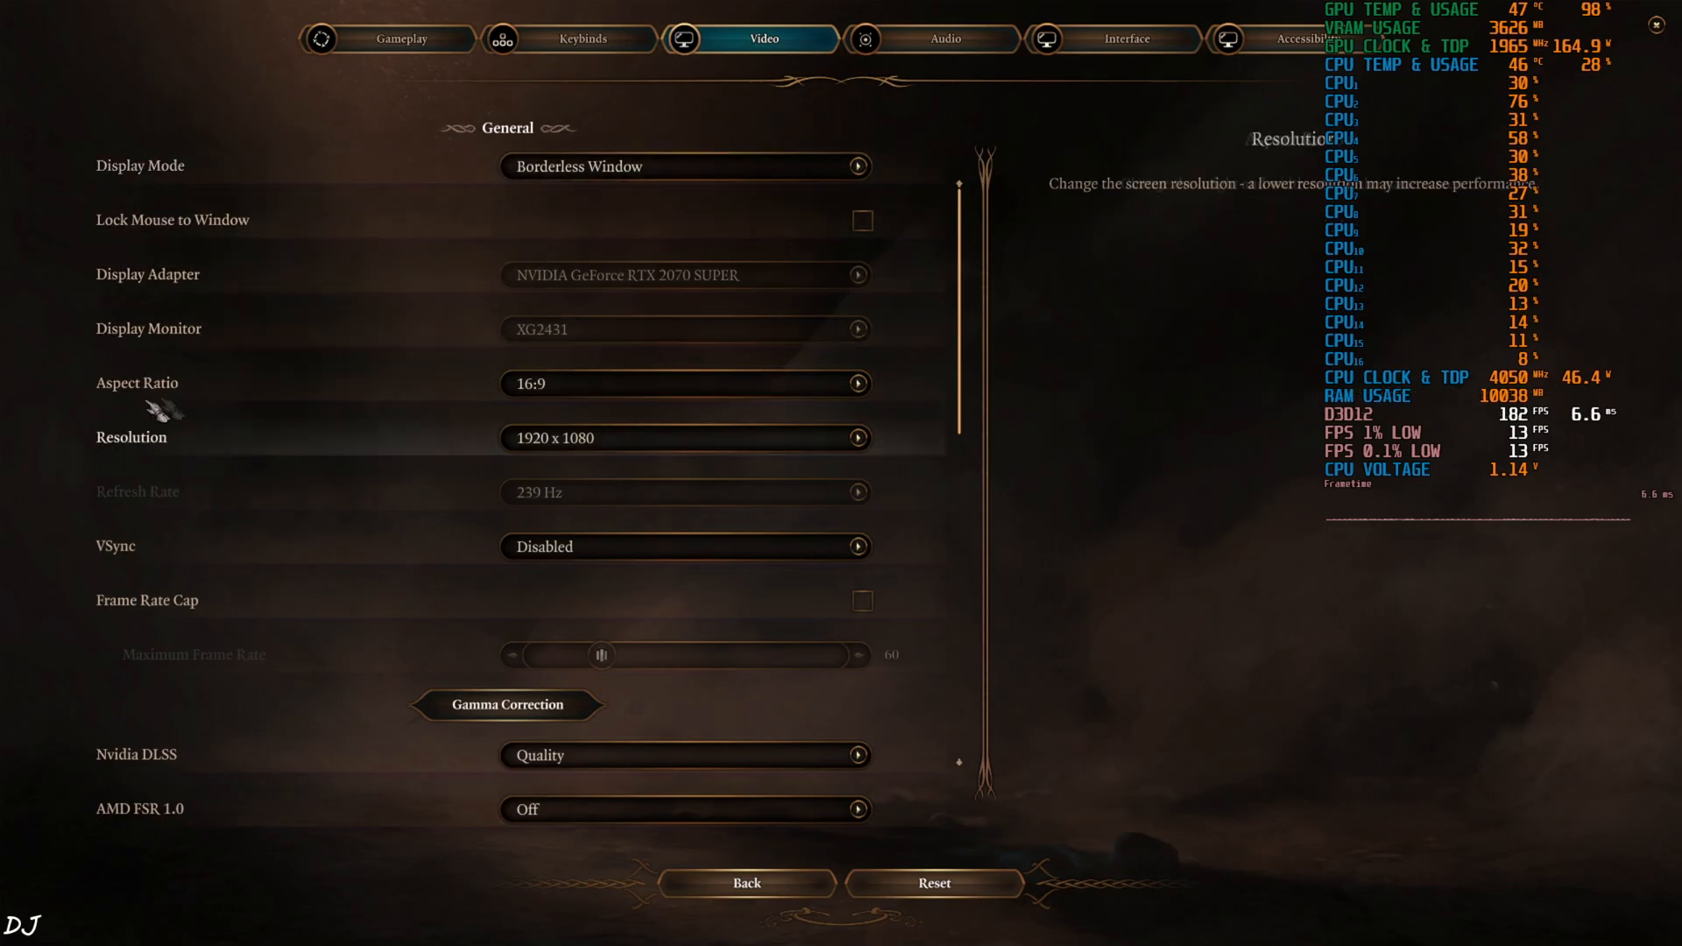
pyautogui.moveTo(435, 458)
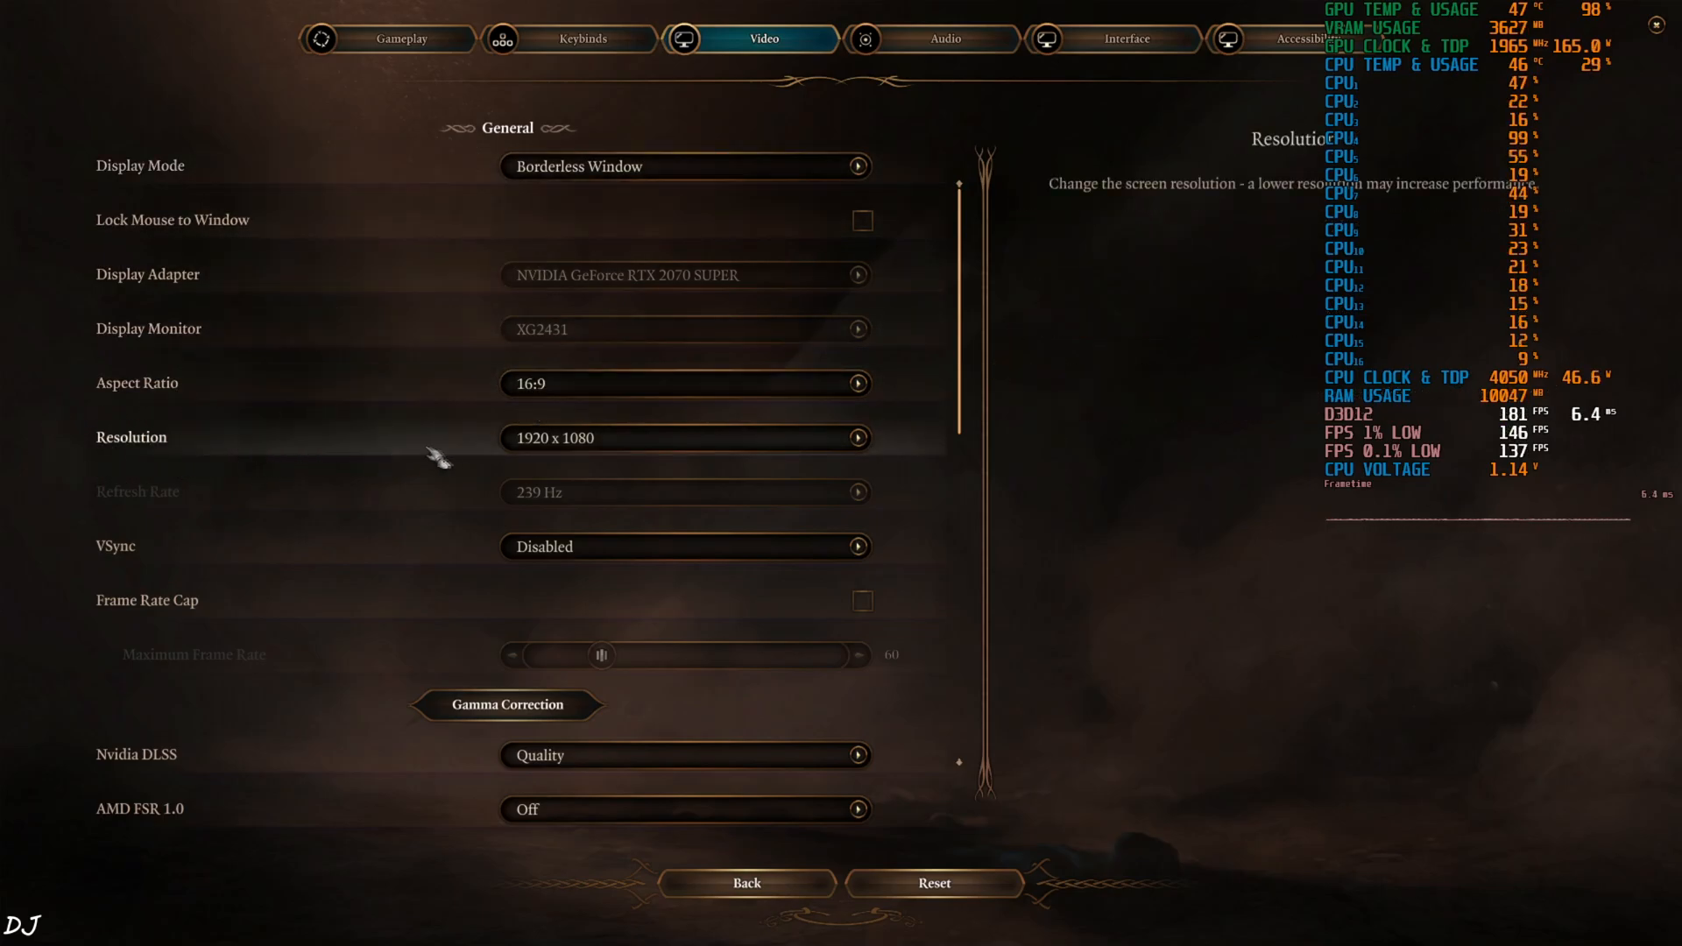
pyautogui.moveTo(638, 558)
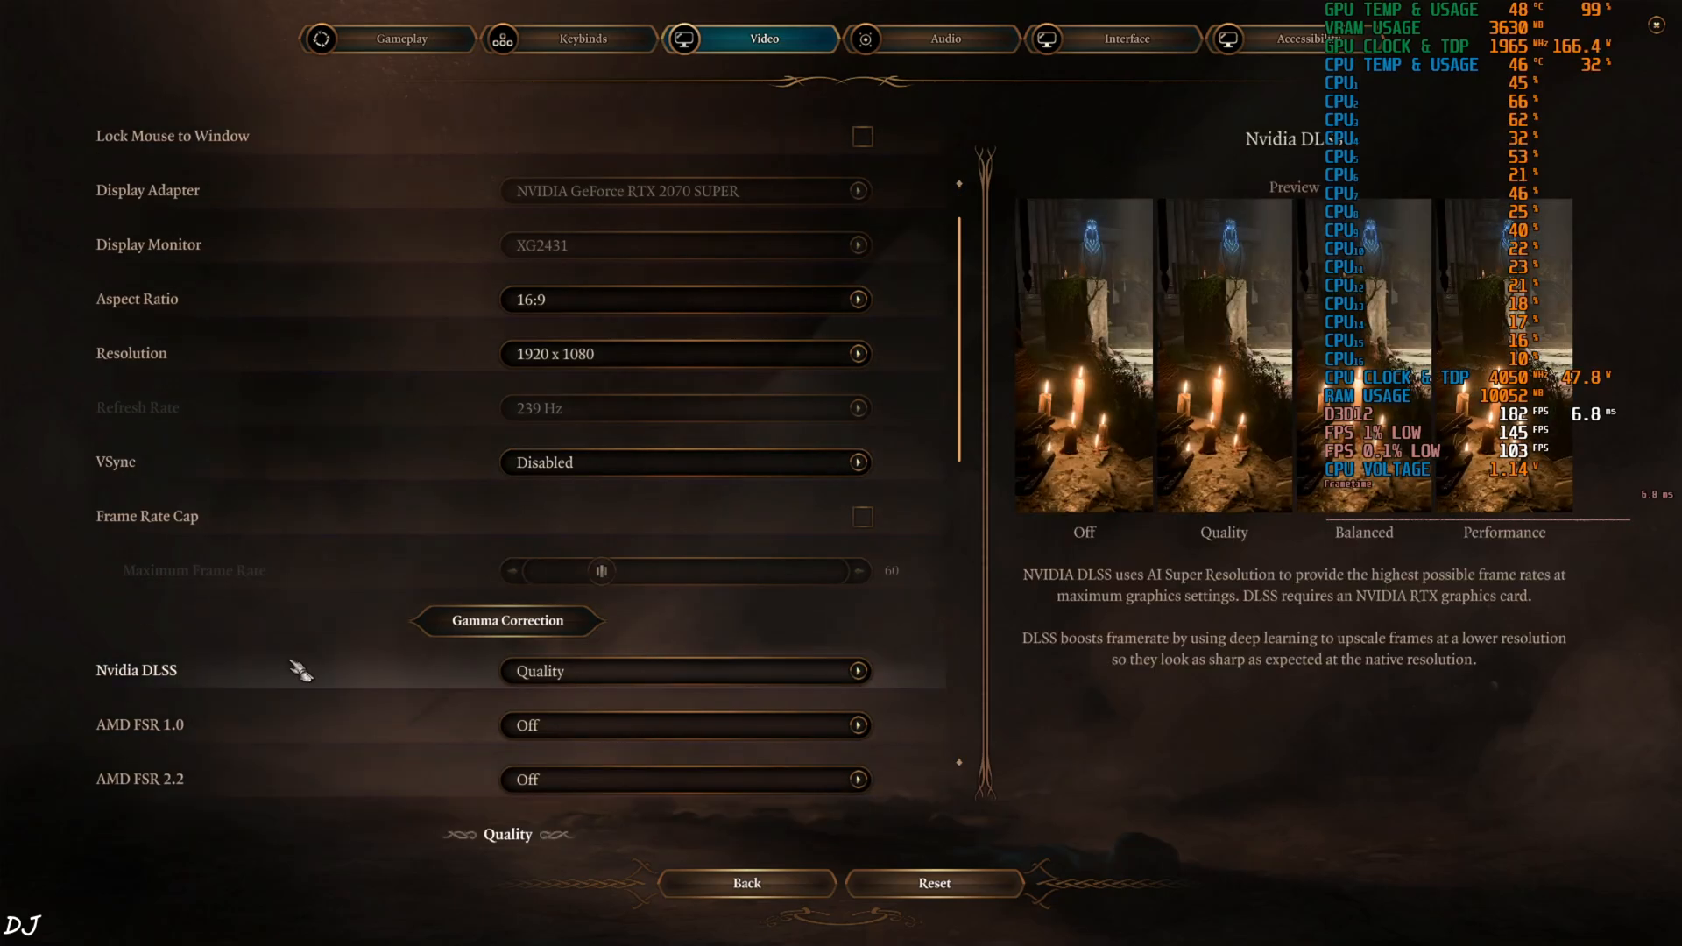
pyautogui.scroll(-3)
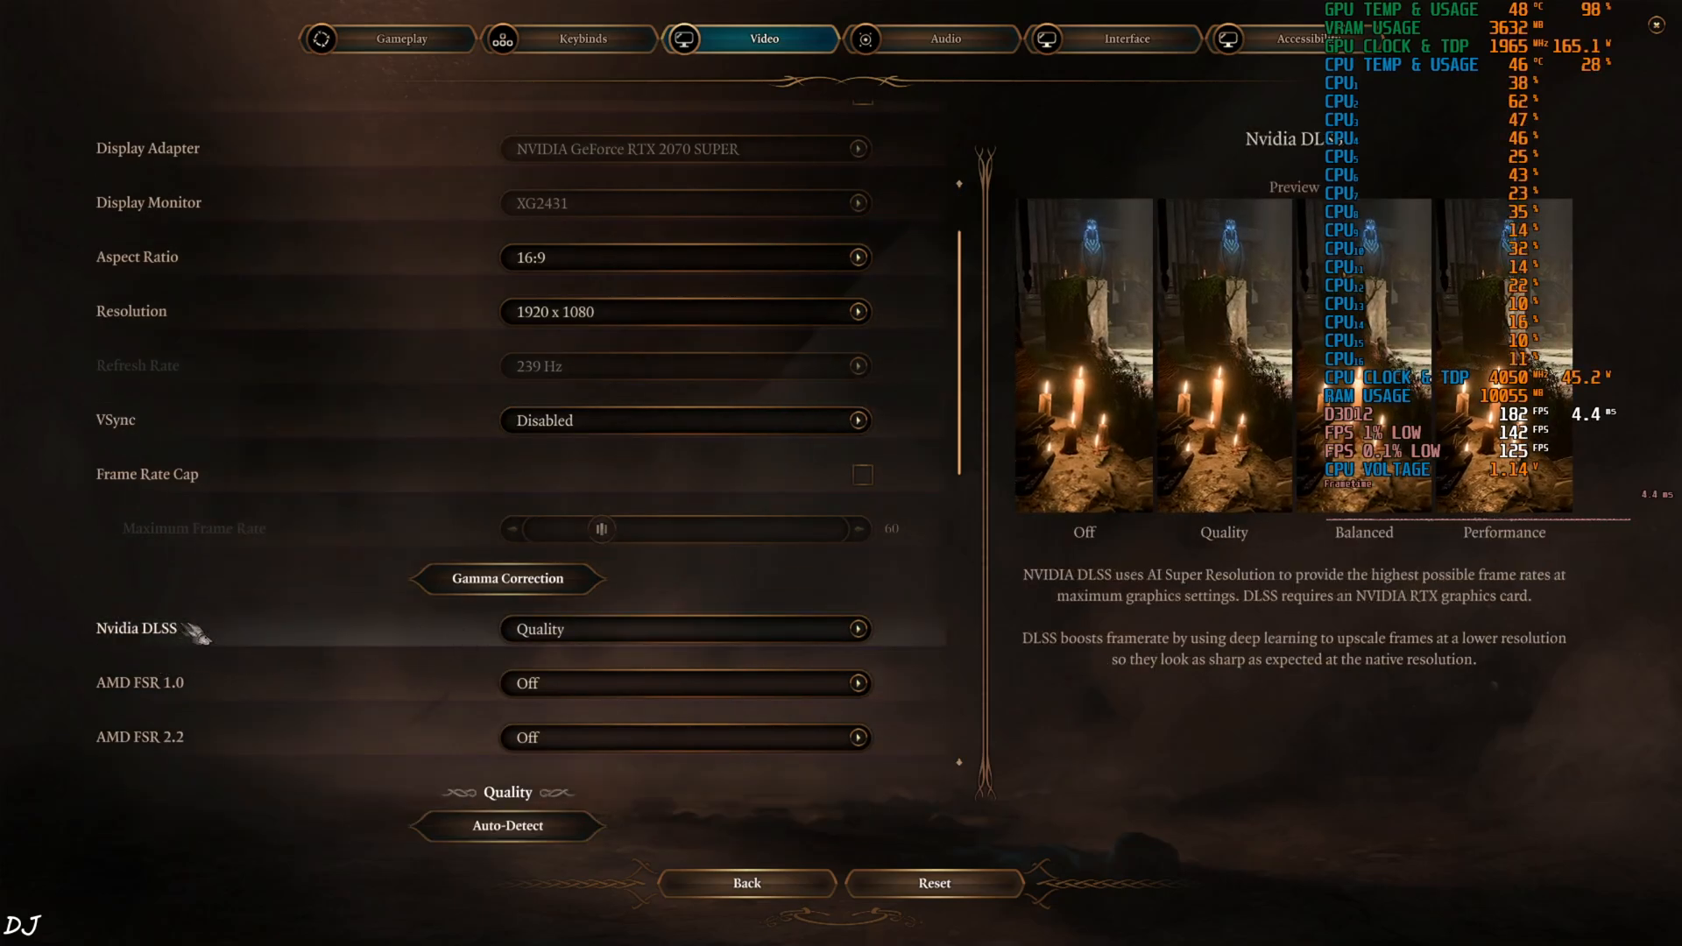
pyautogui.moveTo(298, 602)
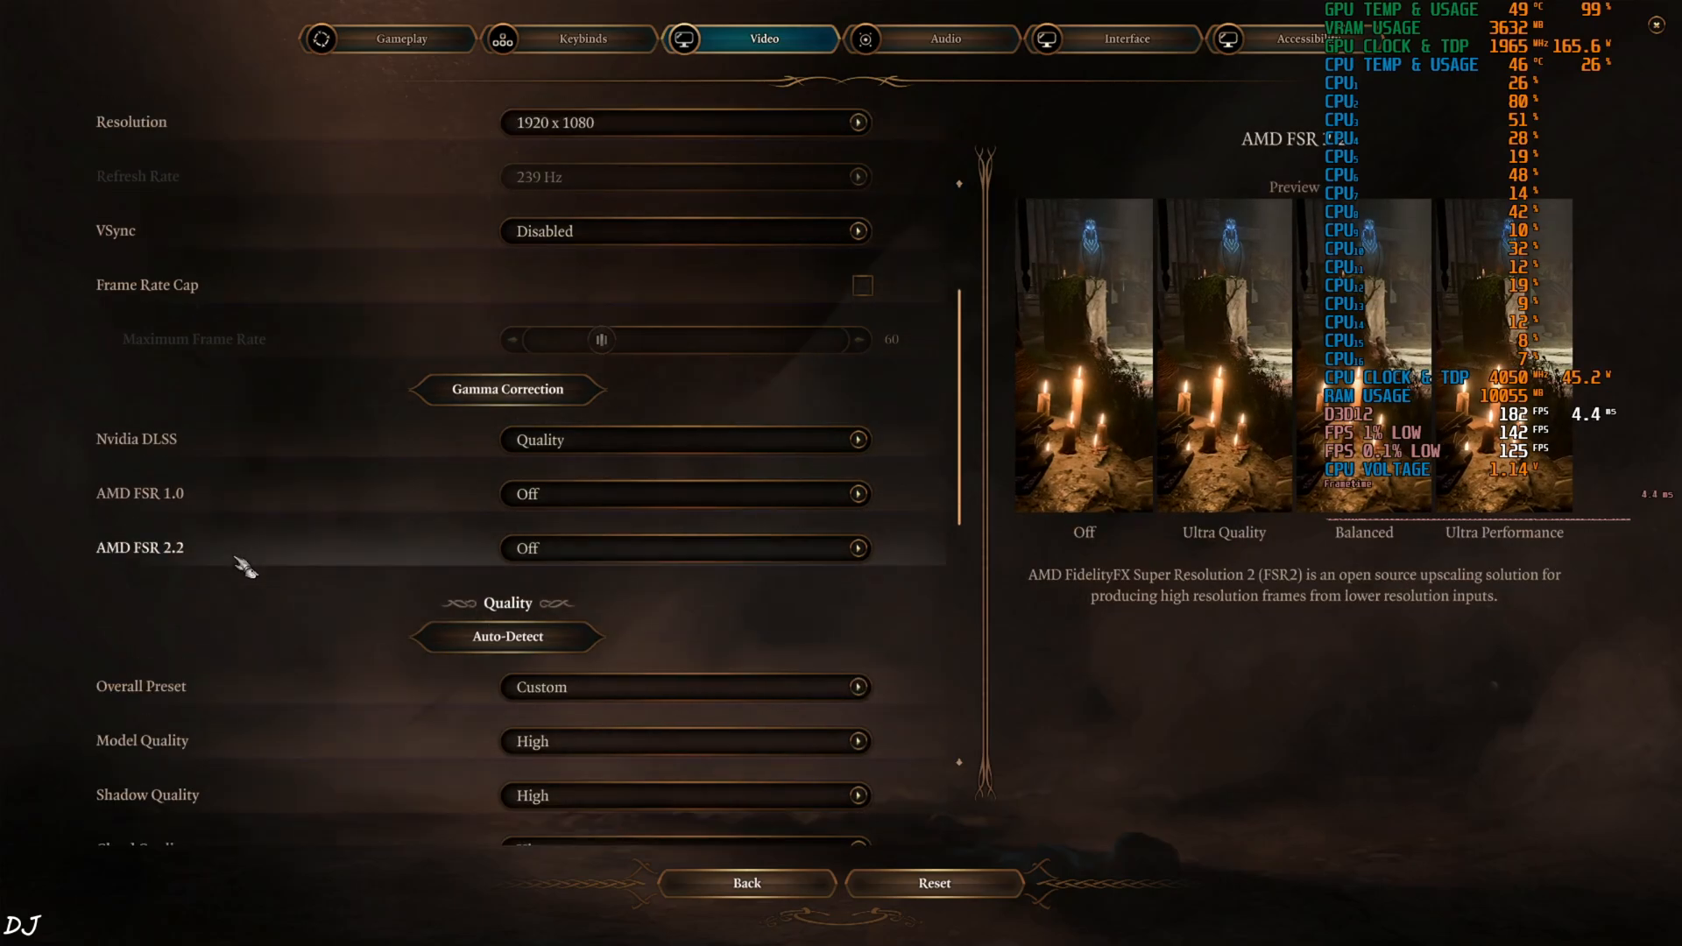
pyautogui.scroll(-3)
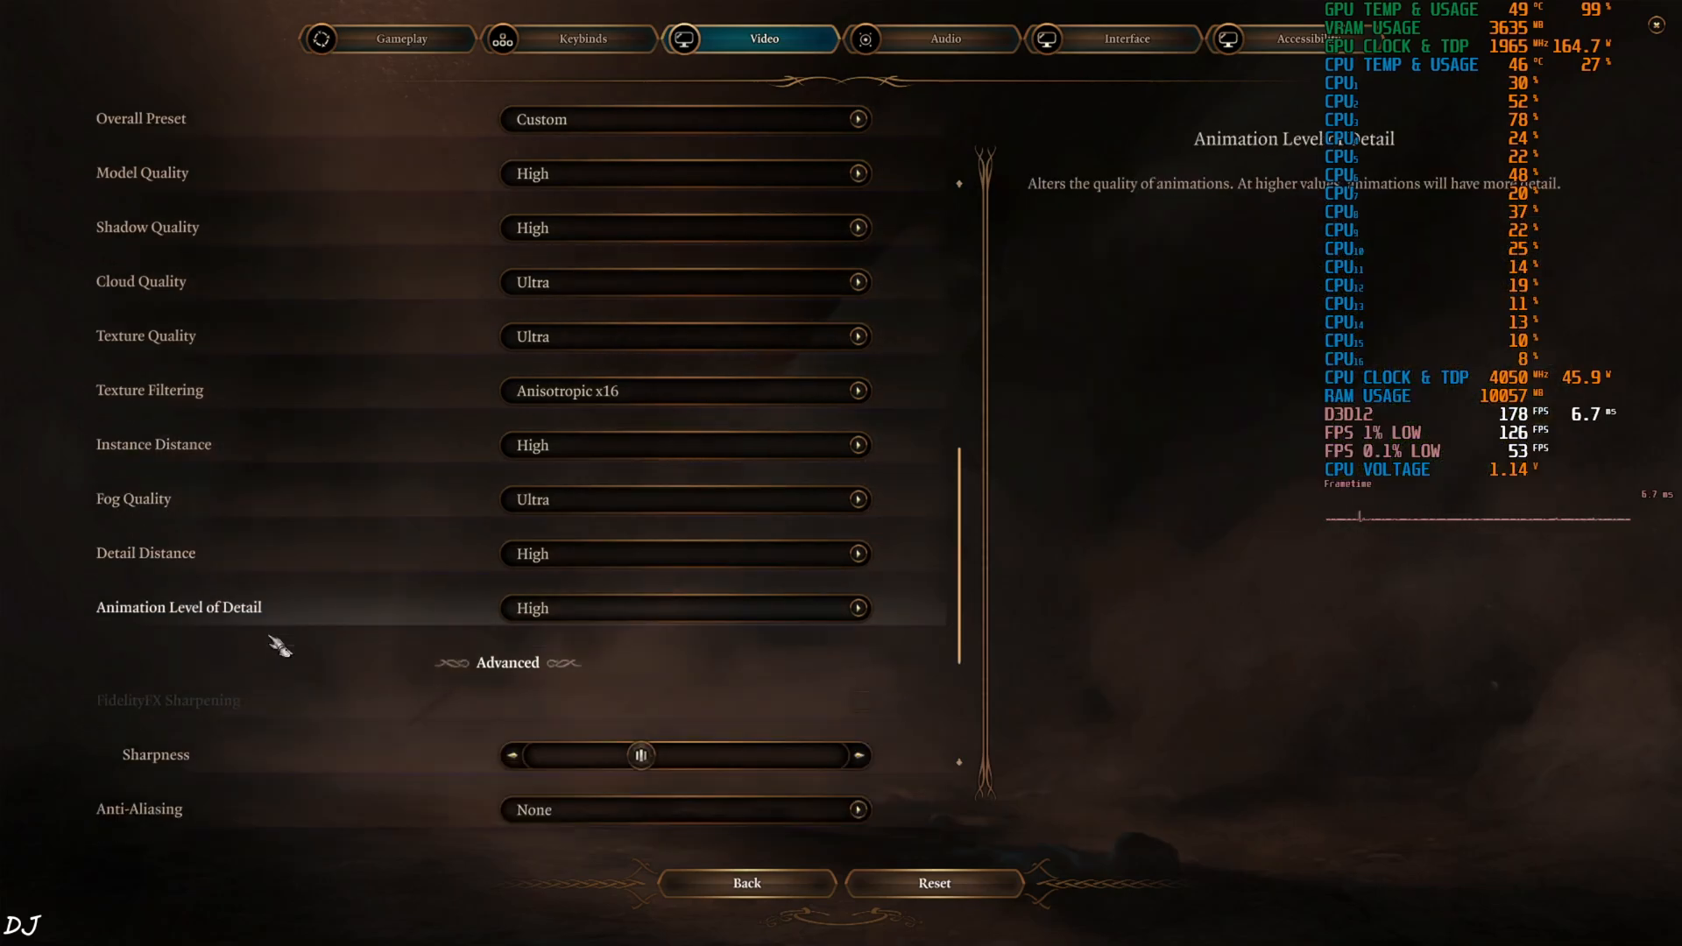
pyautogui.scroll(-3)
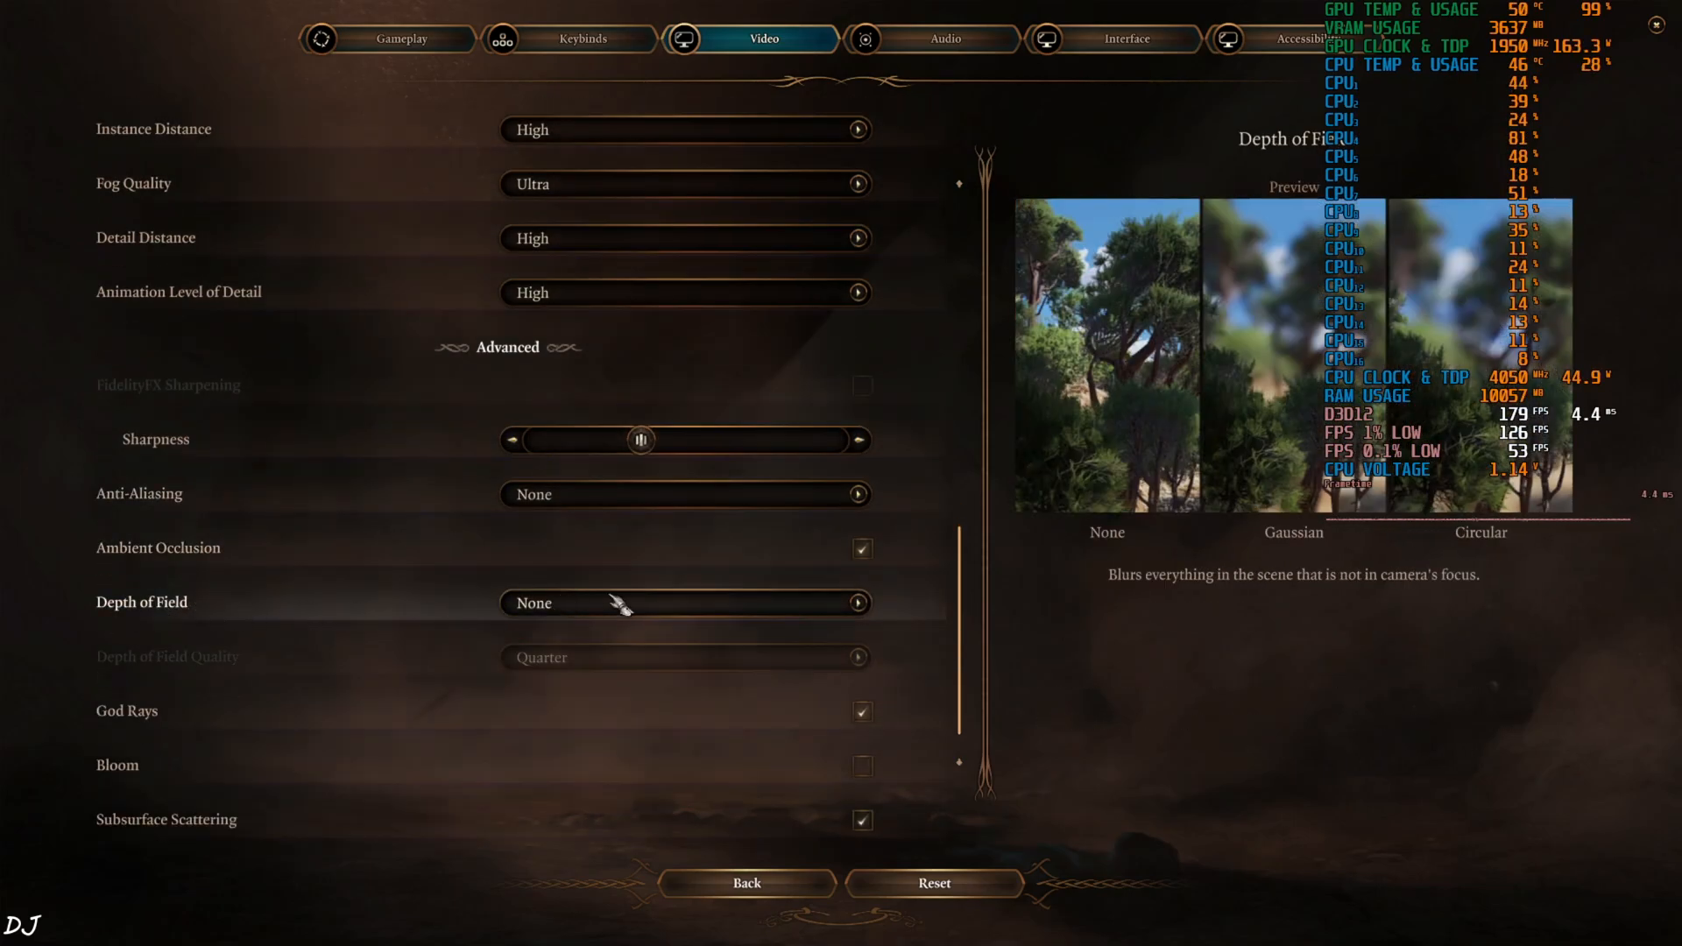
pyautogui.moveTo(809, 559)
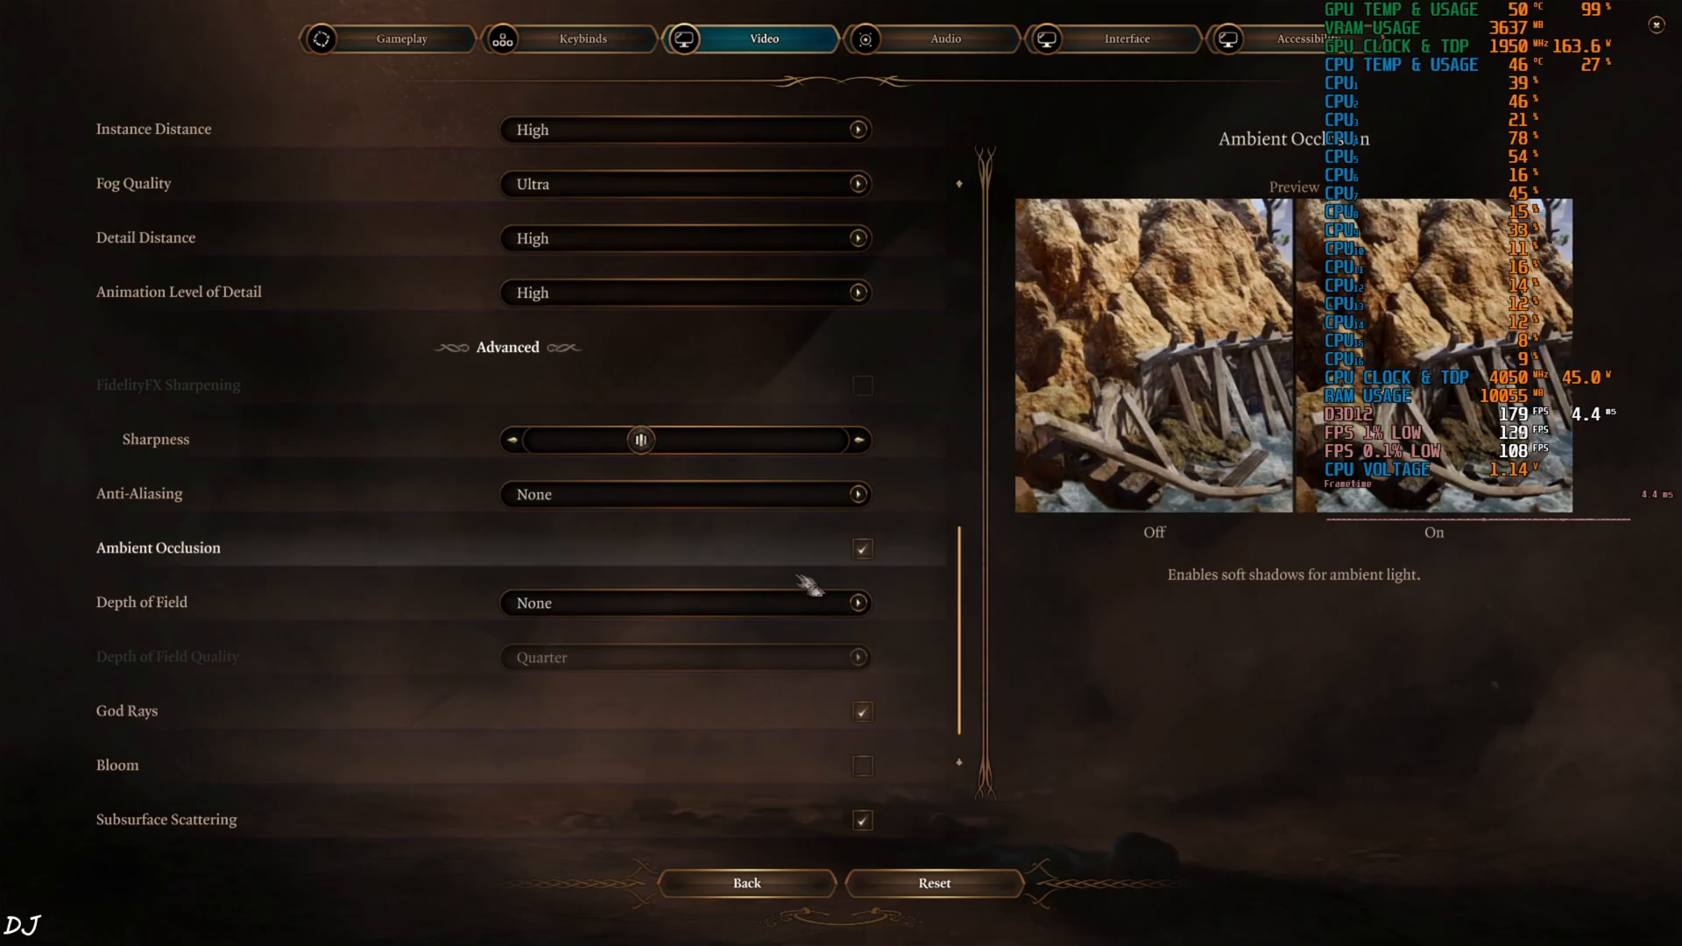
pyautogui.moveTo(434, 632)
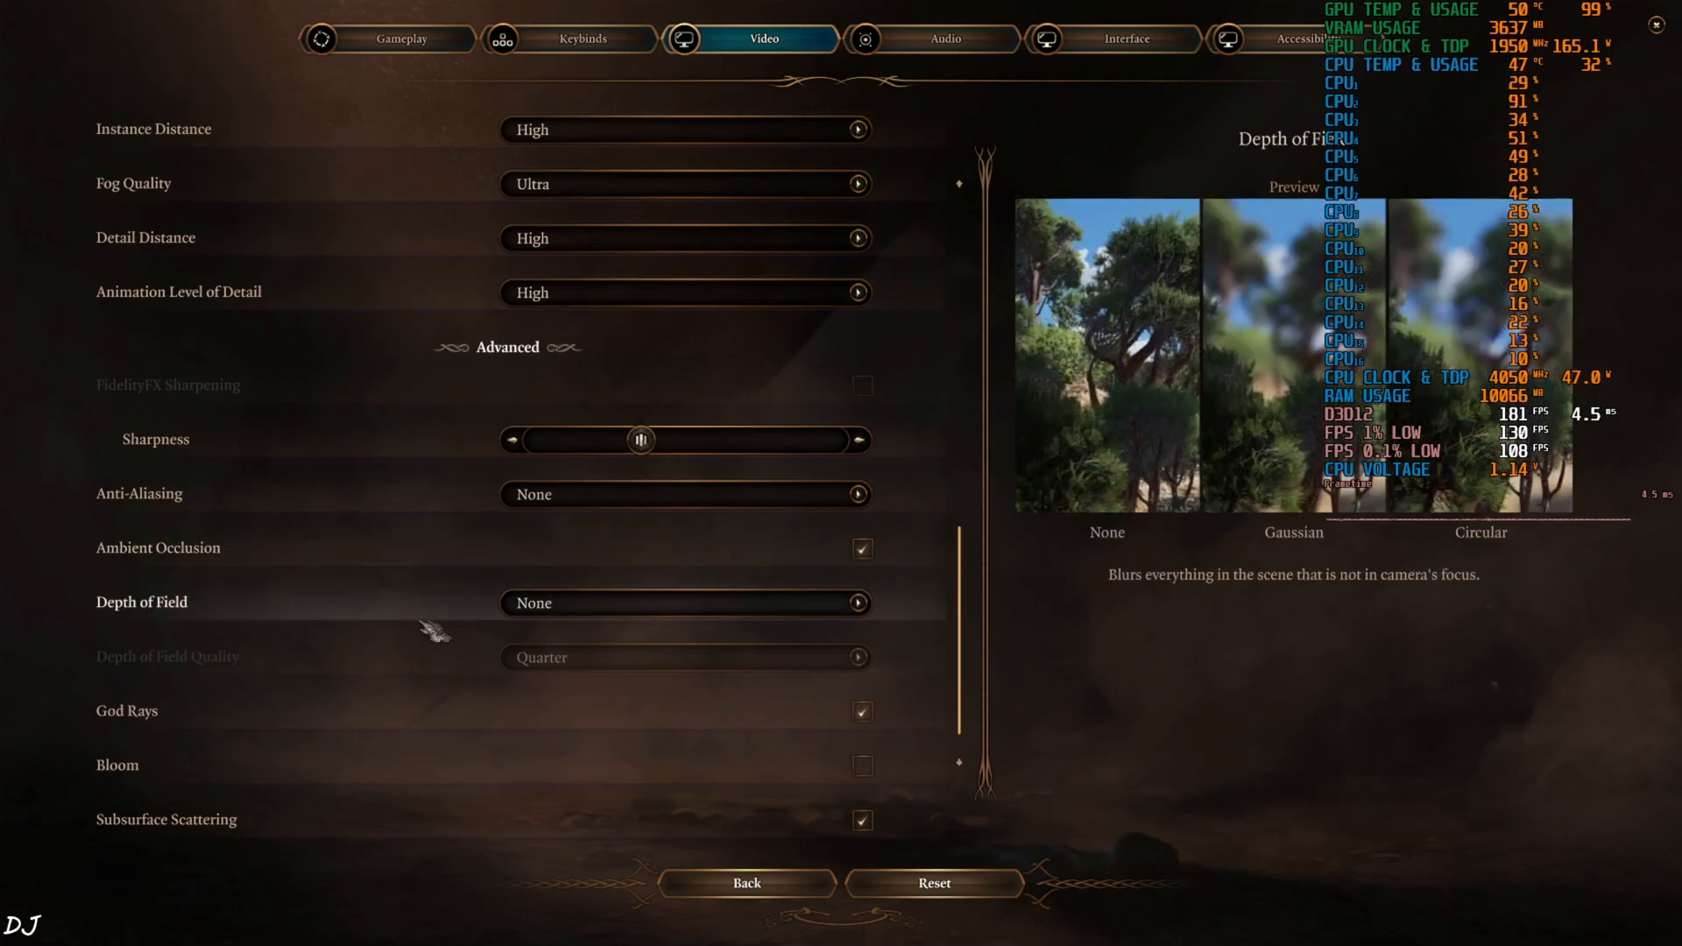
pyautogui.scroll(-3)
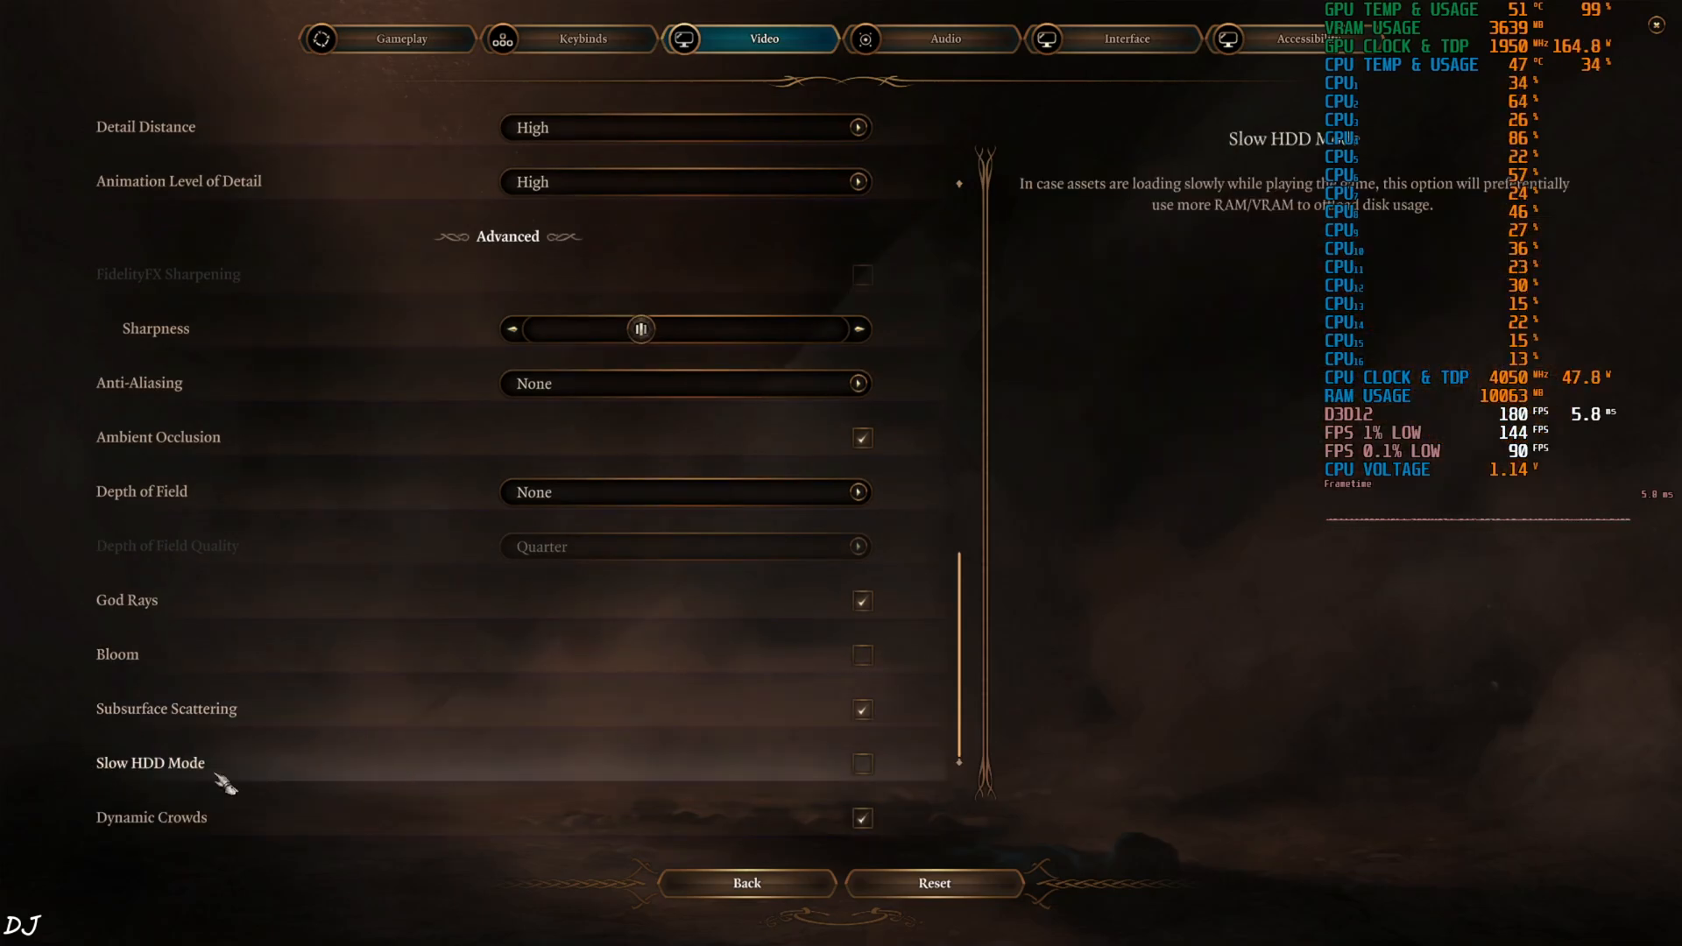
pyautogui.moveTo(568, 775)
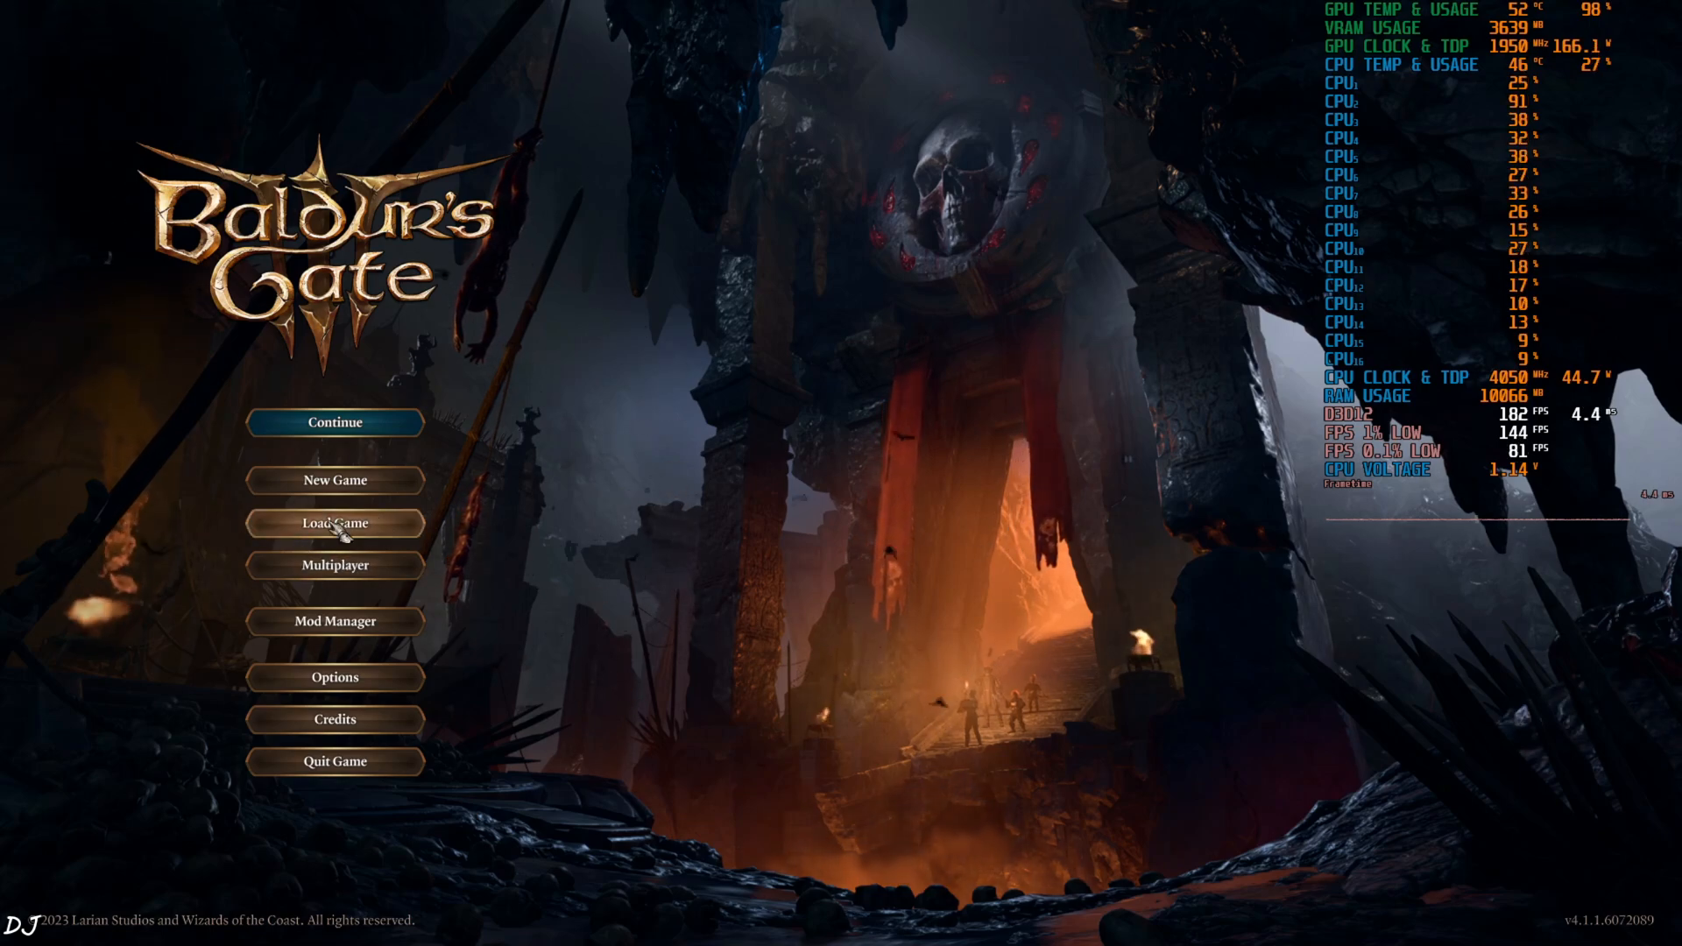
# Load a saved game from the main menu, placing the party in the town square.
pyautogui.click(334, 421)
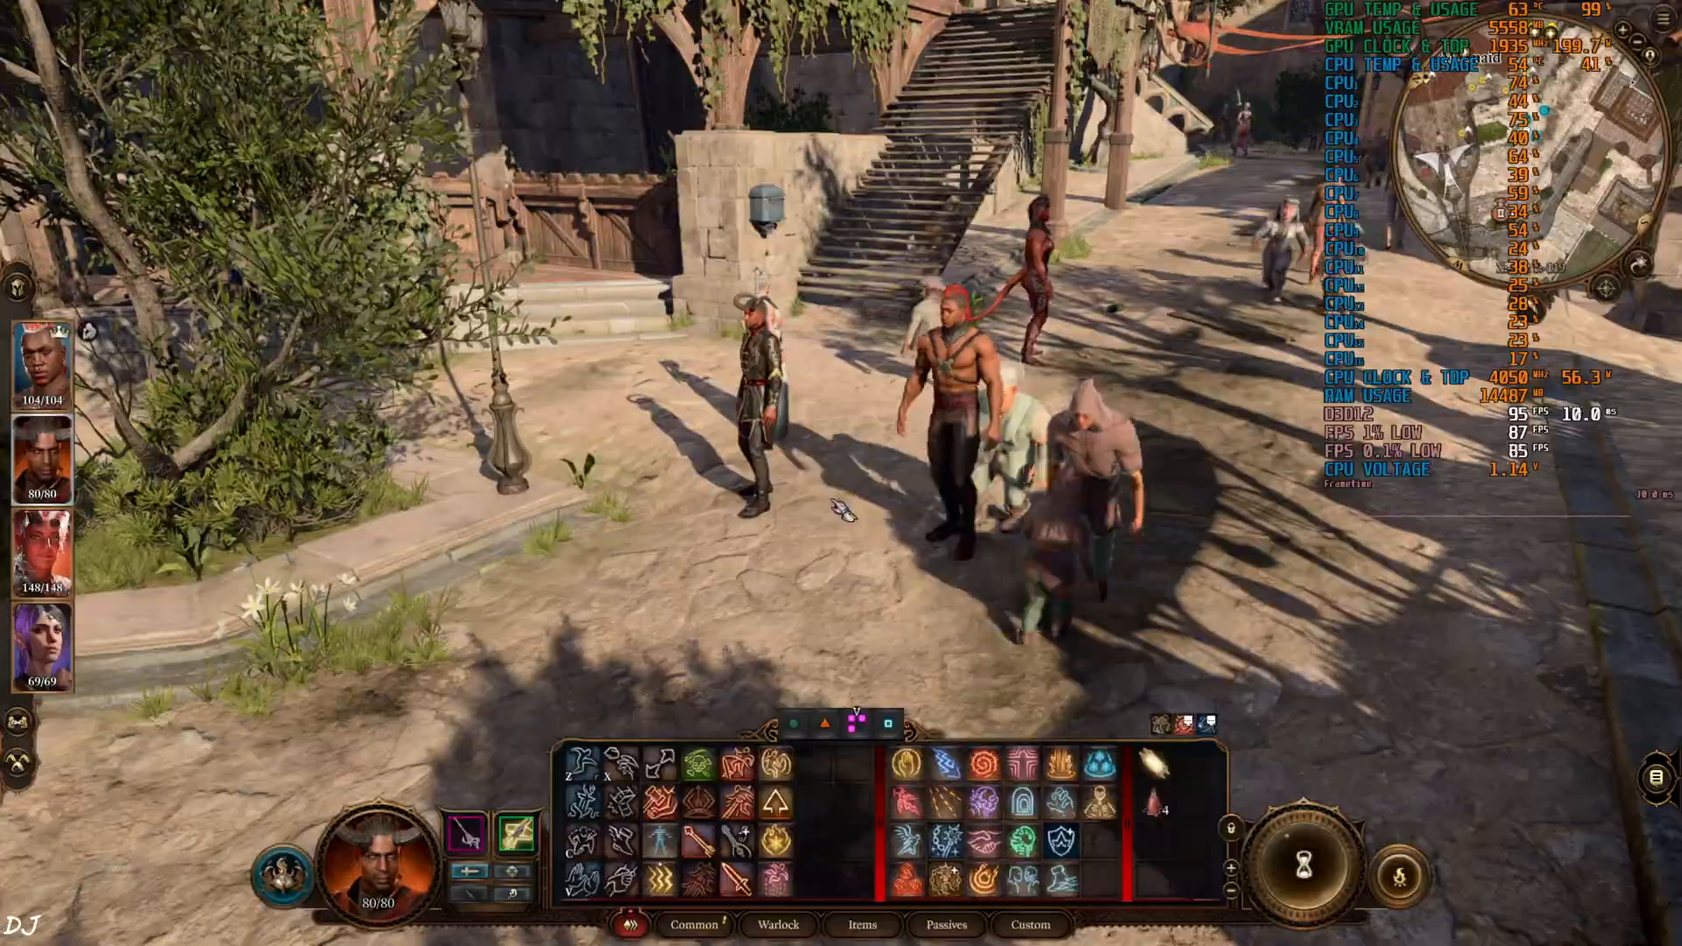
# From the pause menu, set the upscaler to DLSS with DLSS Preset E and close the panel.
pyautogui.press('Escape')
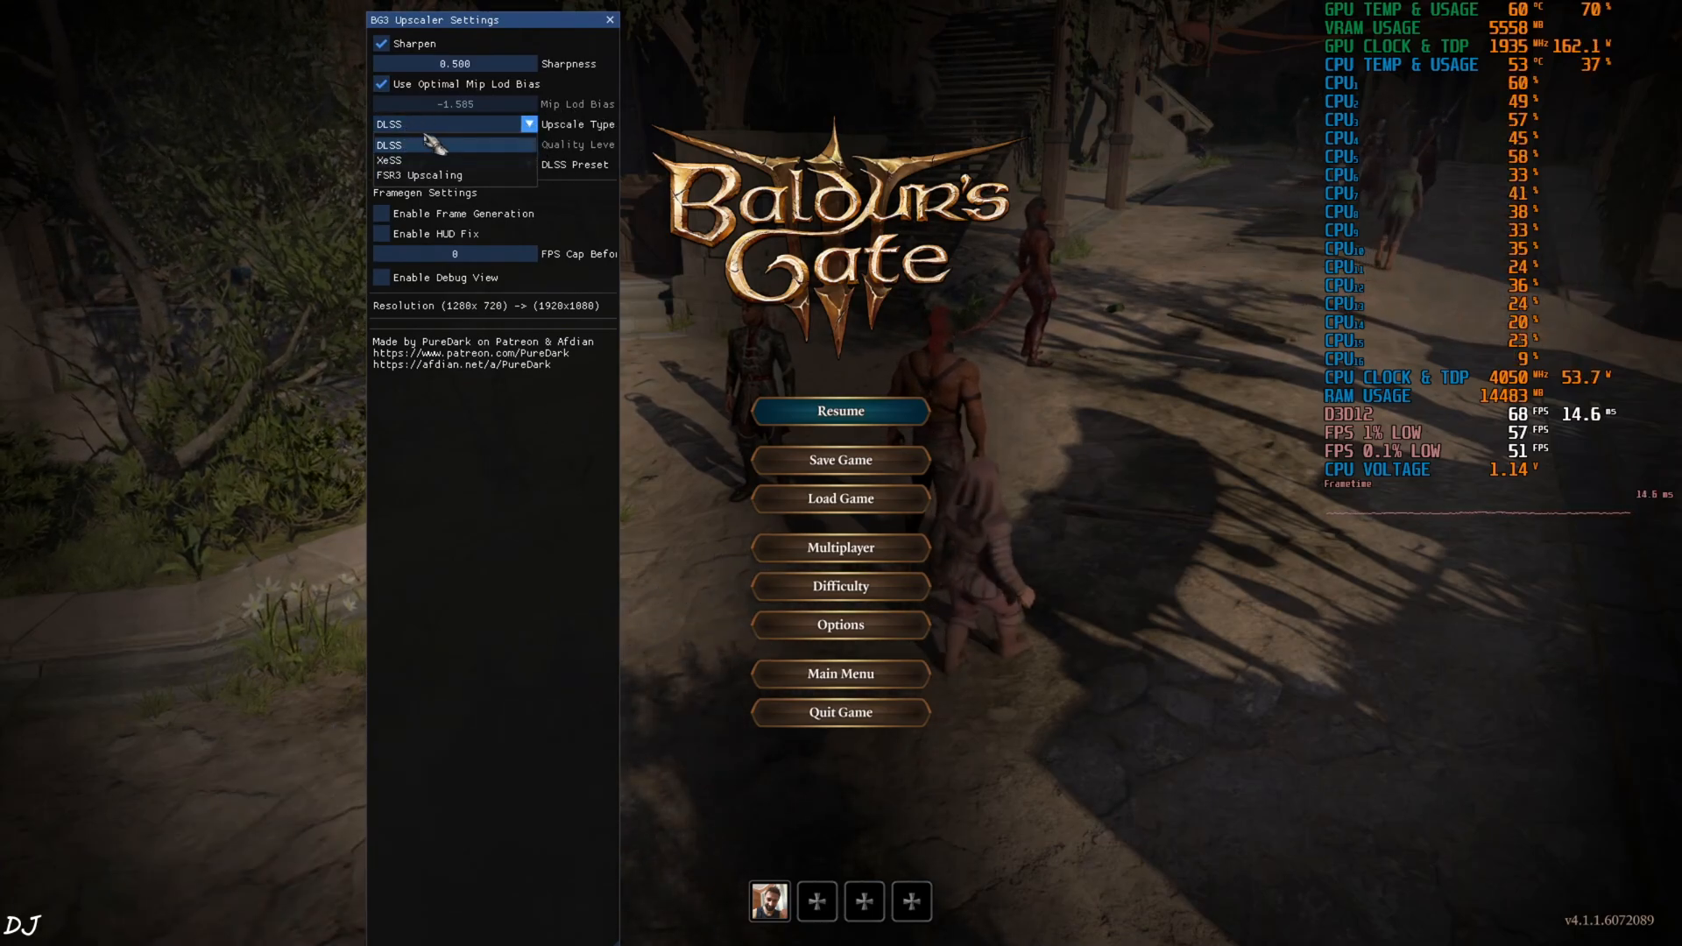
pyautogui.moveTo(430, 159)
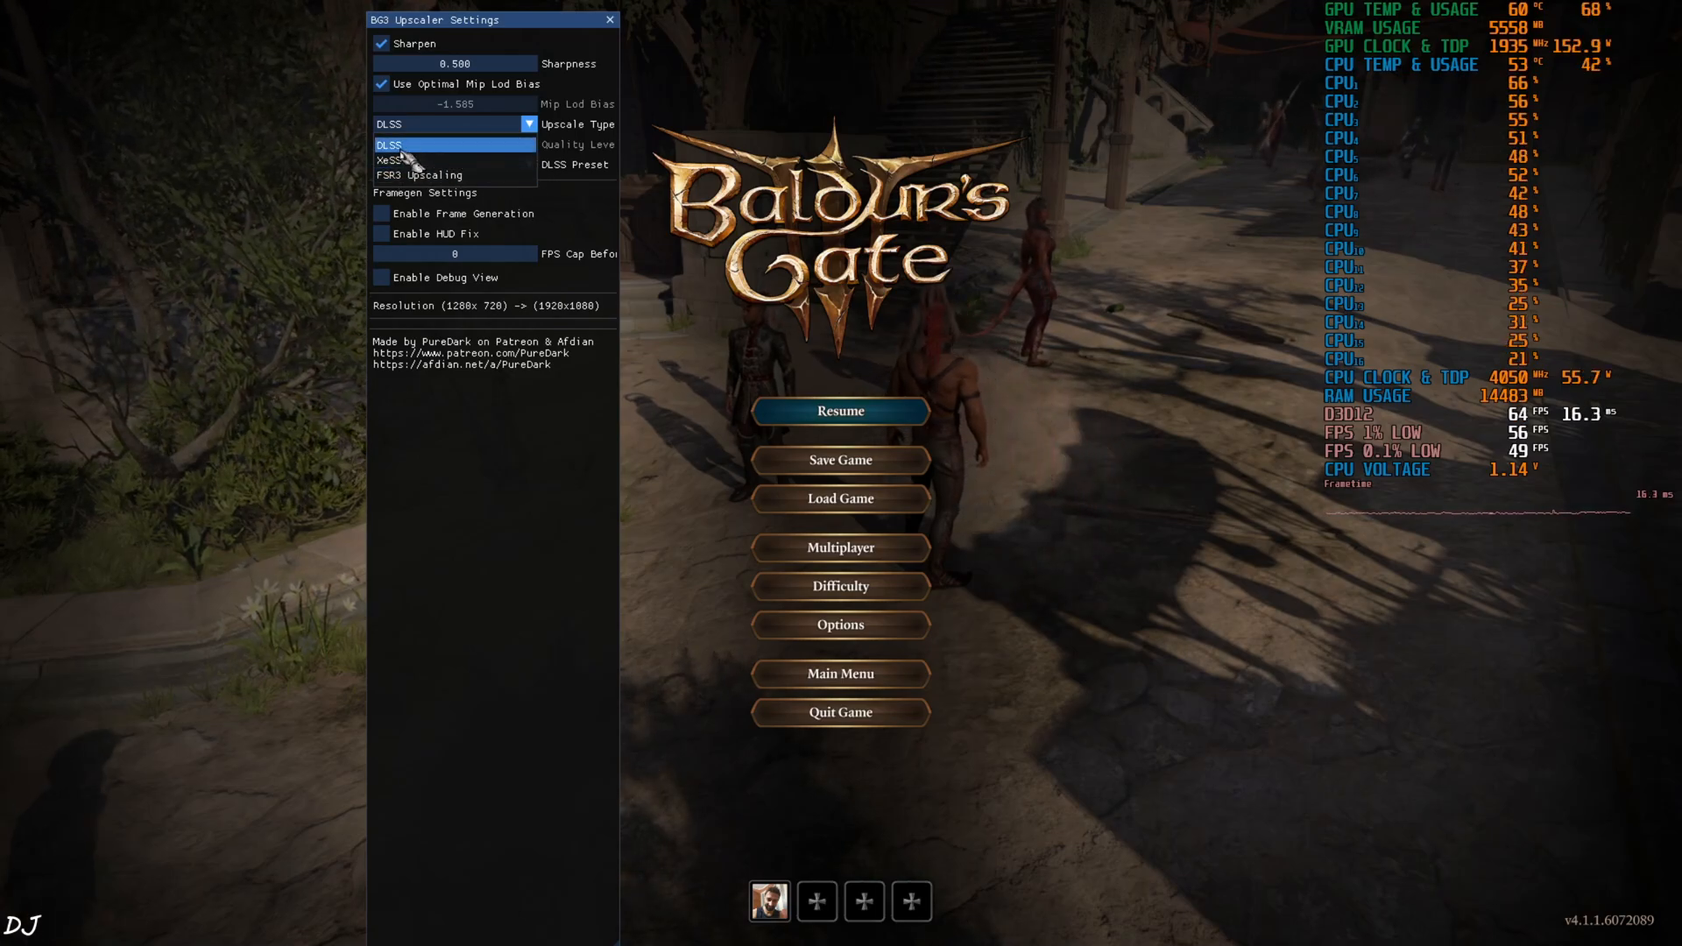
pyautogui.click(429, 144)
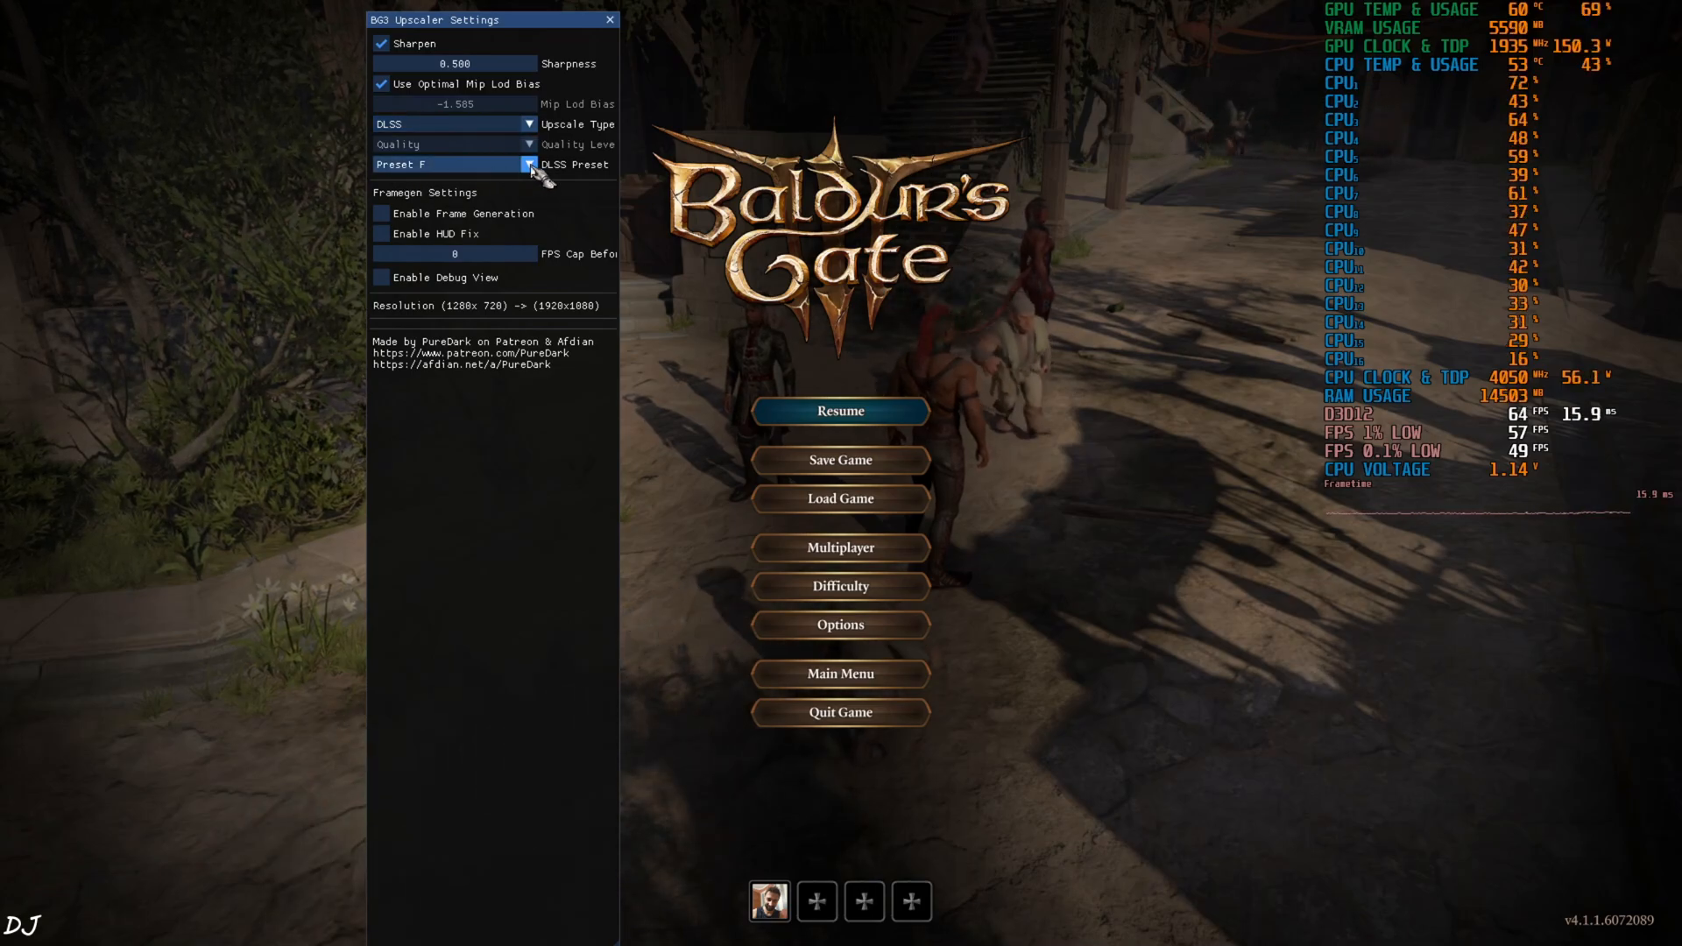
pyautogui.click(527, 164)
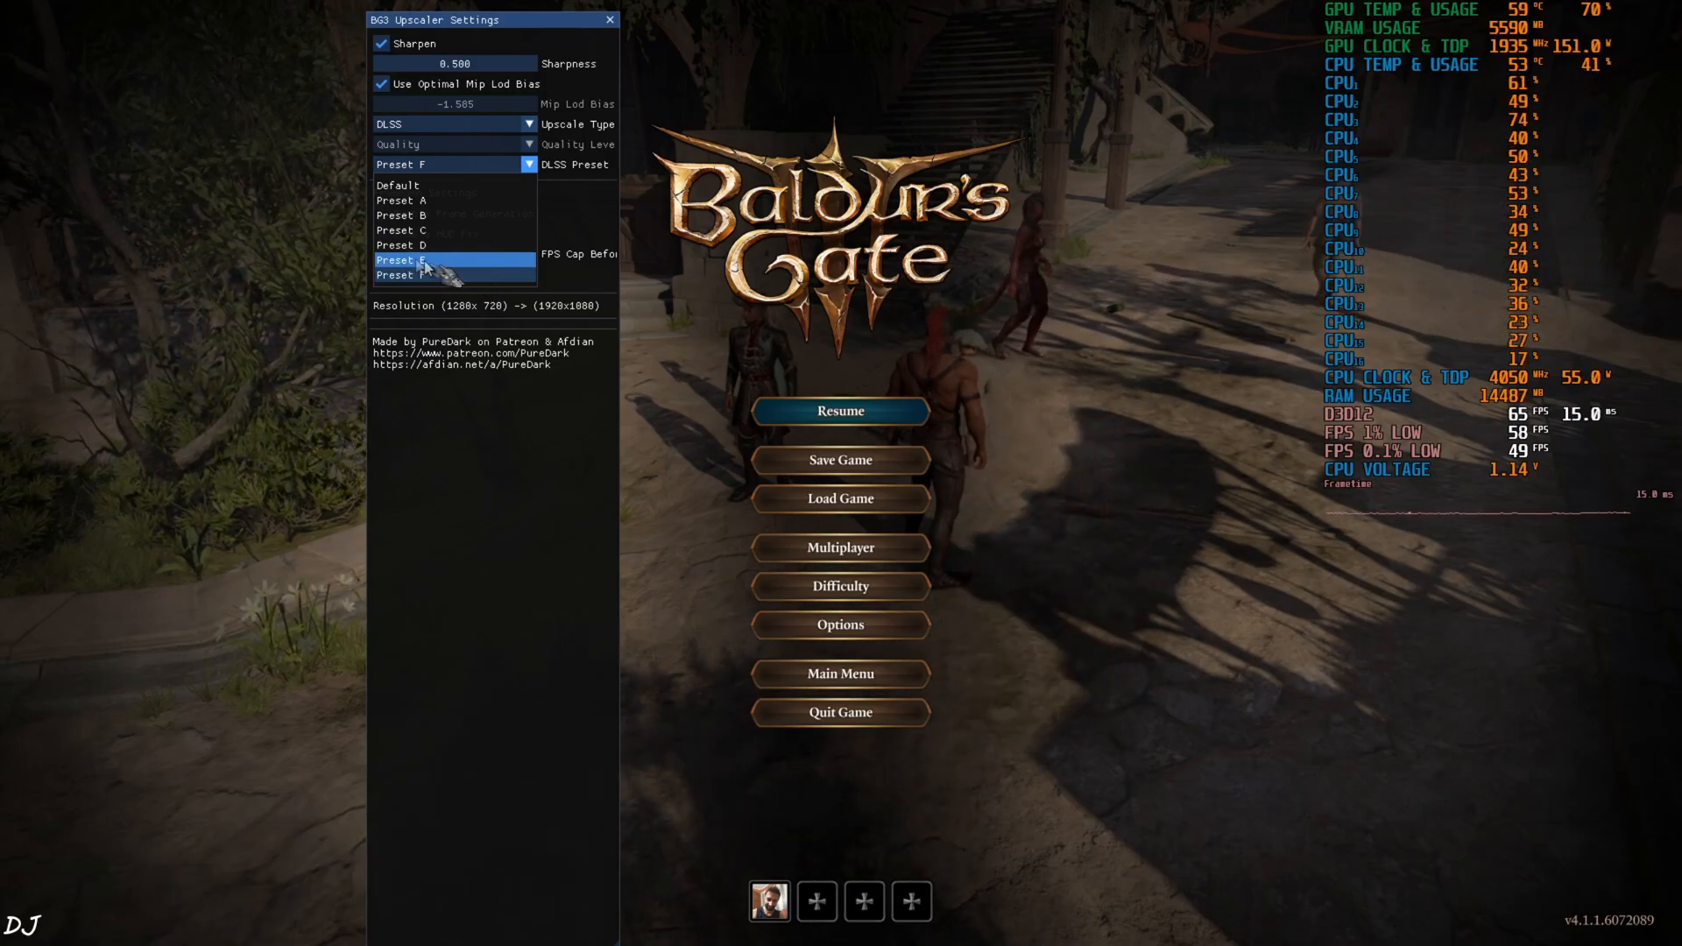
pyautogui.click(400, 259)
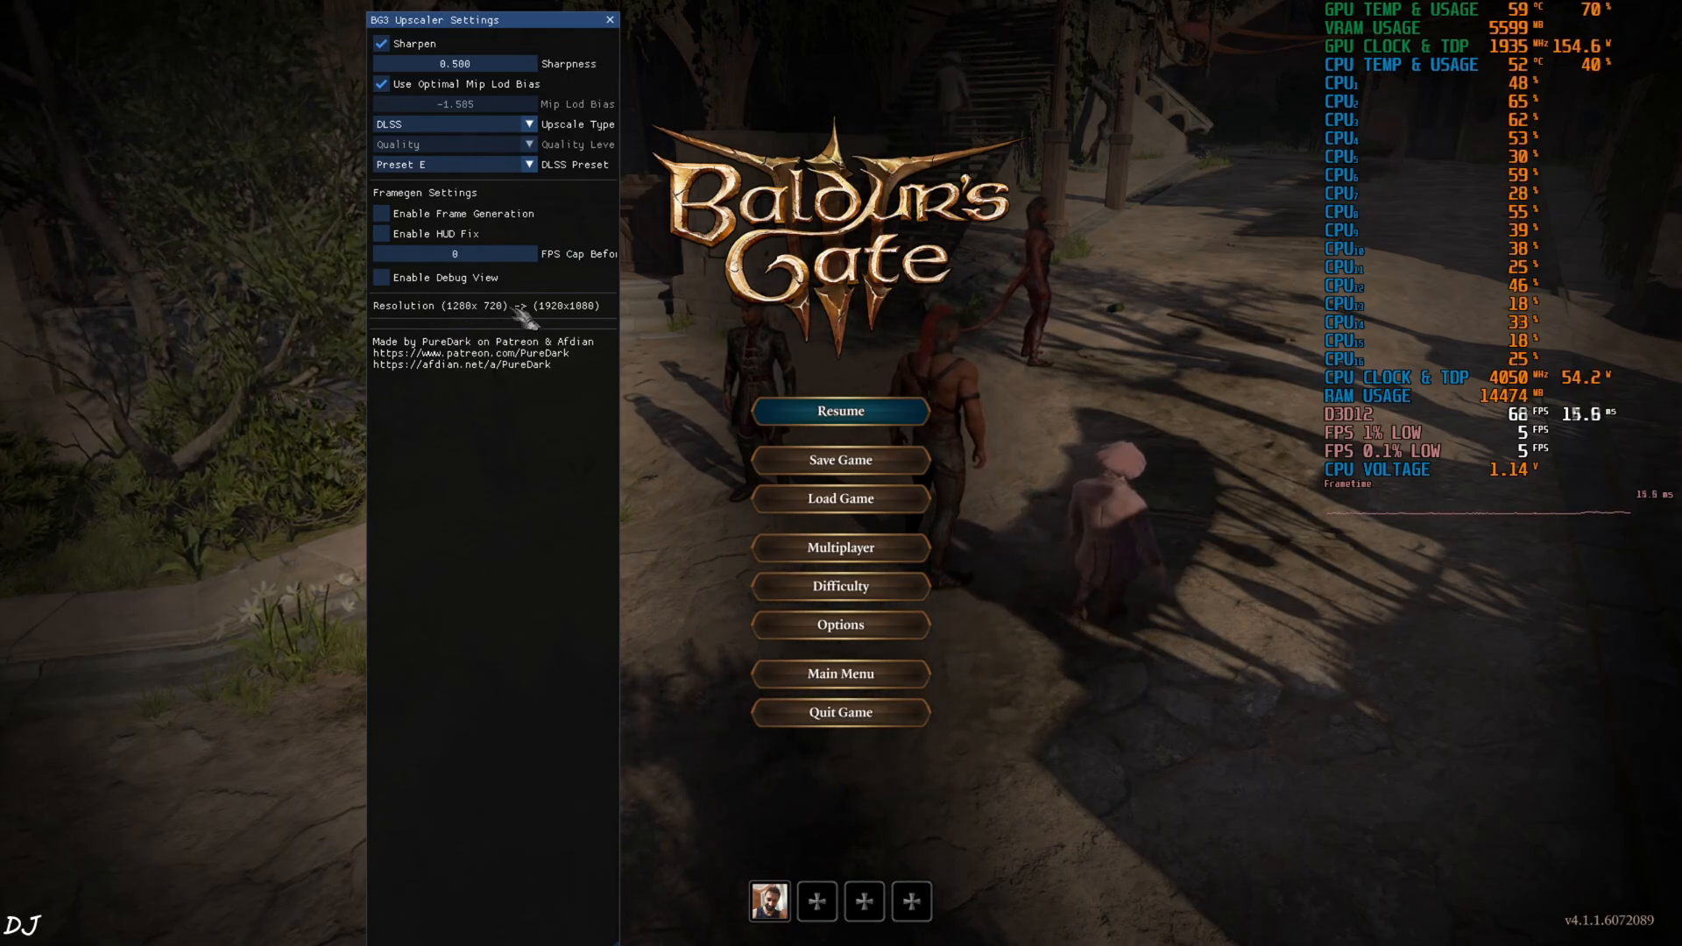
pyautogui.click(610, 19)
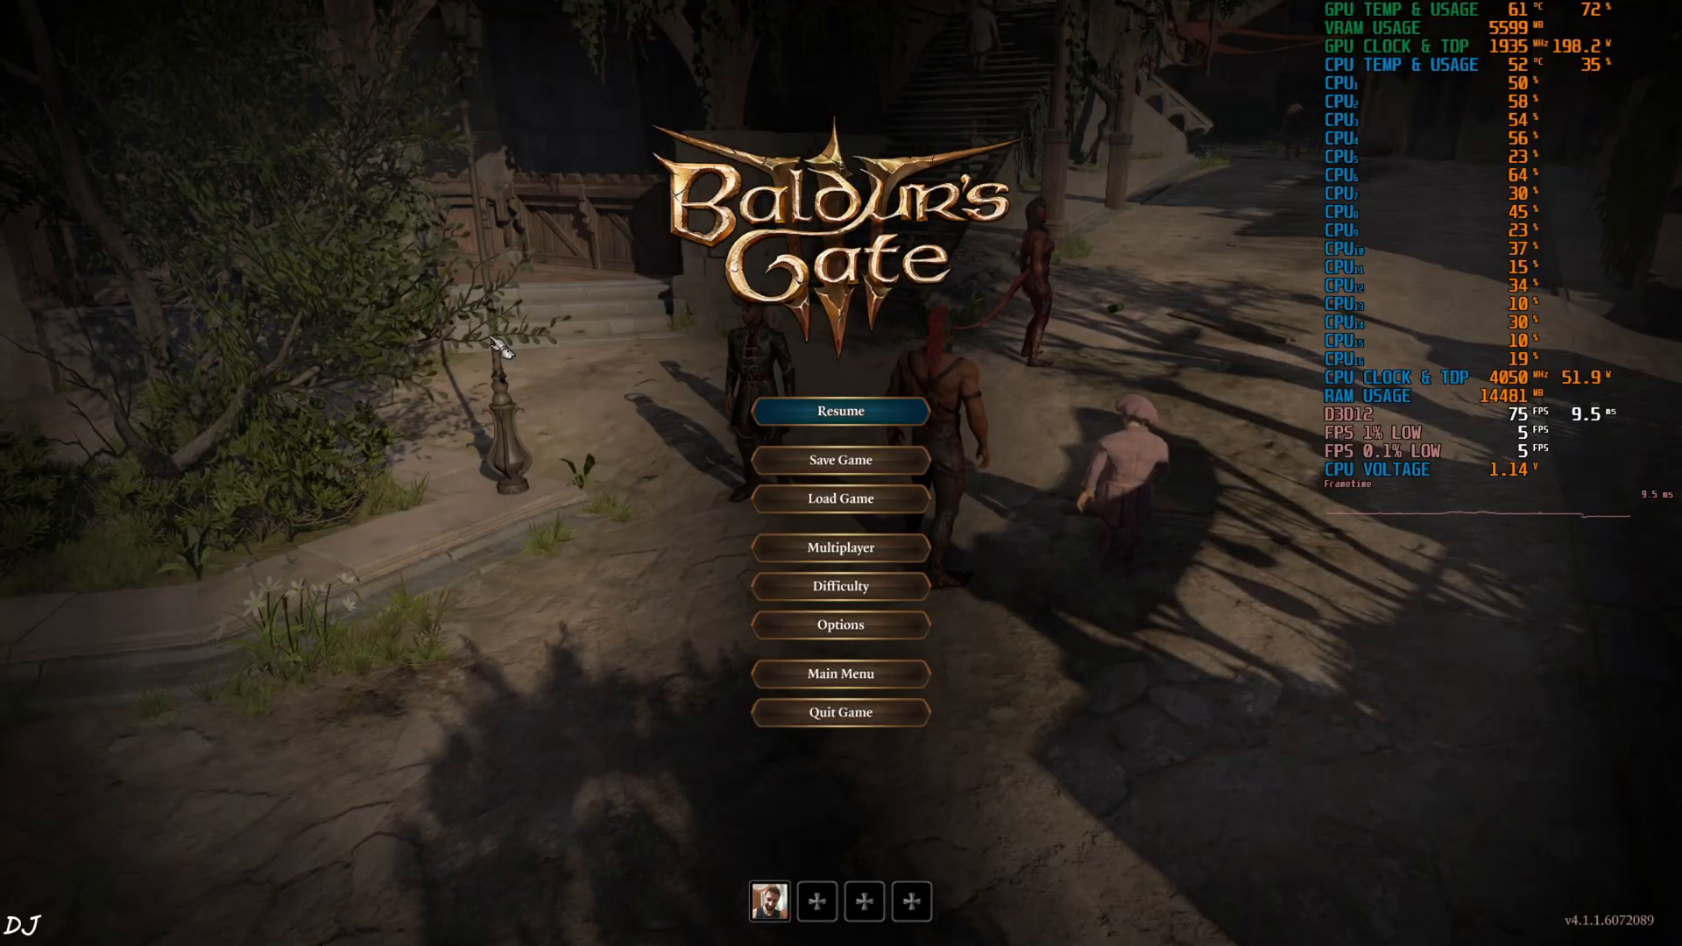
# Resume play, watch the Shadowheart dialogue scene, then pause the game again.
pyautogui.click(840, 411)
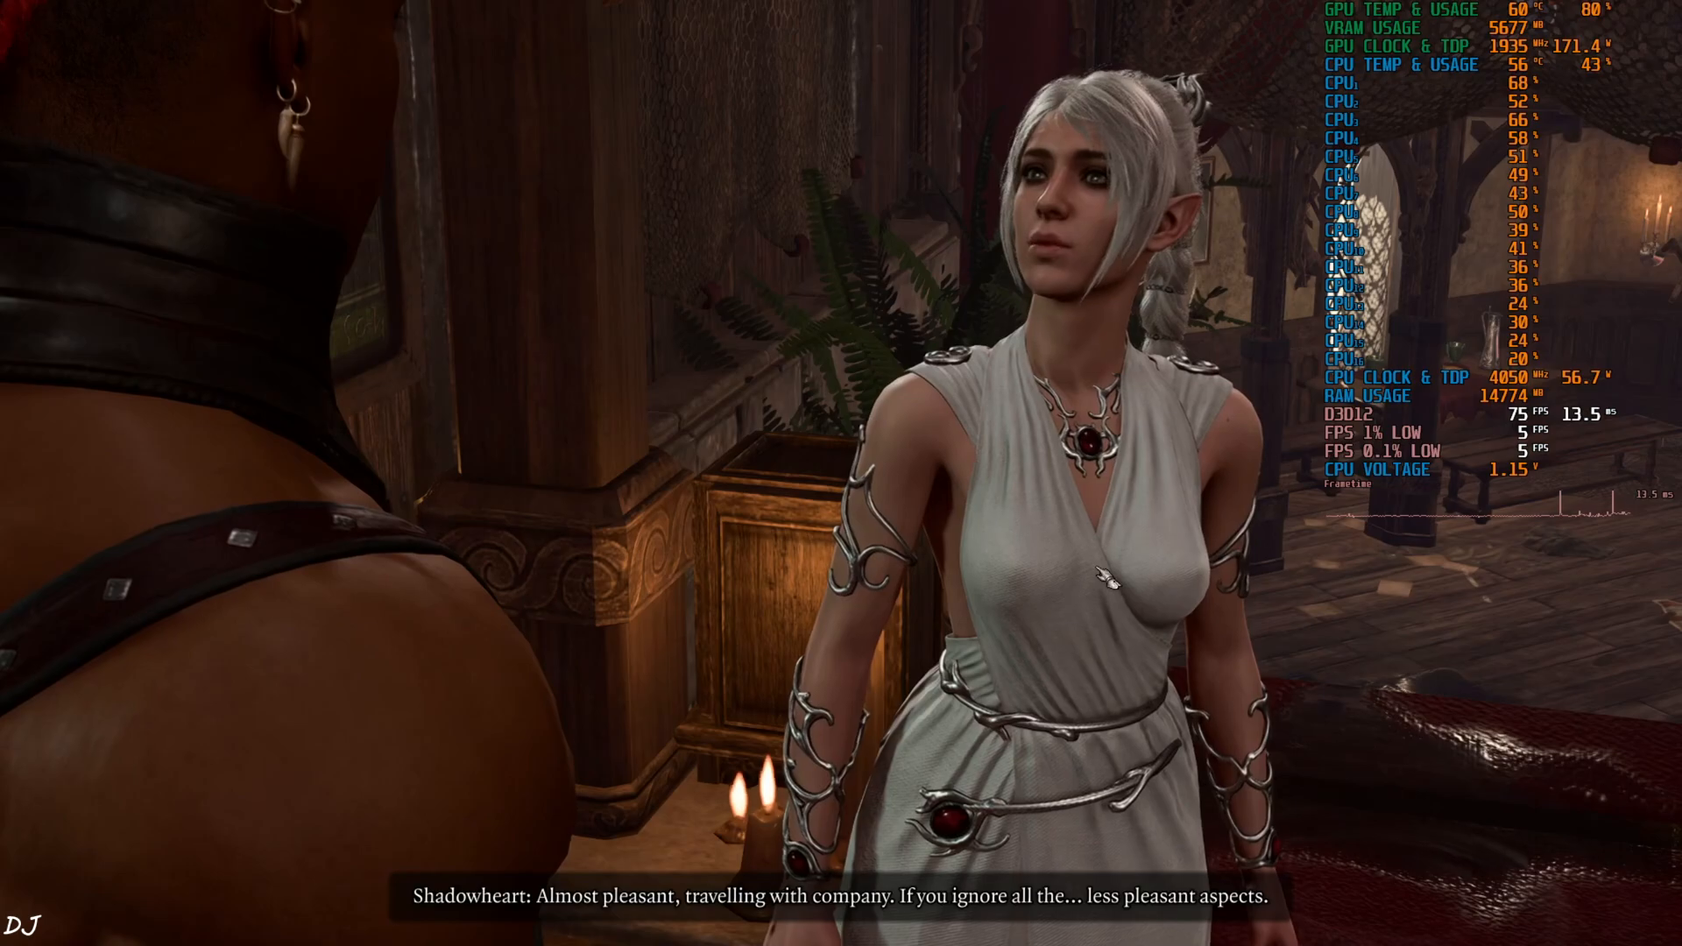
pyautogui.press('Escape')
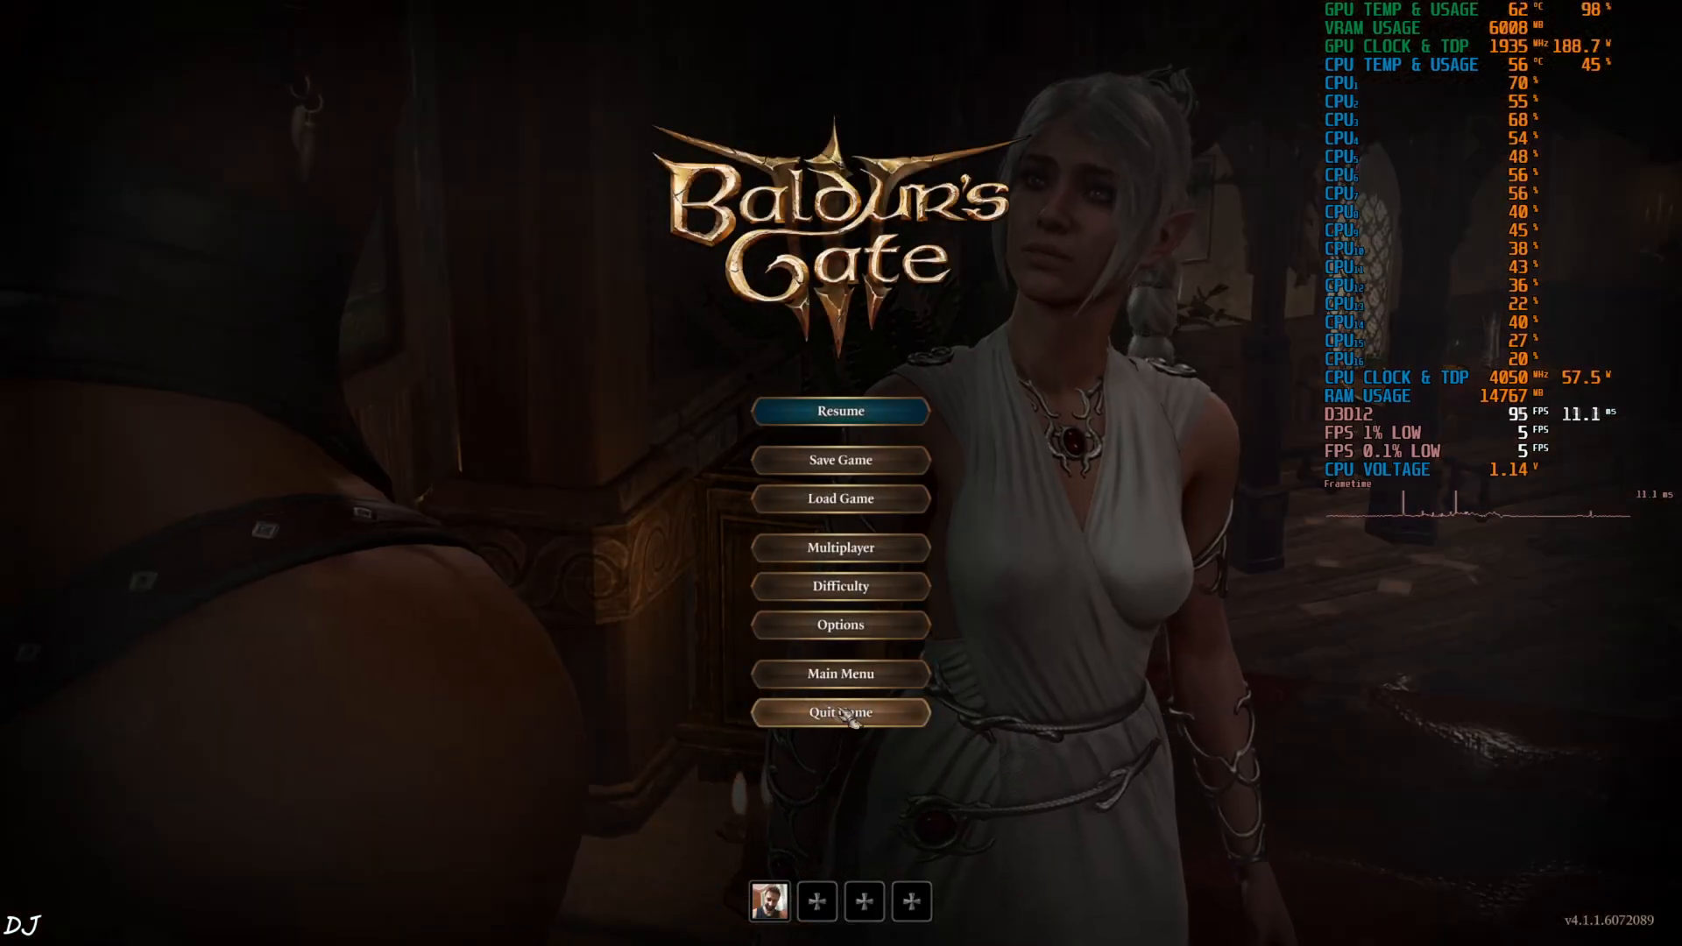
pyautogui.click(840, 411)
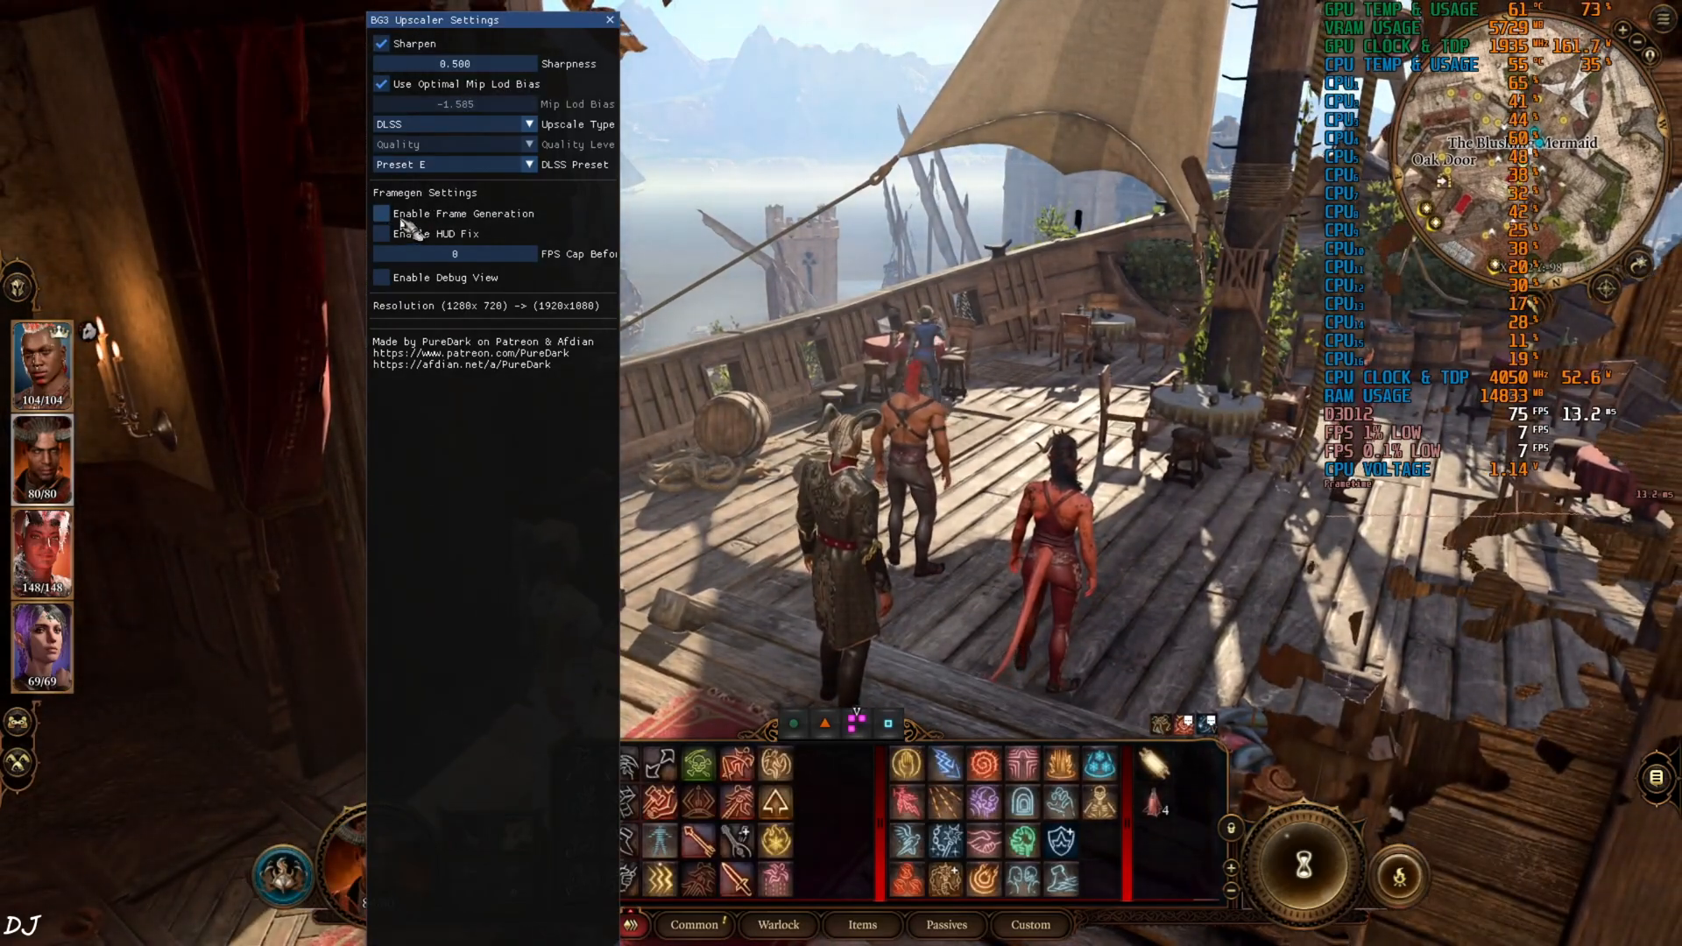
# Tick Enable Frame Generation in the BG3 Upscaler Settings panel.
pyautogui.click(381, 213)
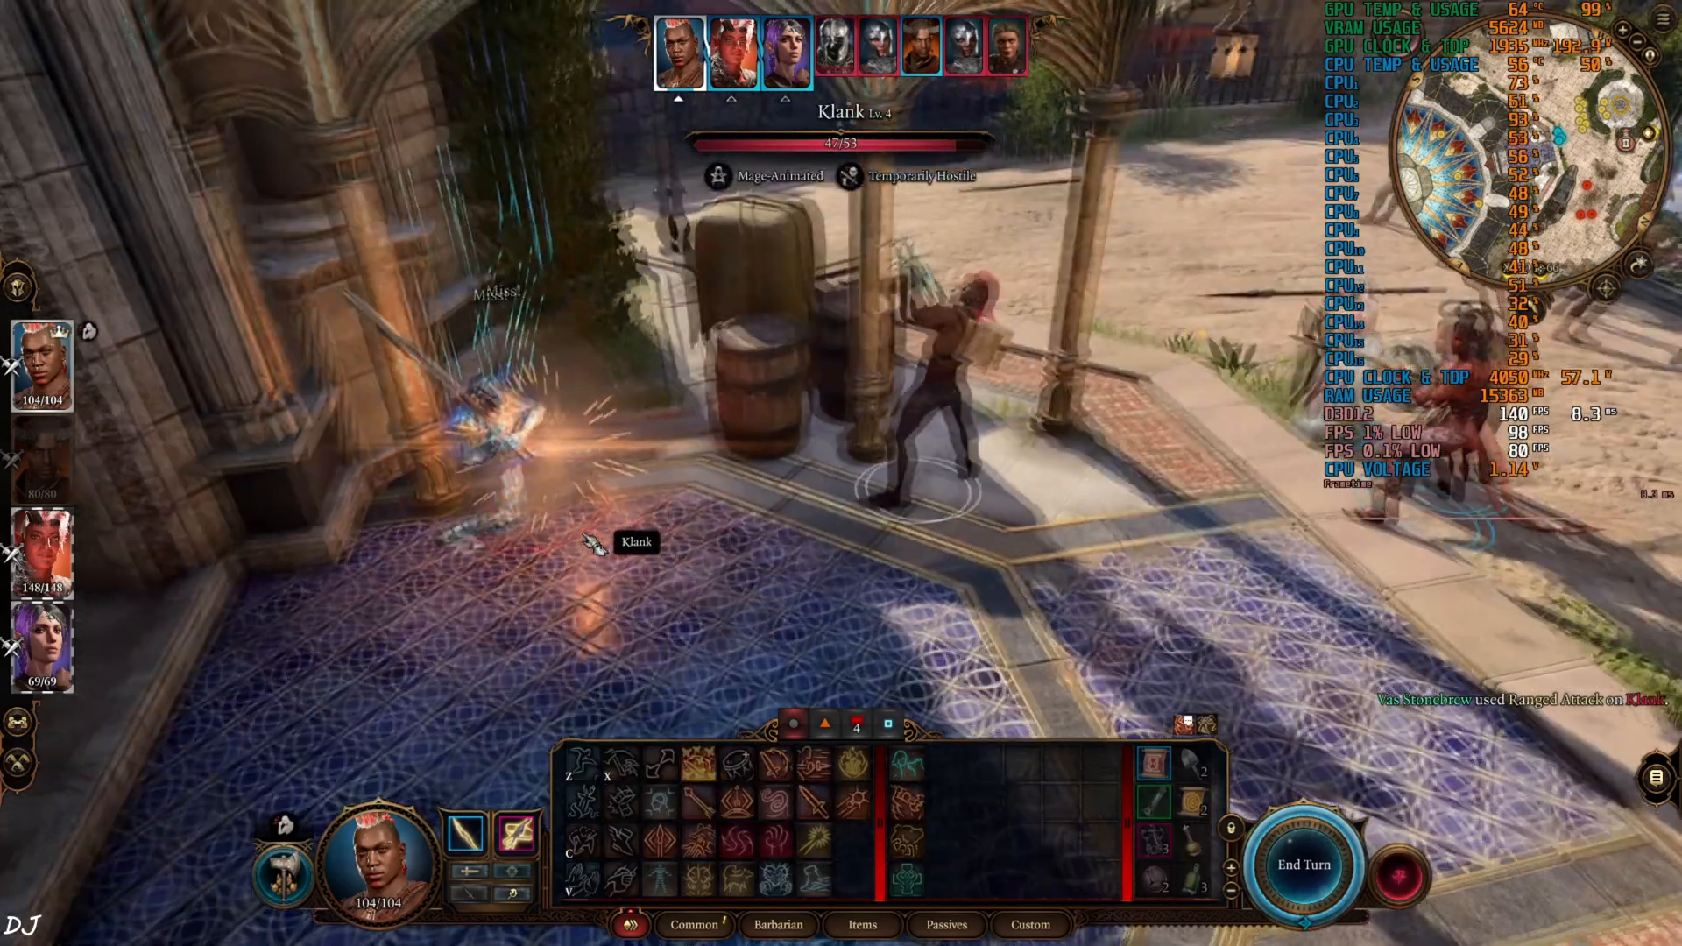
# Attack Klank with the active character while watching the FPS overlay.
pyautogui.click(697, 807)
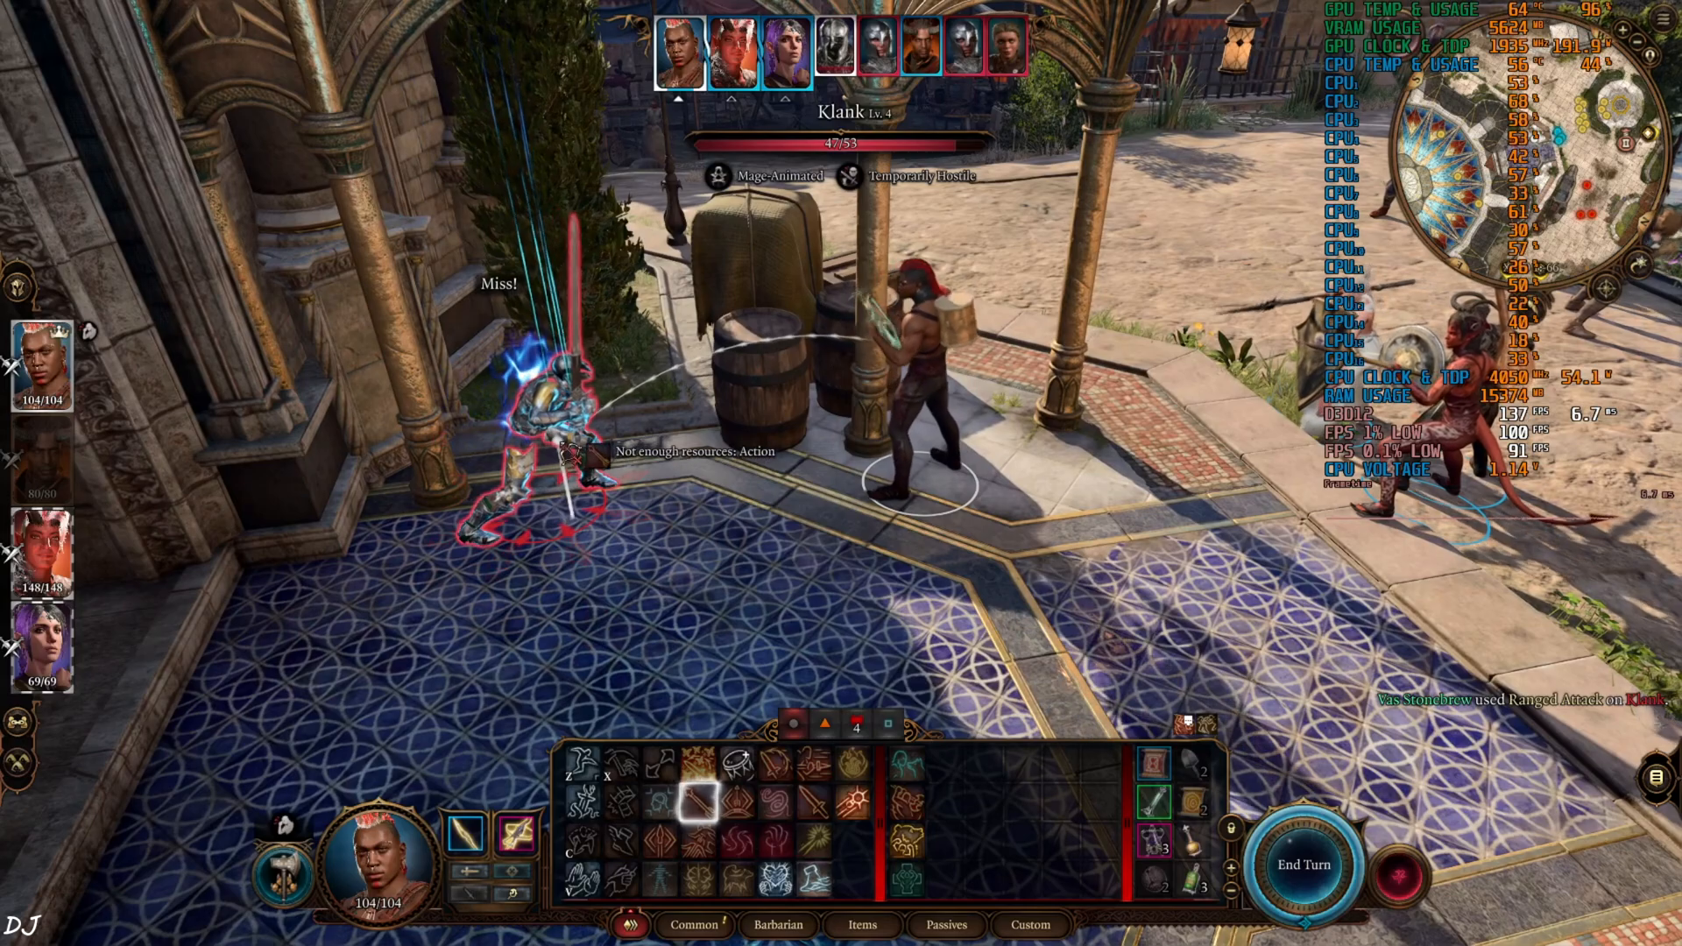